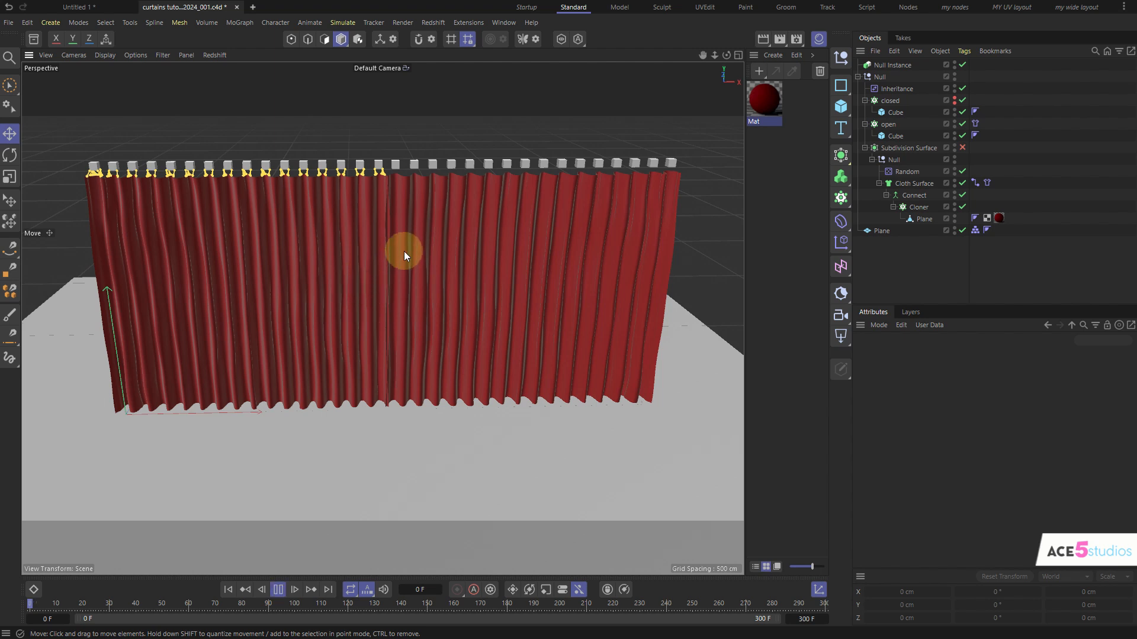
# Play back the finished red curtain animation to watch the pleated curtains slide open.
pyautogui.click(294, 589)
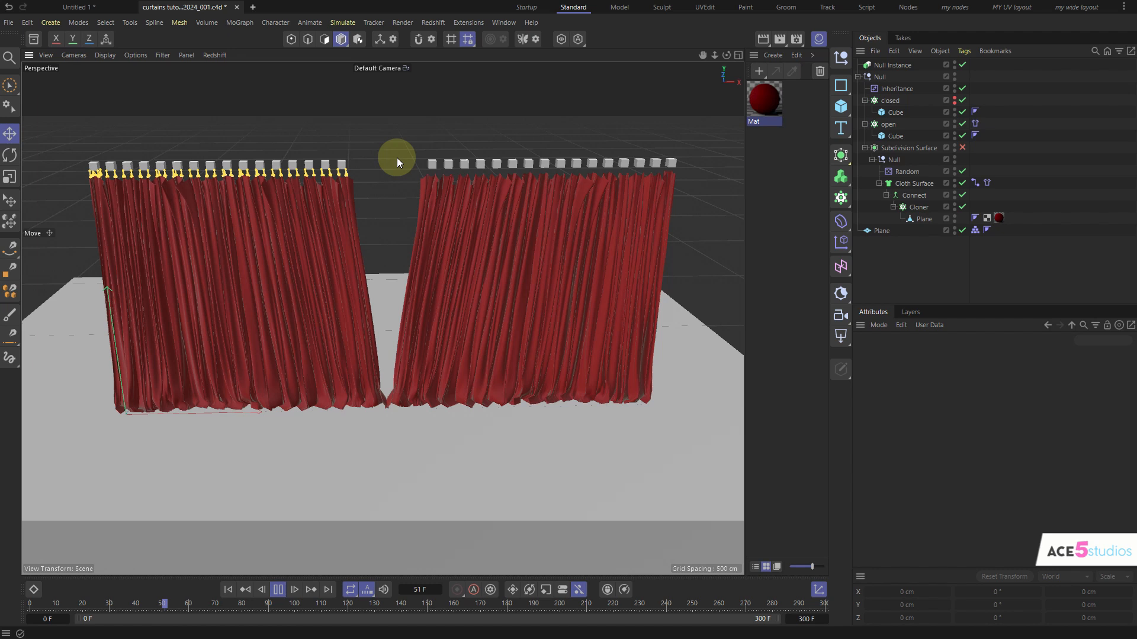
pyautogui.click(277, 589)
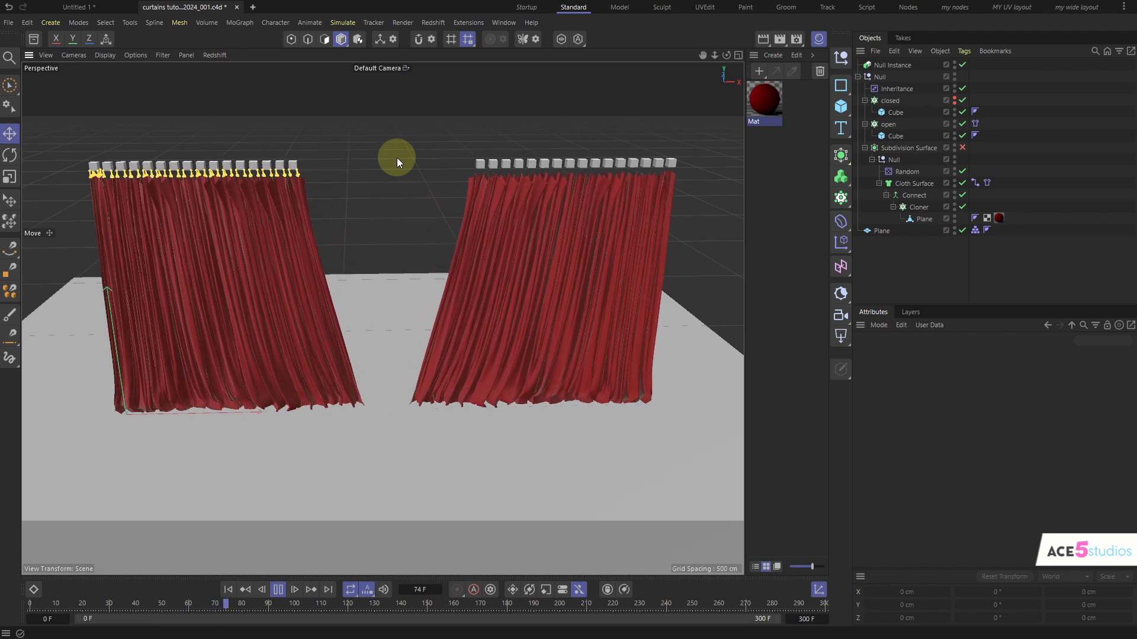
pyautogui.click(294, 588)
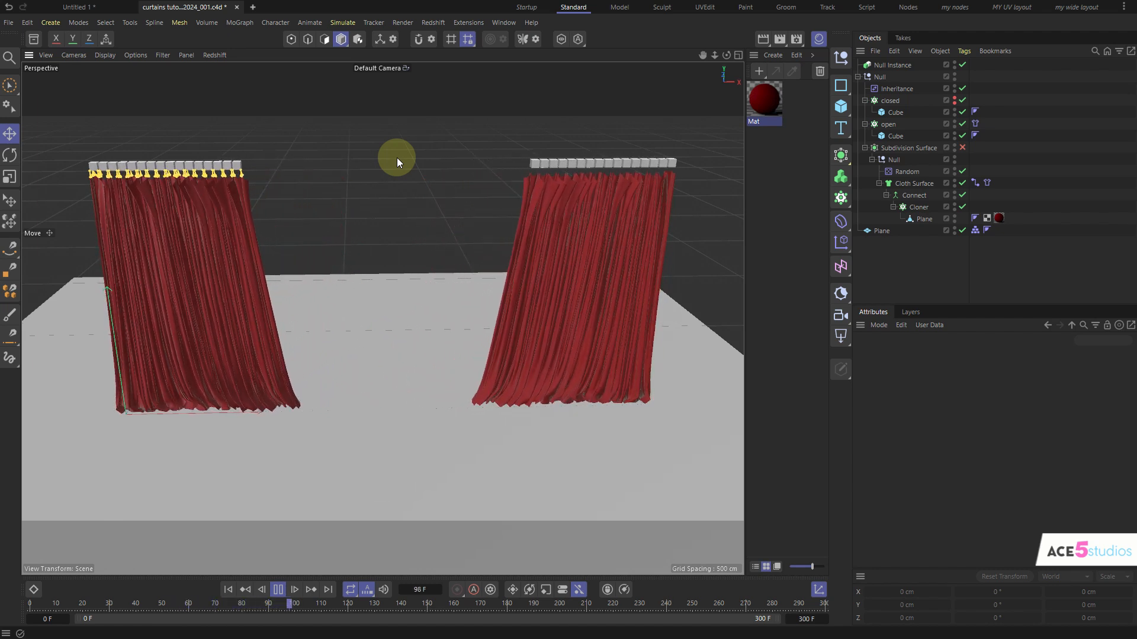
pyautogui.click(295, 589)
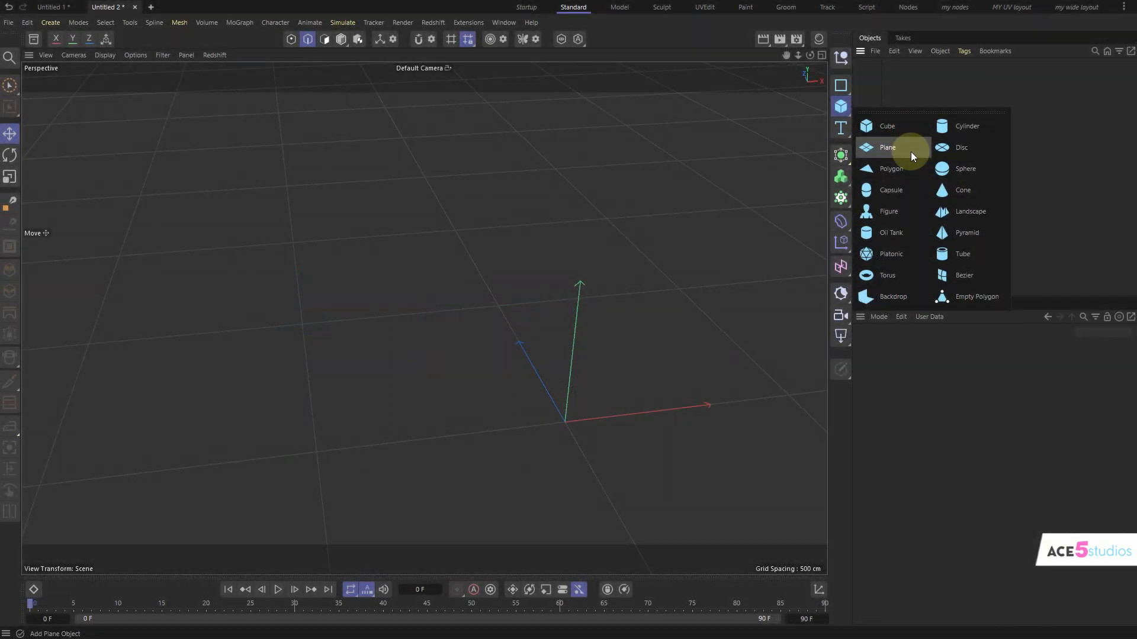
# Add a Plane, make it editable, and squeeze the folded strip thinner.
pyautogui.click(888, 147)
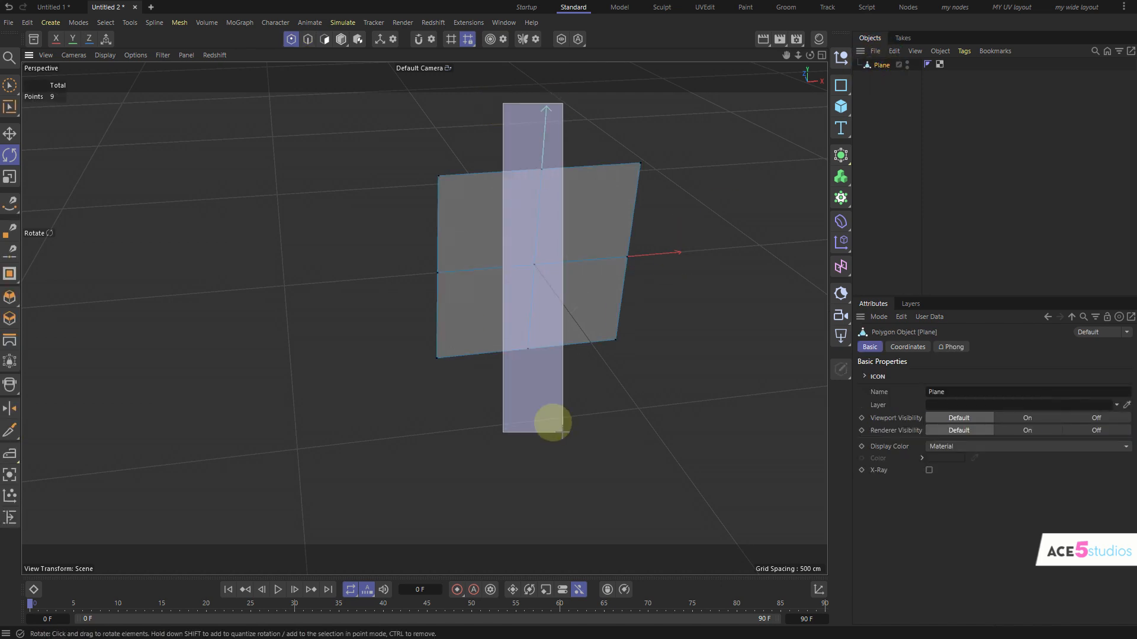
pyautogui.click(10, 134)
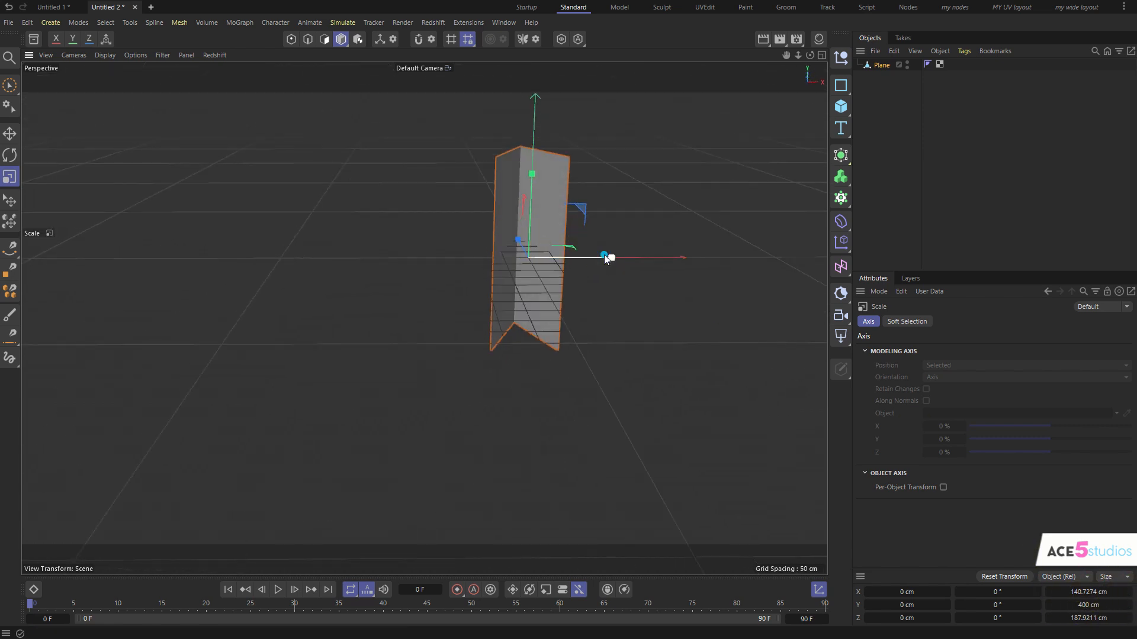
pyautogui.moveTo(608, 256); pyautogui.dragTo(608, 260)
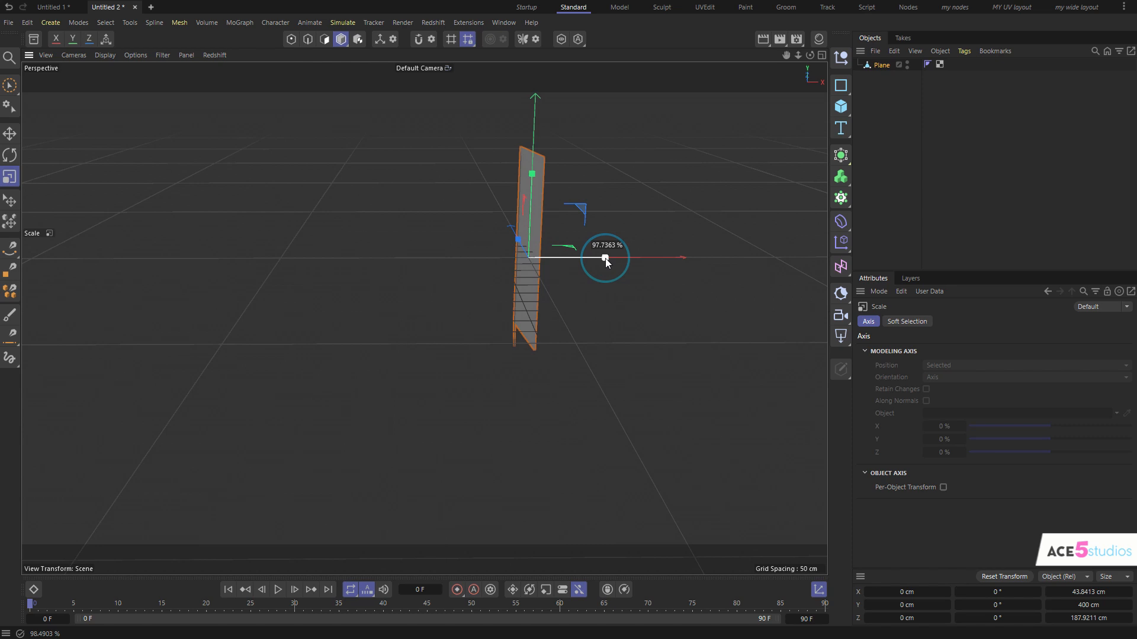
pyautogui.moveTo(605, 259); pyautogui.dragTo(598, 261)
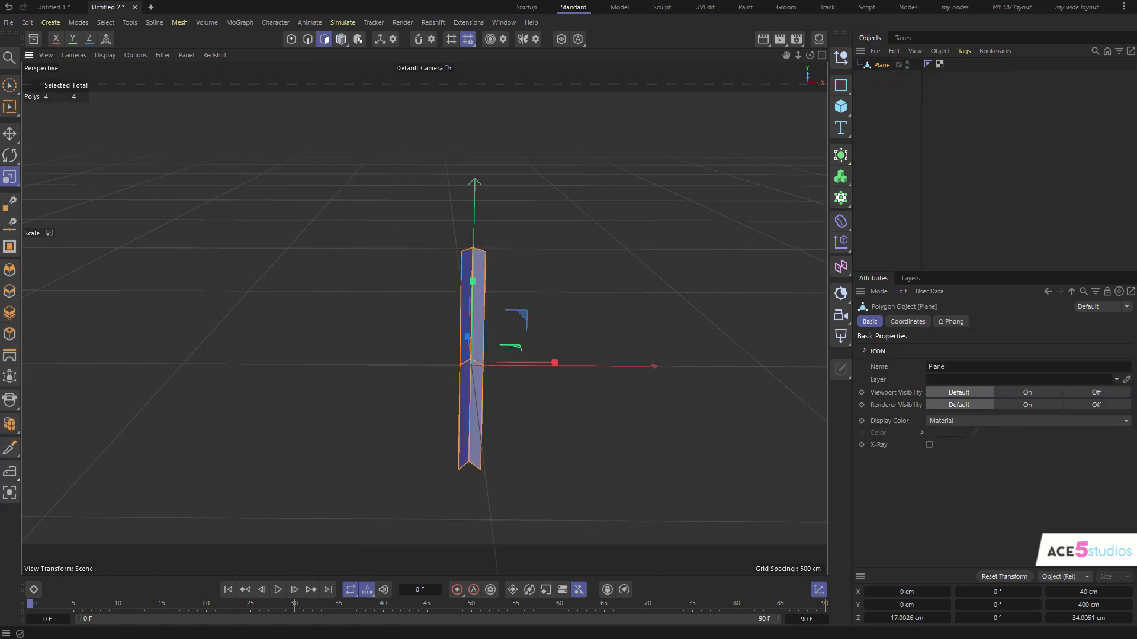
# Size the pleat strip to about 40 by 400 cm and lift its base to the ground.
pyautogui.click(906, 617)
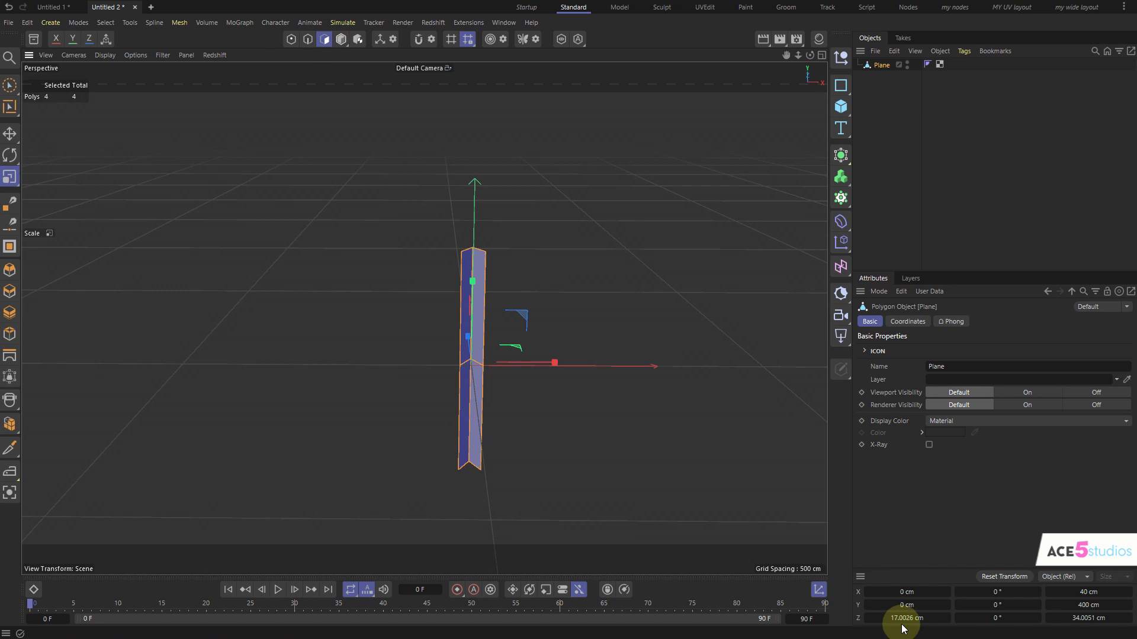
pyautogui.click(906, 604)
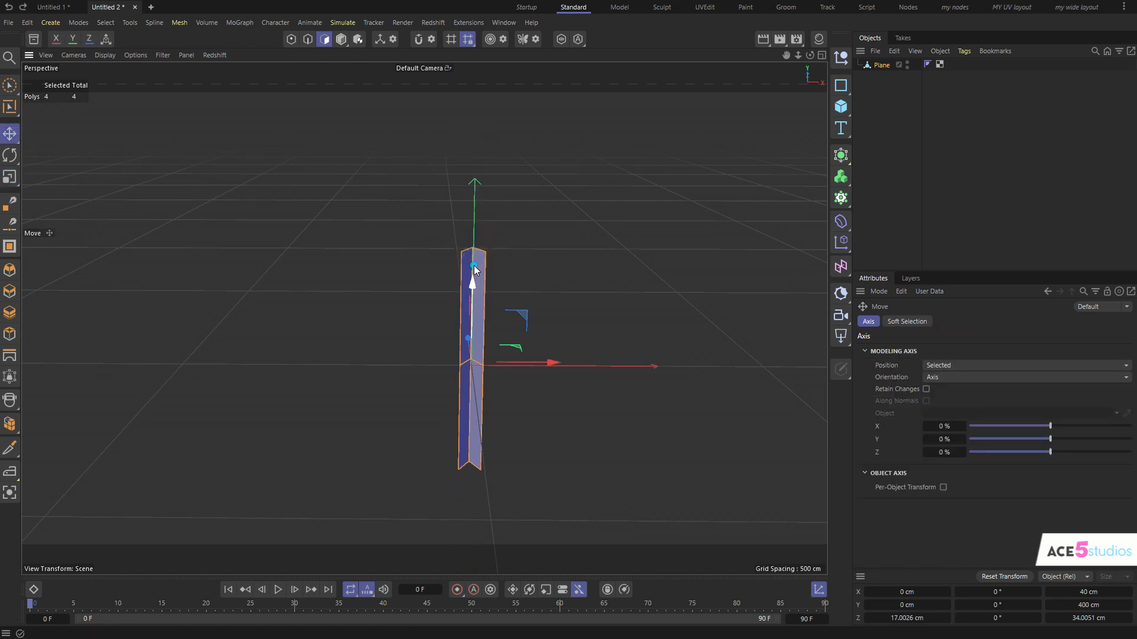
pyautogui.moveTo(474, 268); pyautogui.dragTo(475, 178)
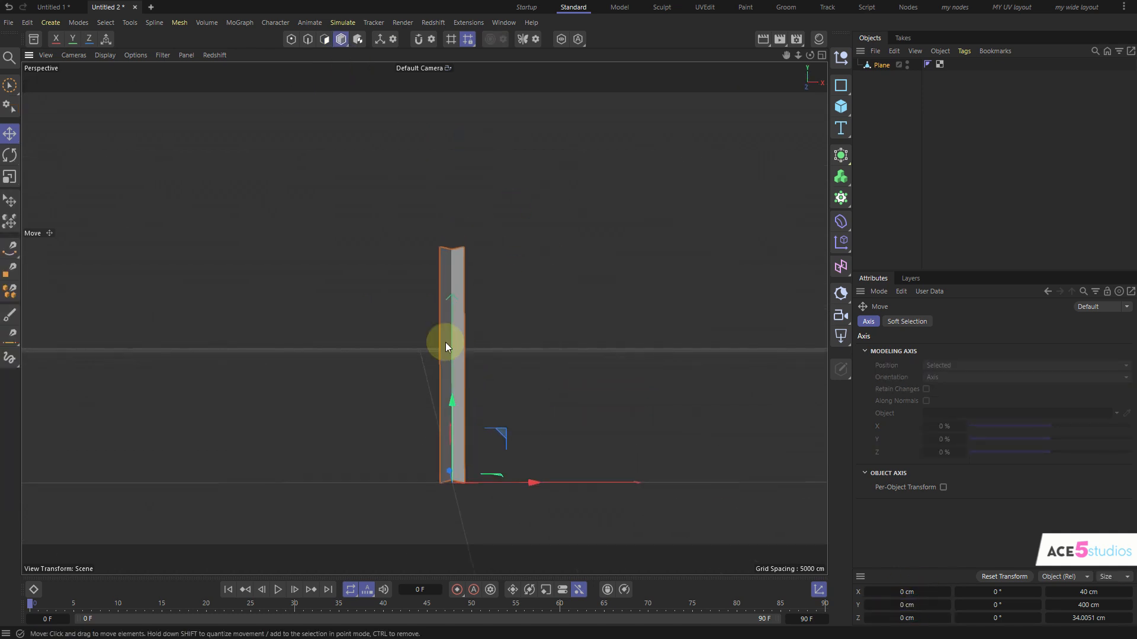
pyautogui.click(881, 65)
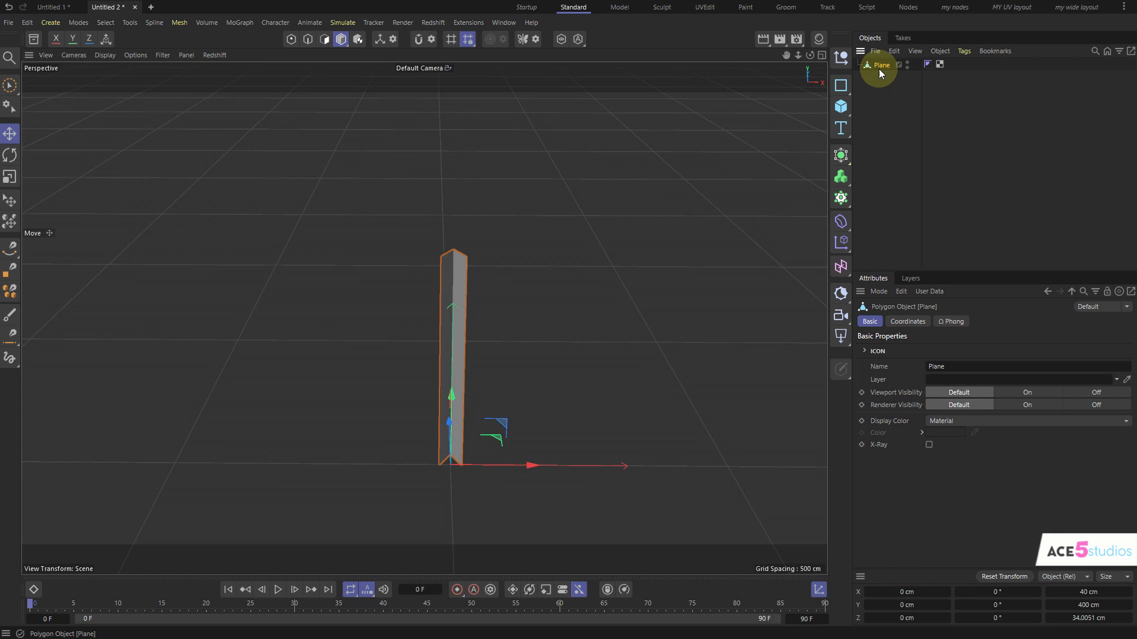
pyautogui.moveTo(884, 69)
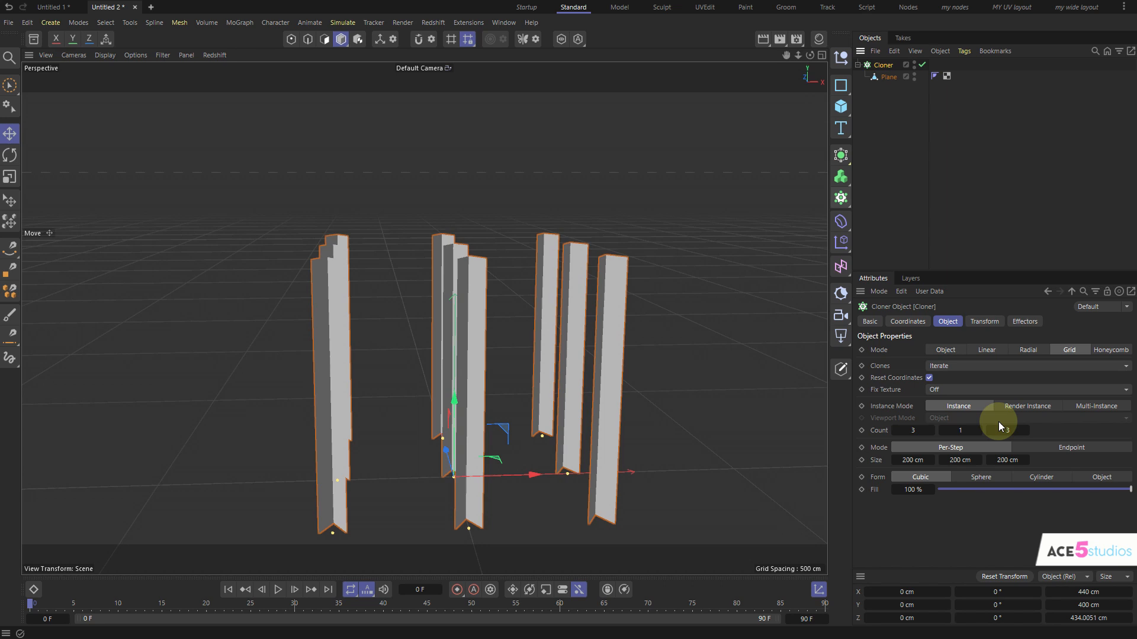
# Set the pleat Cloner to Linear mode with P.X 40 cm and Count 16.
pyautogui.click(999, 350)
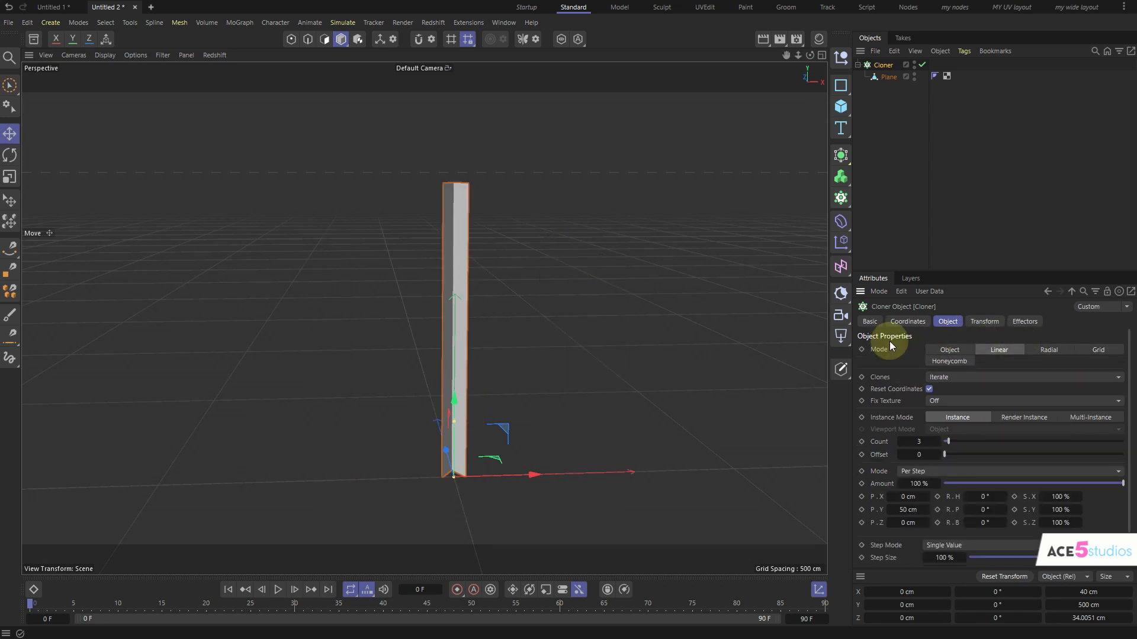
pyautogui.rightClick(879, 349)
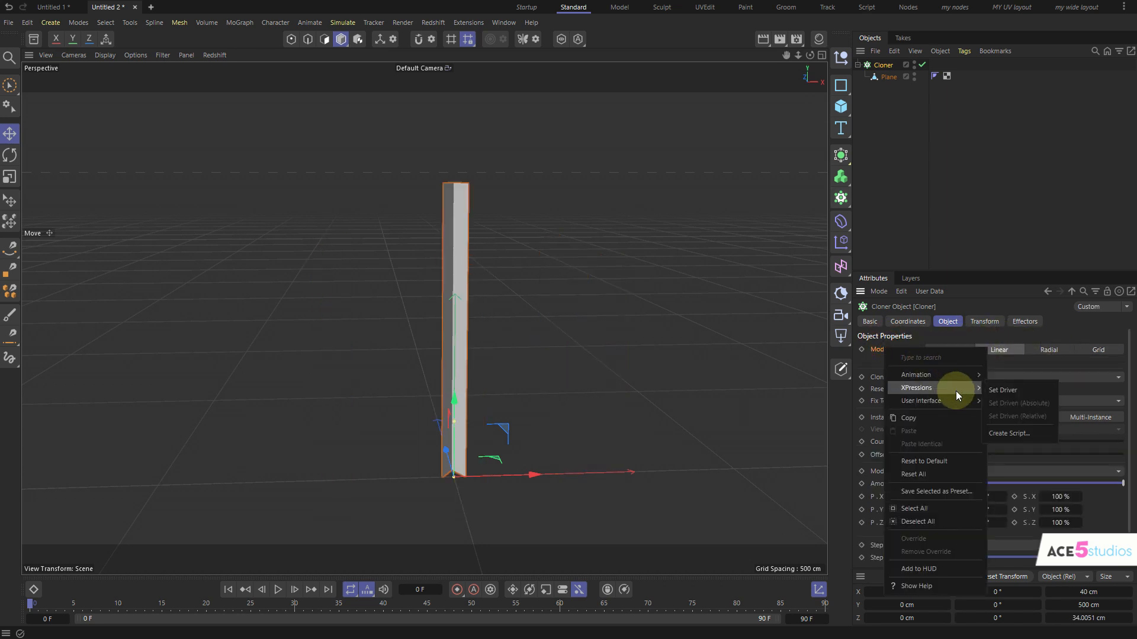
pyautogui.moveTo(921, 401)
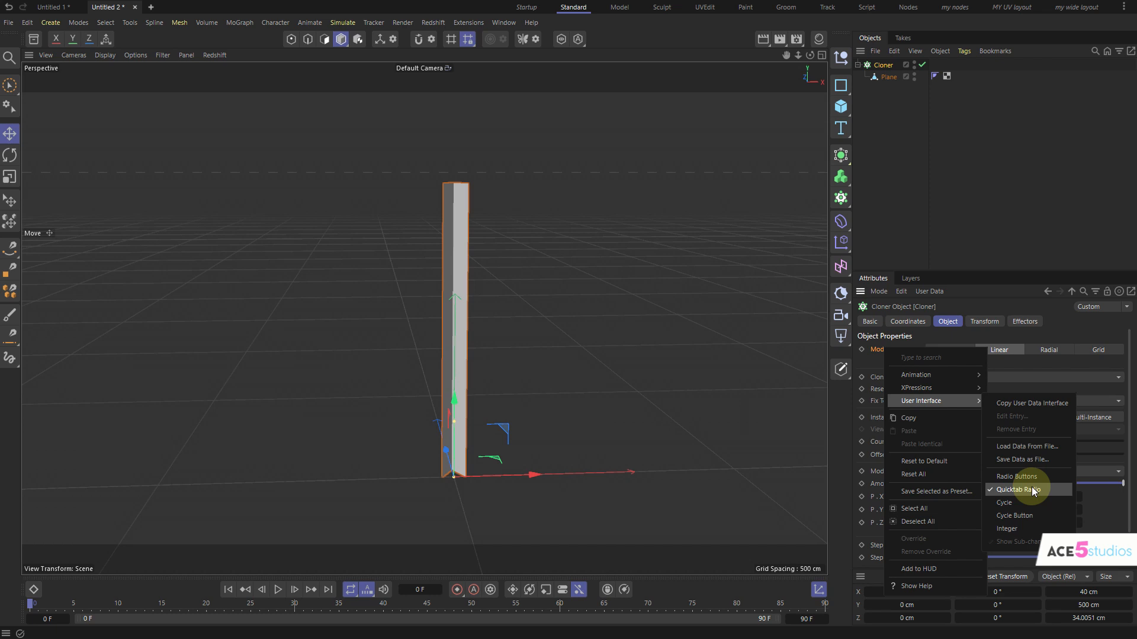
pyautogui.click(1018, 490)
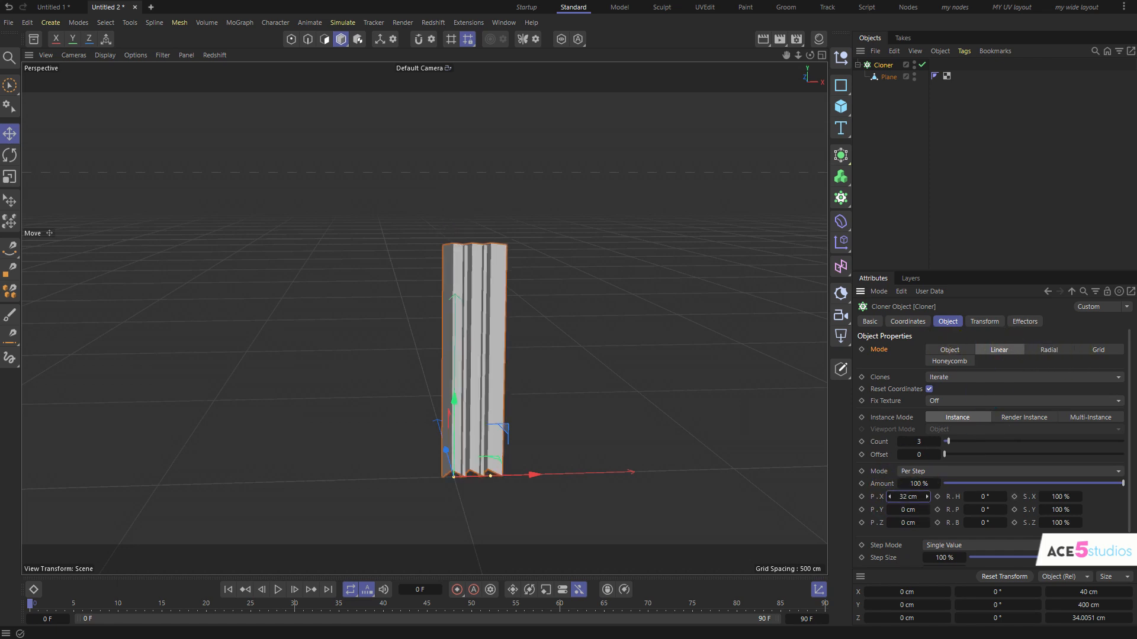
pyautogui.moveTo(907, 497); pyautogui.dragTo(924, 497)
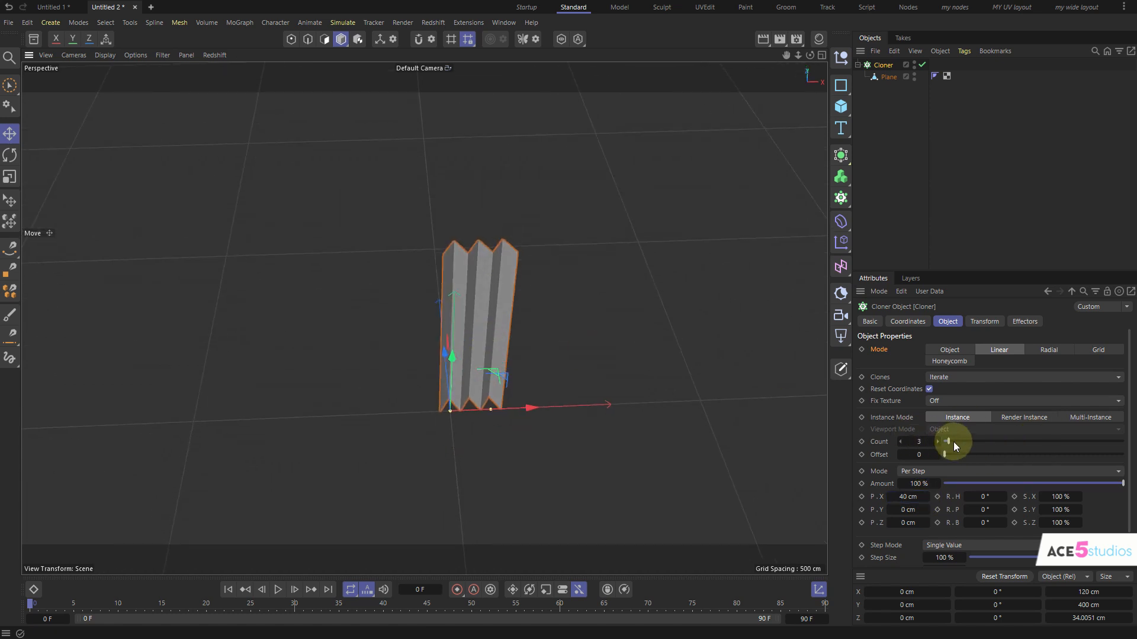
pyautogui.moveTo(946, 441); pyautogui.dragTo(960, 441)
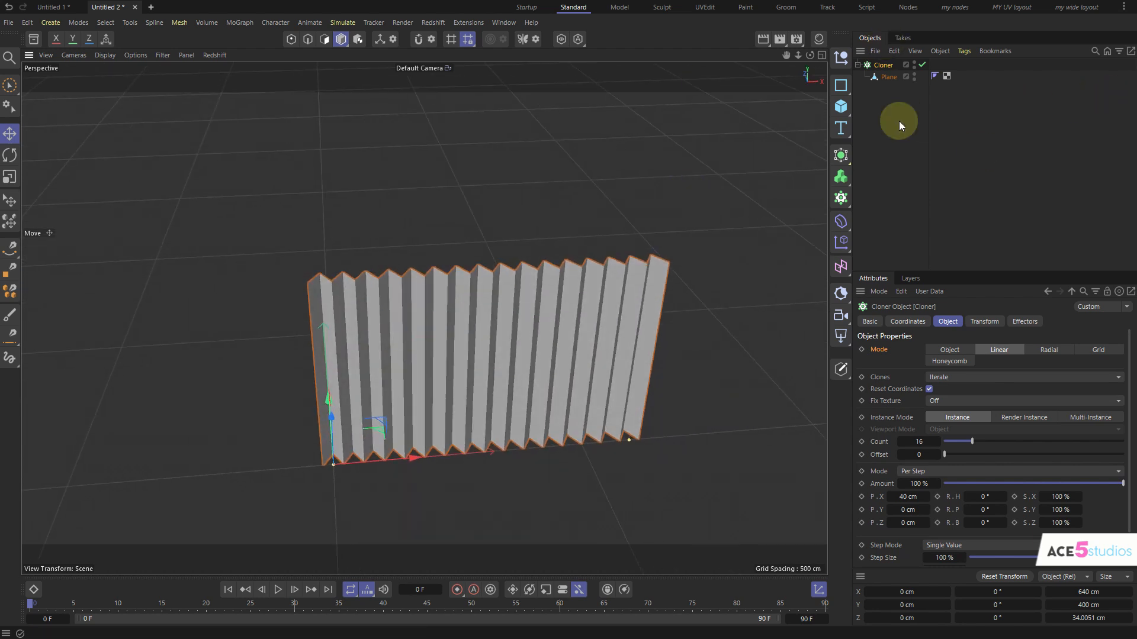
pyautogui.moveTo(891, 101)
pyautogui.write('c')
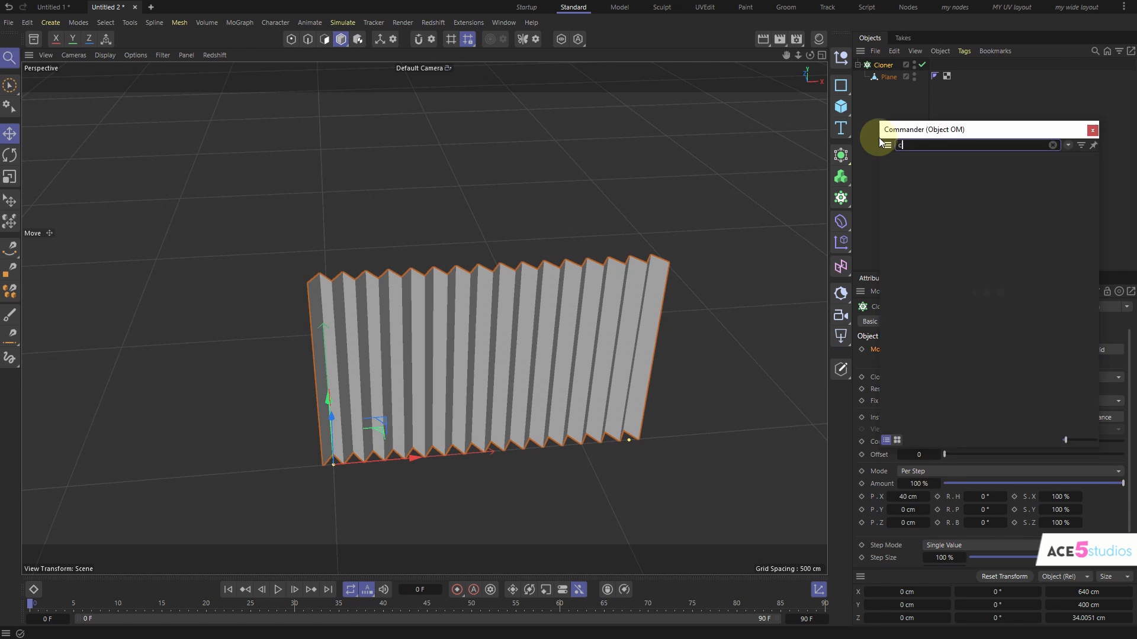
# Nest the Cloner under a Connect inside a Subdivision Surface for rounded folds.
pyautogui.write('loth')
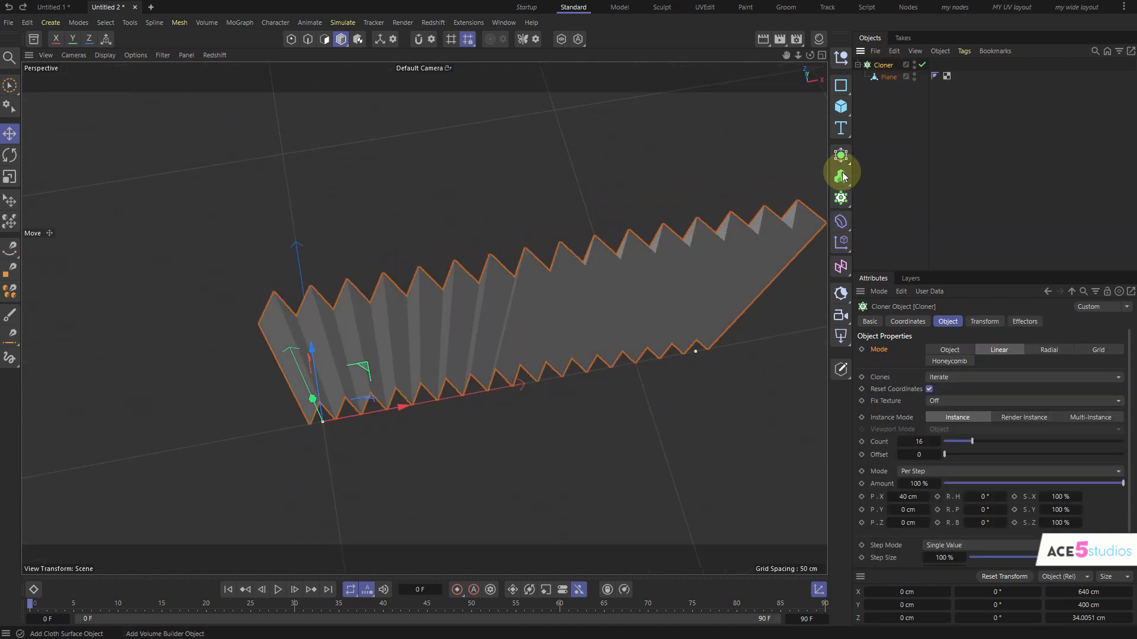
pyautogui.click(840, 176)
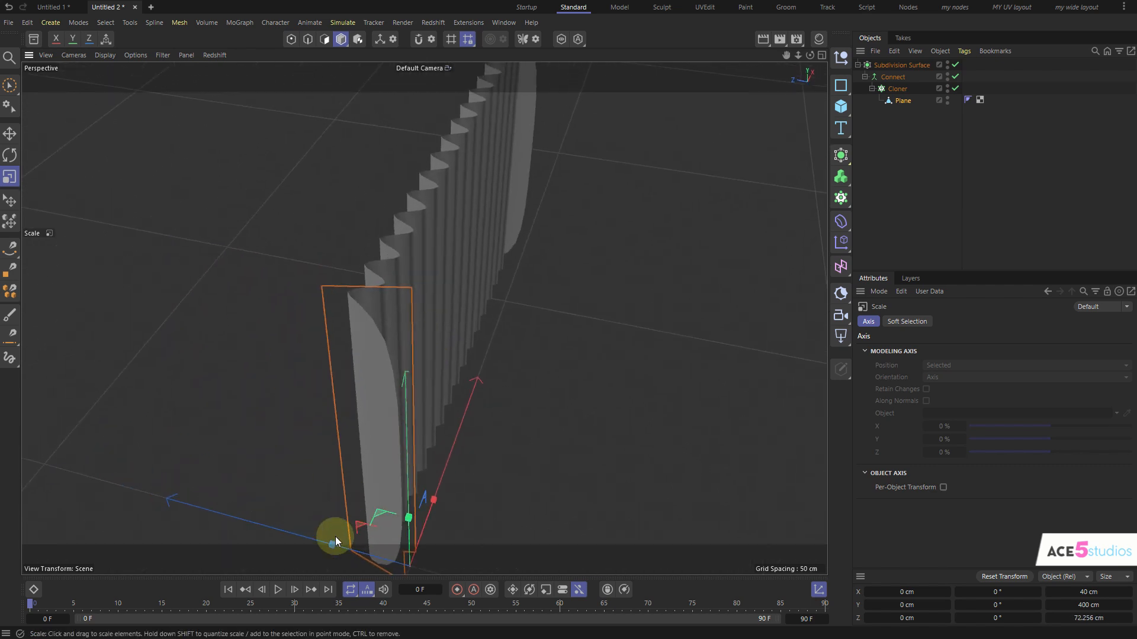
pyautogui.moveTo(334, 540); pyautogui.dragTo(362, 551)
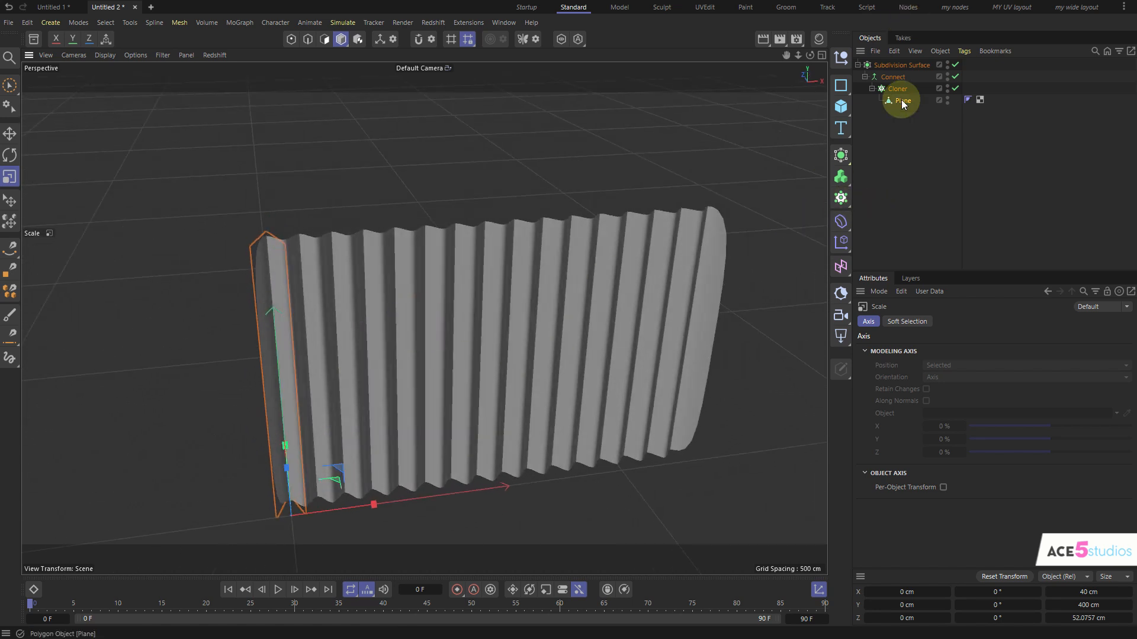
pyautogui.click(892, 76)
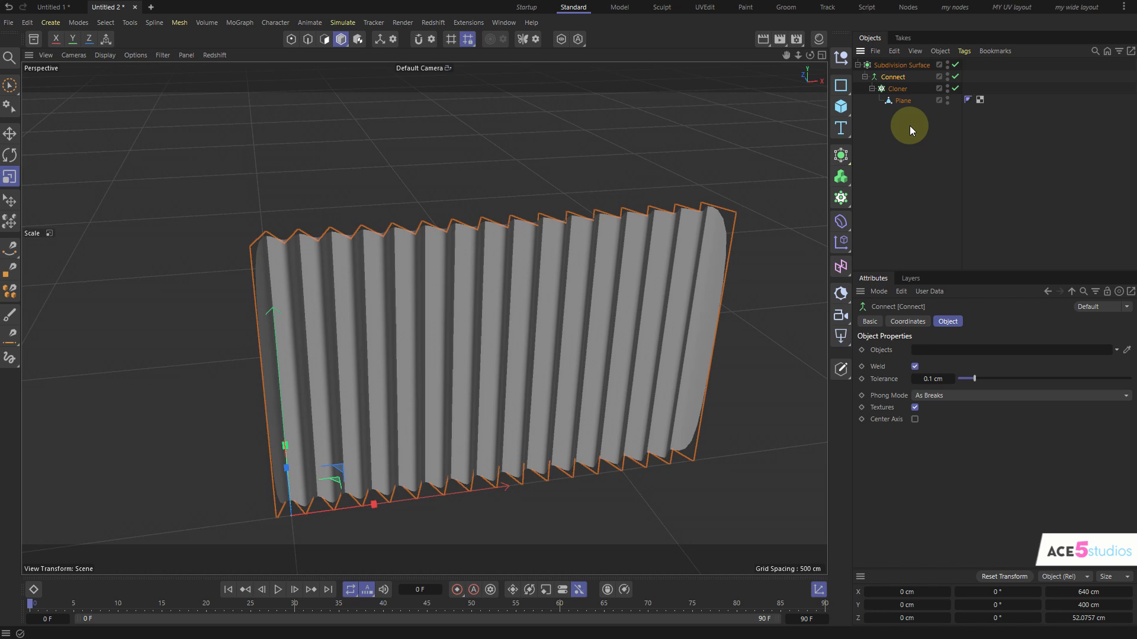
# Insert a Cloth Surface between Subdivision Surface and Connect, then orbit to face the curtain.
pyautogui.write('cloth')
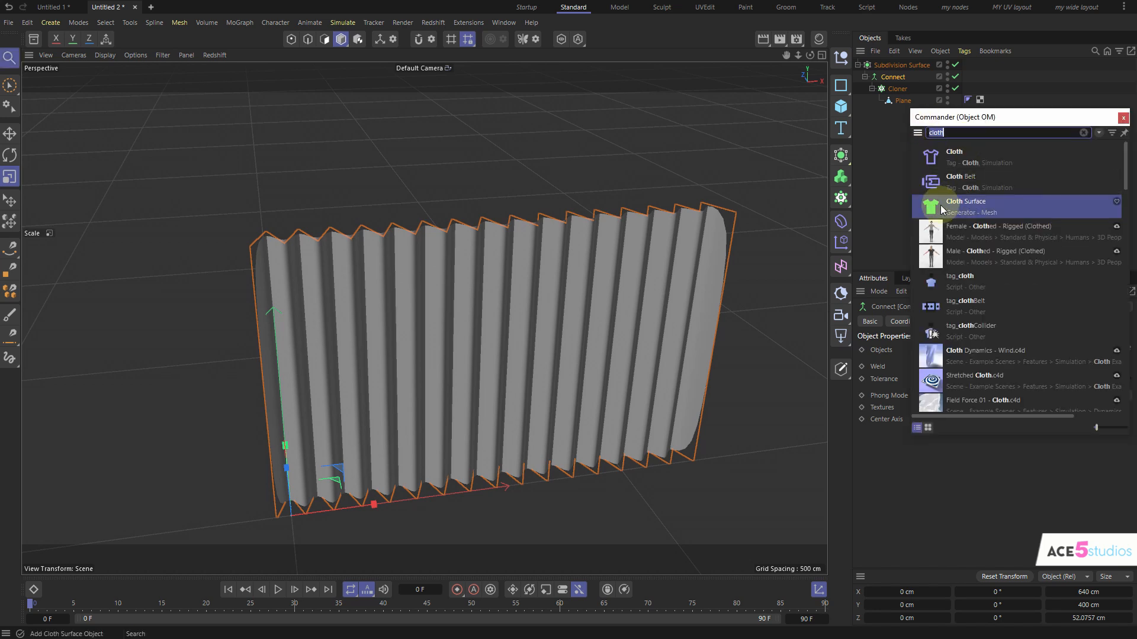
pyautogui.click(965, 206)
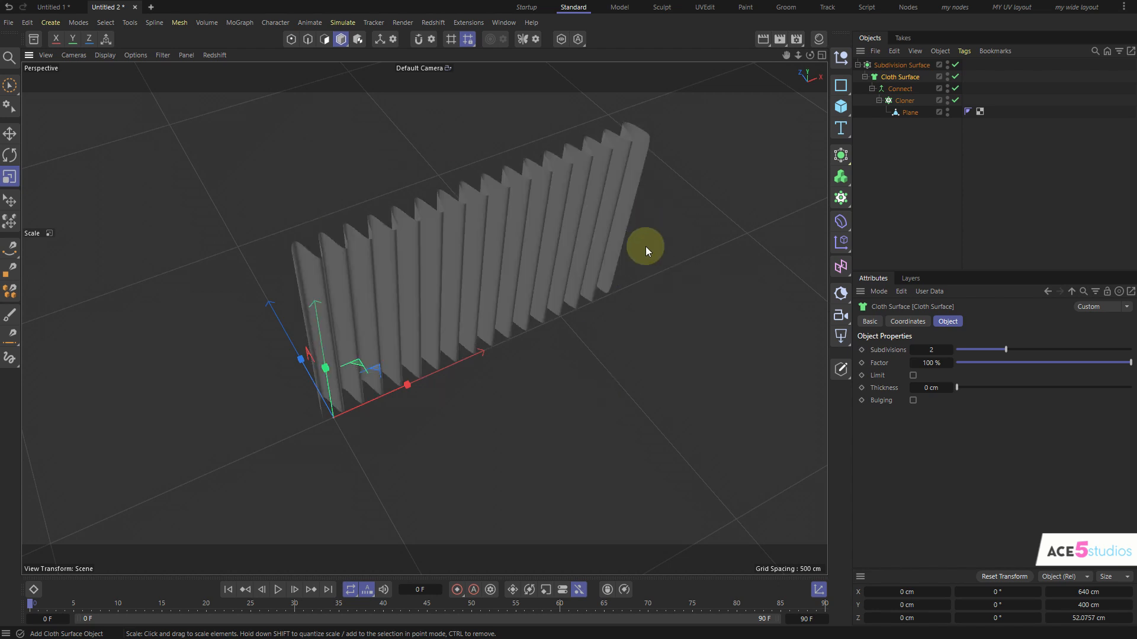
pyautogui.moveTo(616, 293)
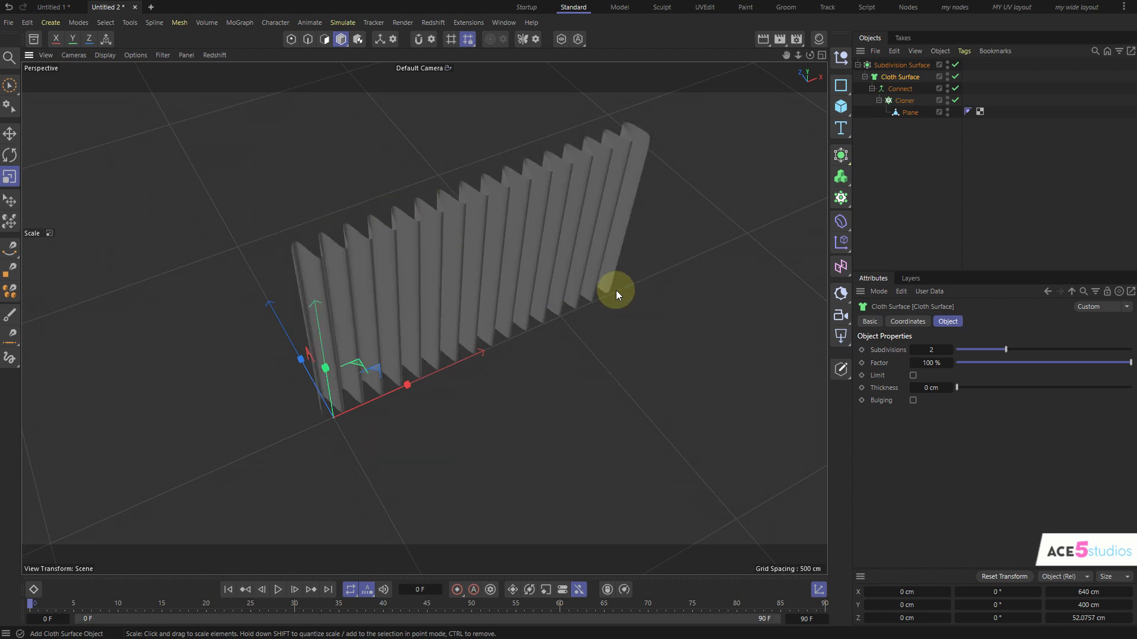
pyautogui.rightClick(630, 297)
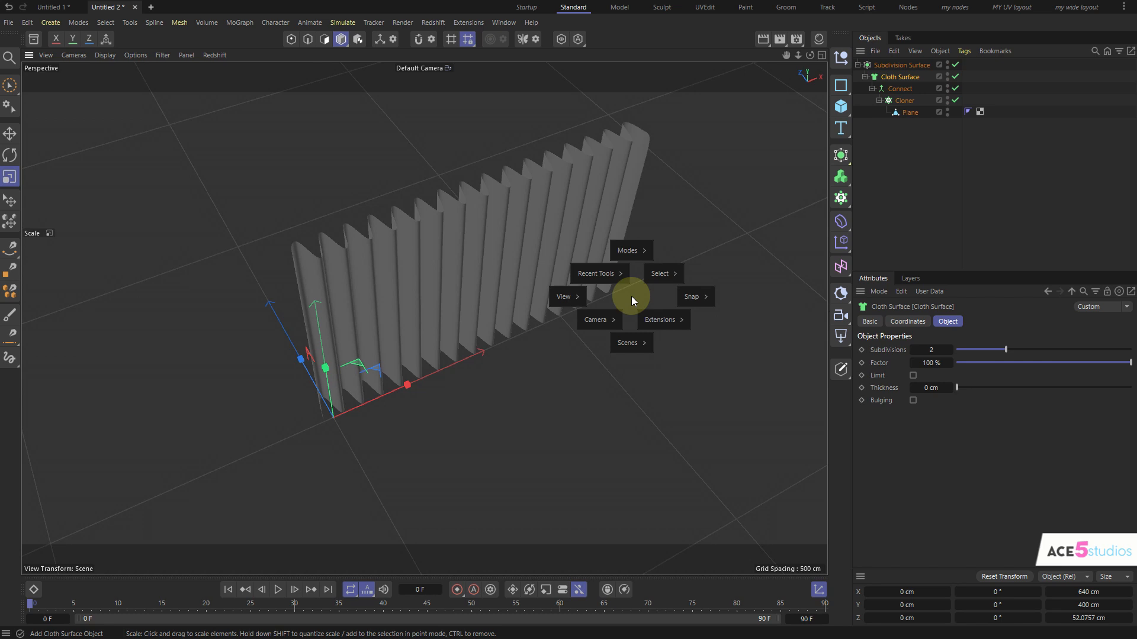
pyautogui.click(564, 296)
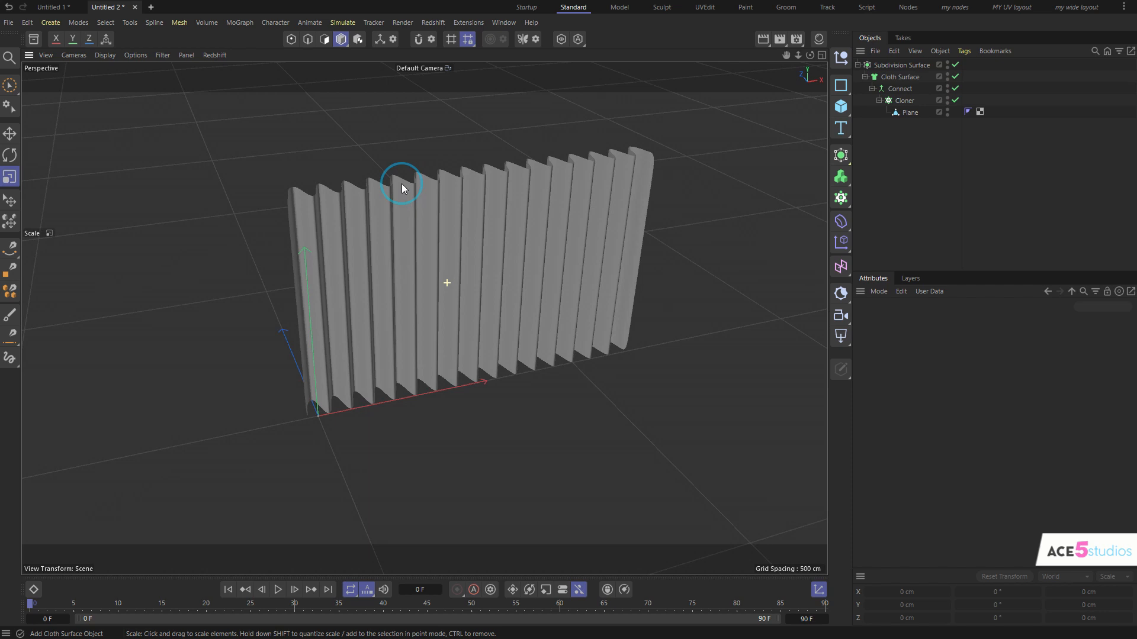
pyautogui.moveTo(402, 188); pyautogui.dragTo(471, 326)
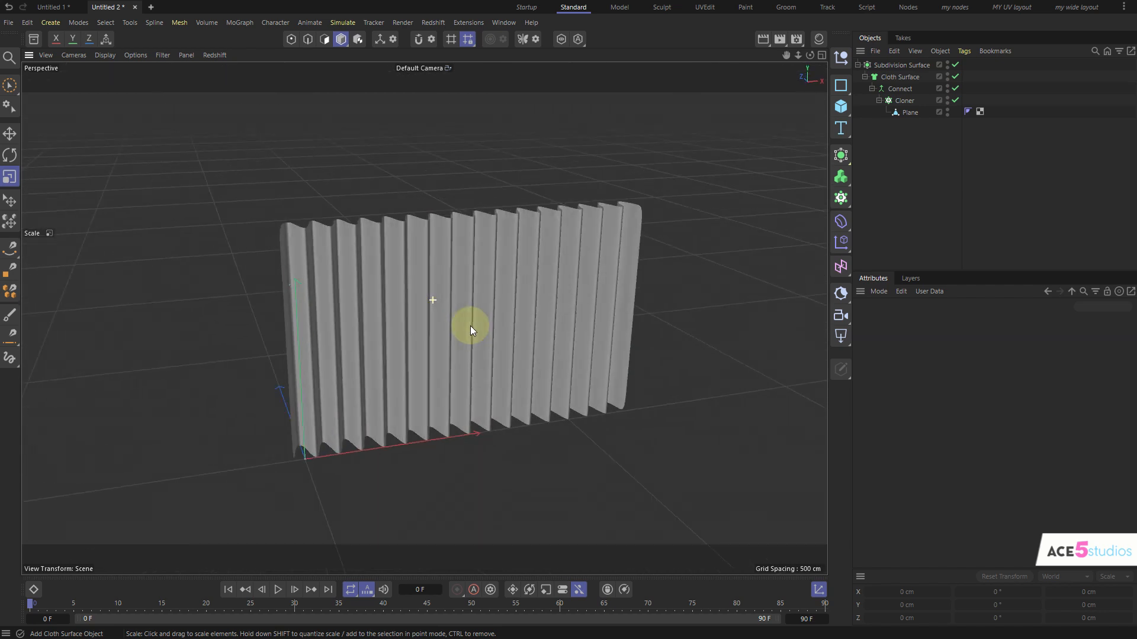
# Scale the floor plane up and raise the pleated curtain above it.
pyautogui.click(840, 107)
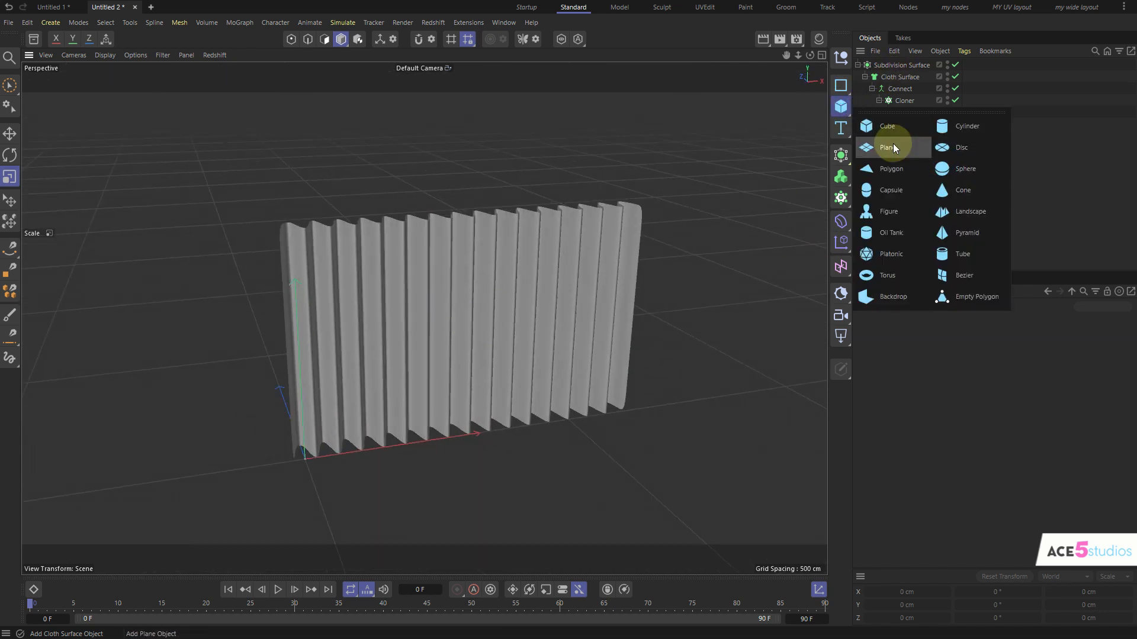
pyautogui.click(886, 147)
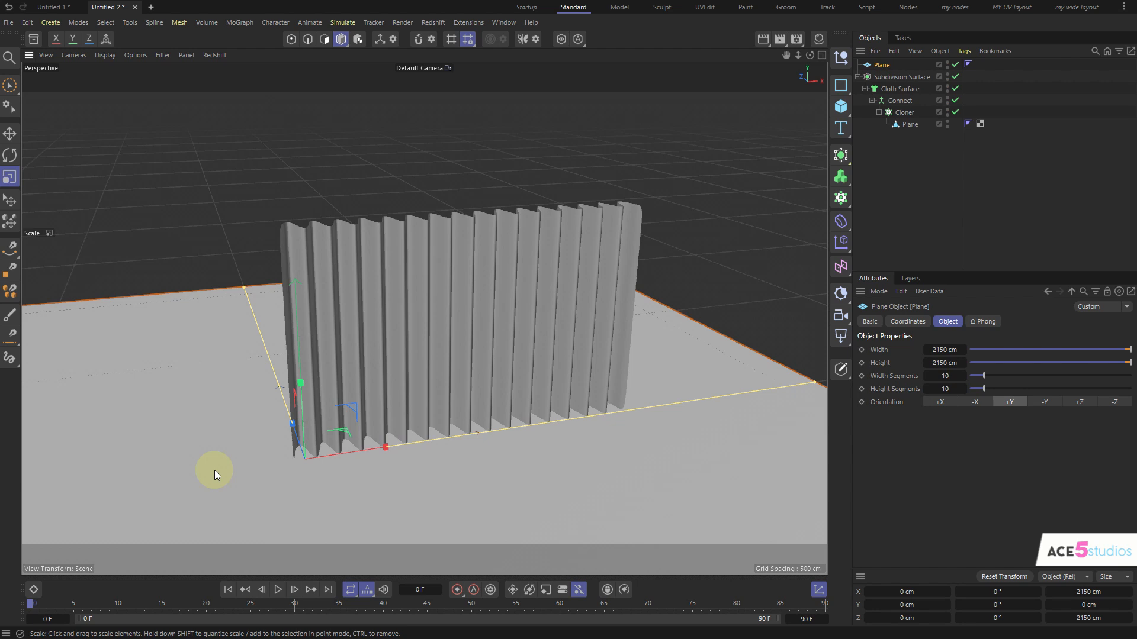
pyautogui.moveTo(214, 475); pyautogui.dragTo(423, 299)
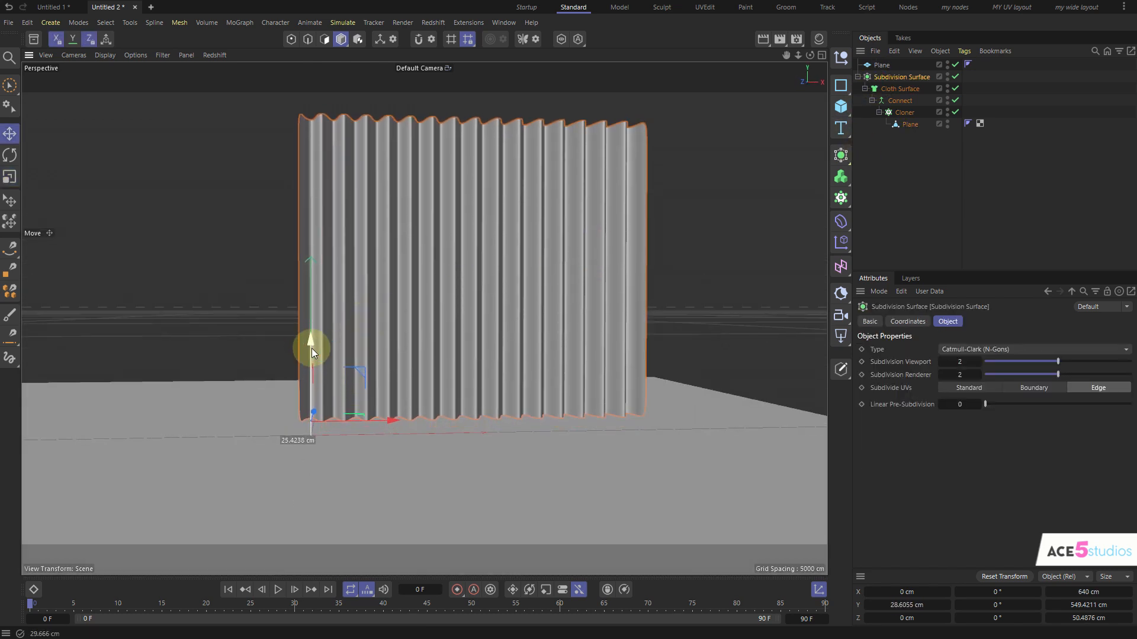
pyautogui.moveTo(312, 345); pyautogui.dragTo(543, 369)
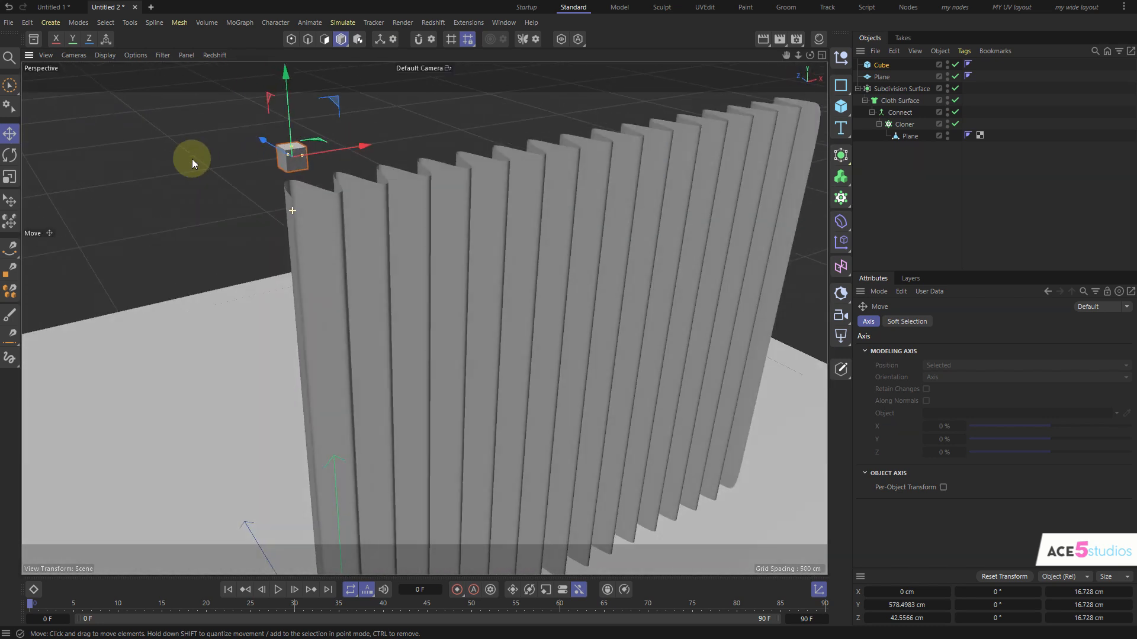
# Add a small Cube to a linear Cloner of 16 along the curtain's top edge.
pyautogui.click(904, 124)
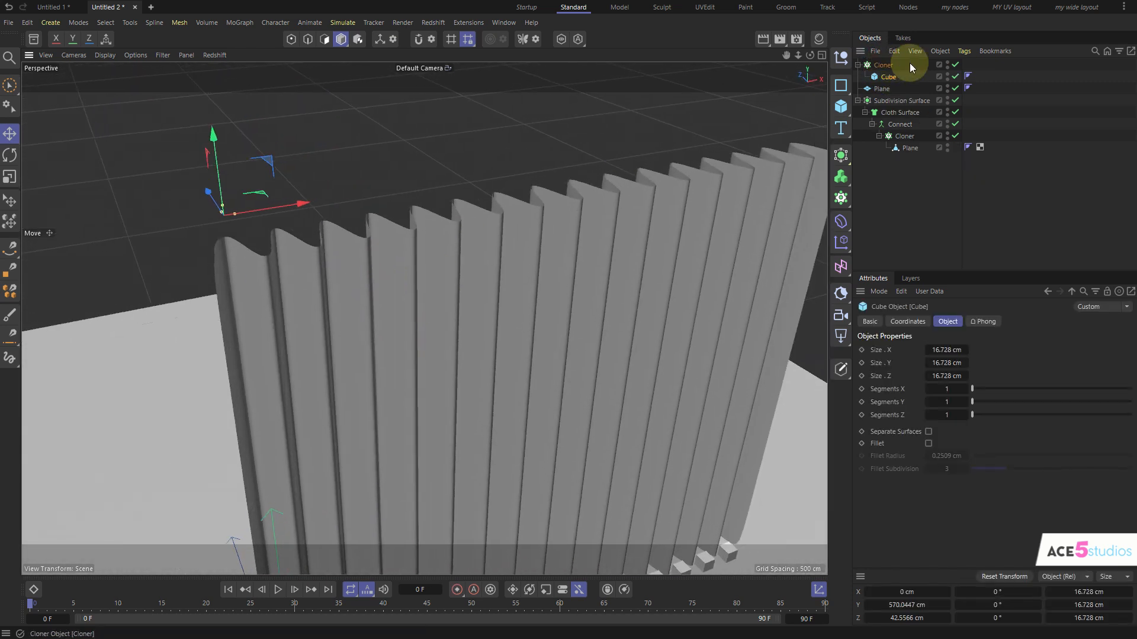
pyautogui.click(882, 65)
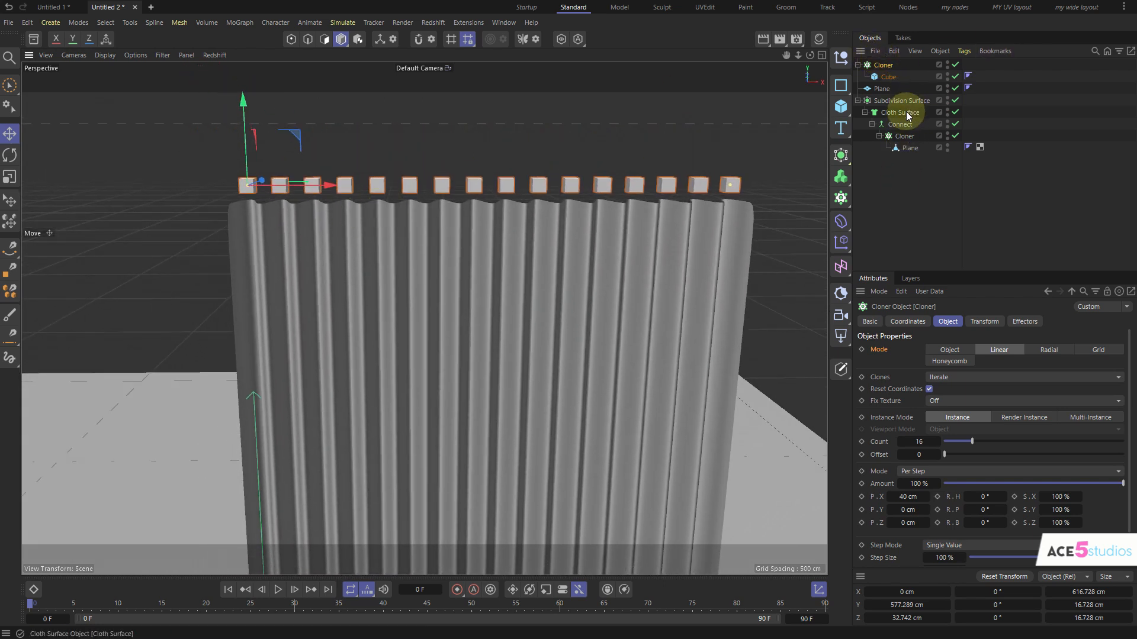
# Switch off Subdivision Surface smoothing while keeping the Cloth Surface enabled.
pyautogui.click(902, 113)
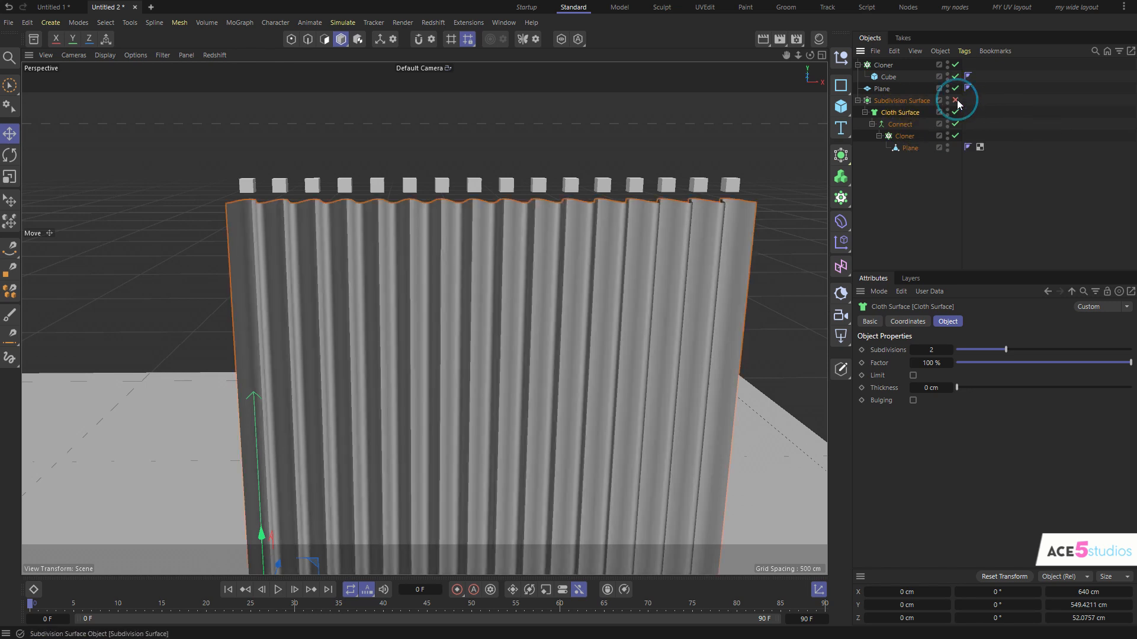
pyautogui.click(946, 101)
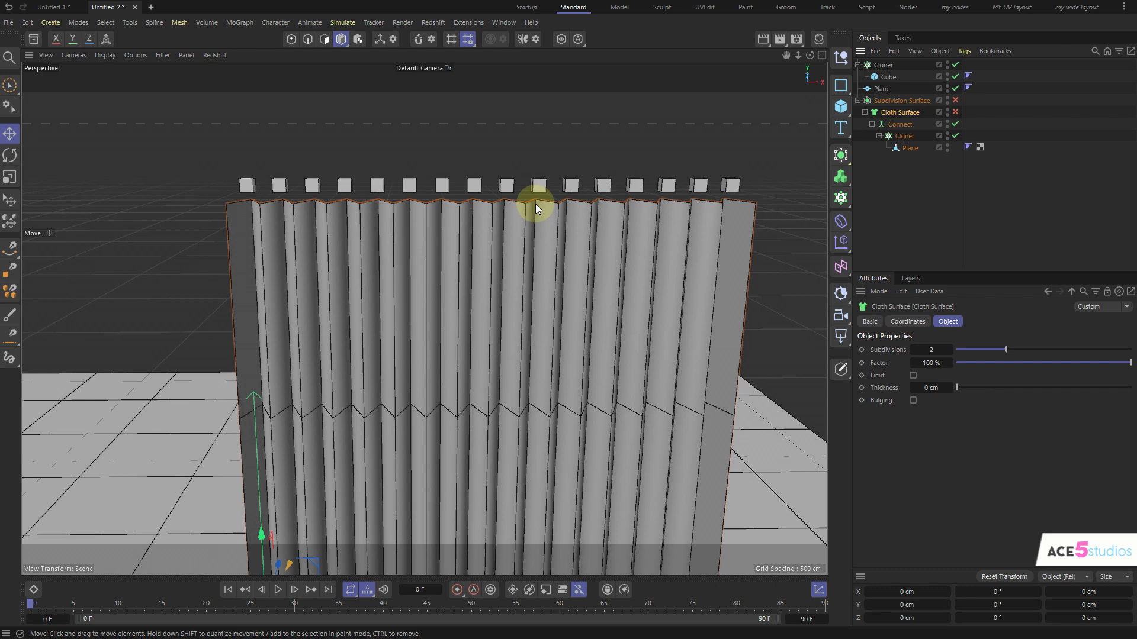
pyautogui.click(899, 124)
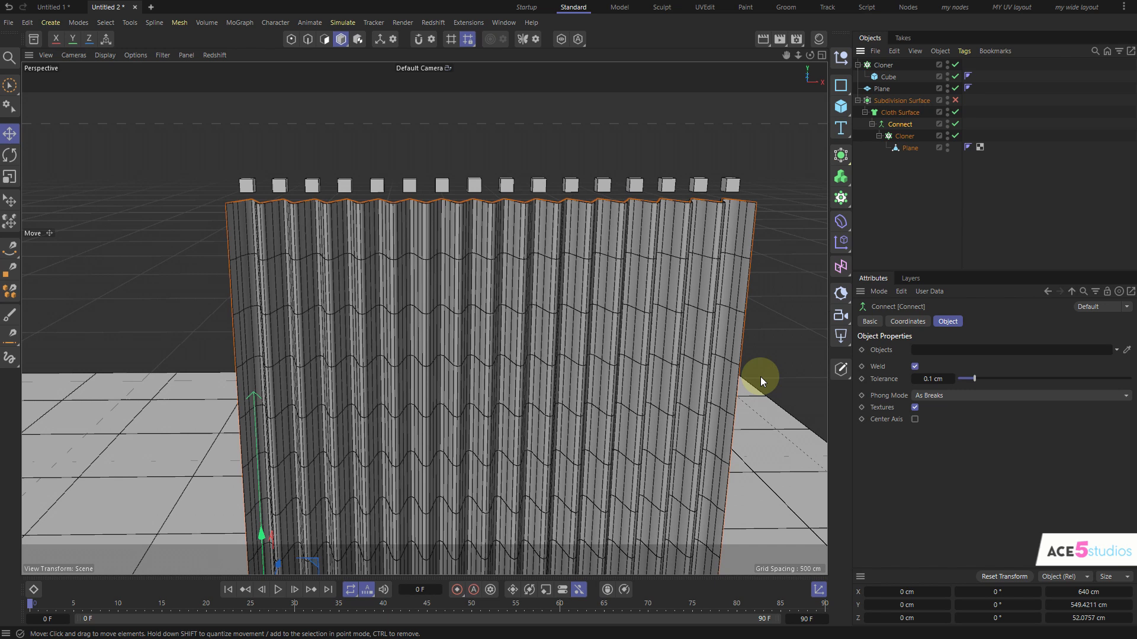
# Add a Cloth tag to the Cloth Surface and a Collider tag to the floor Plane.
pyautogui.click(901, 113)
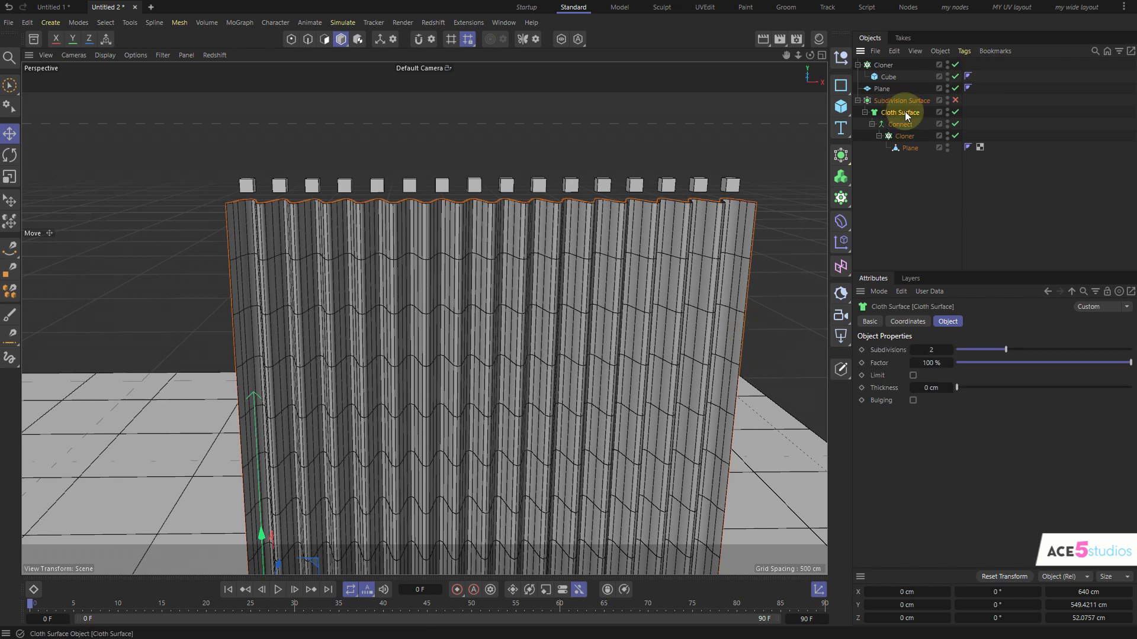
pyautogui.rightClick(901, 112)
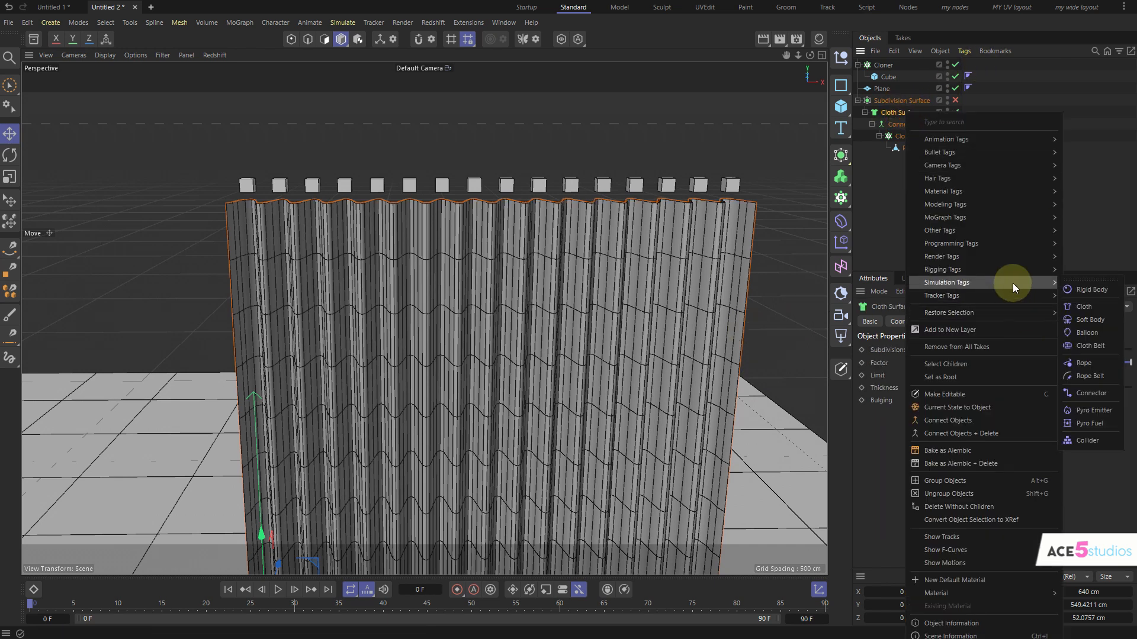
pyautogui.click(1082, 306)
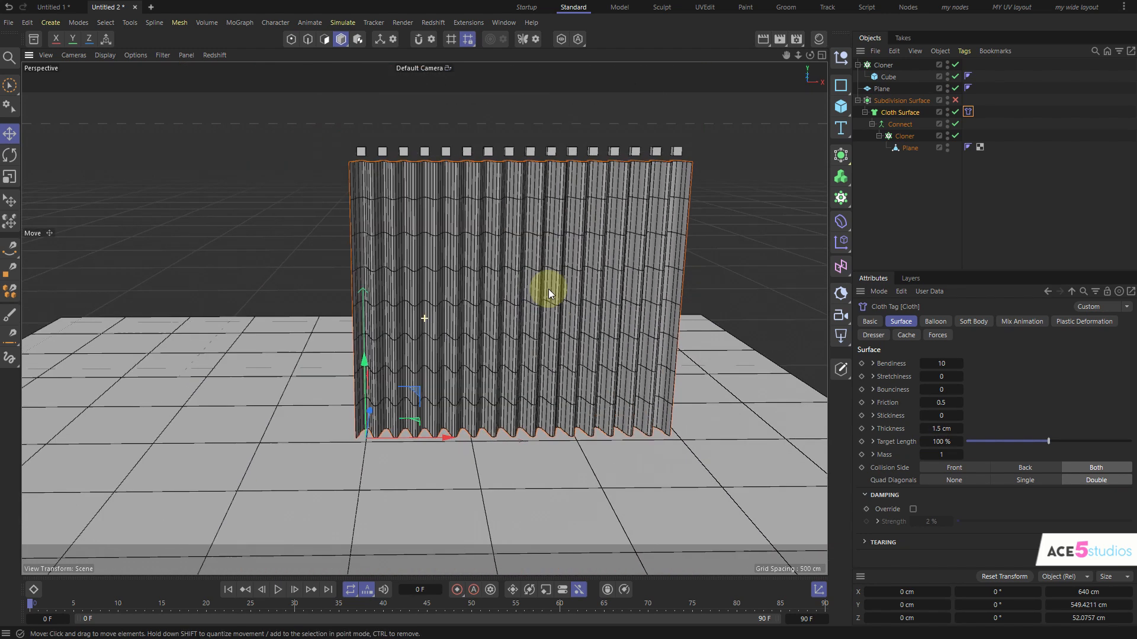
pyautogui.click(278, 590)
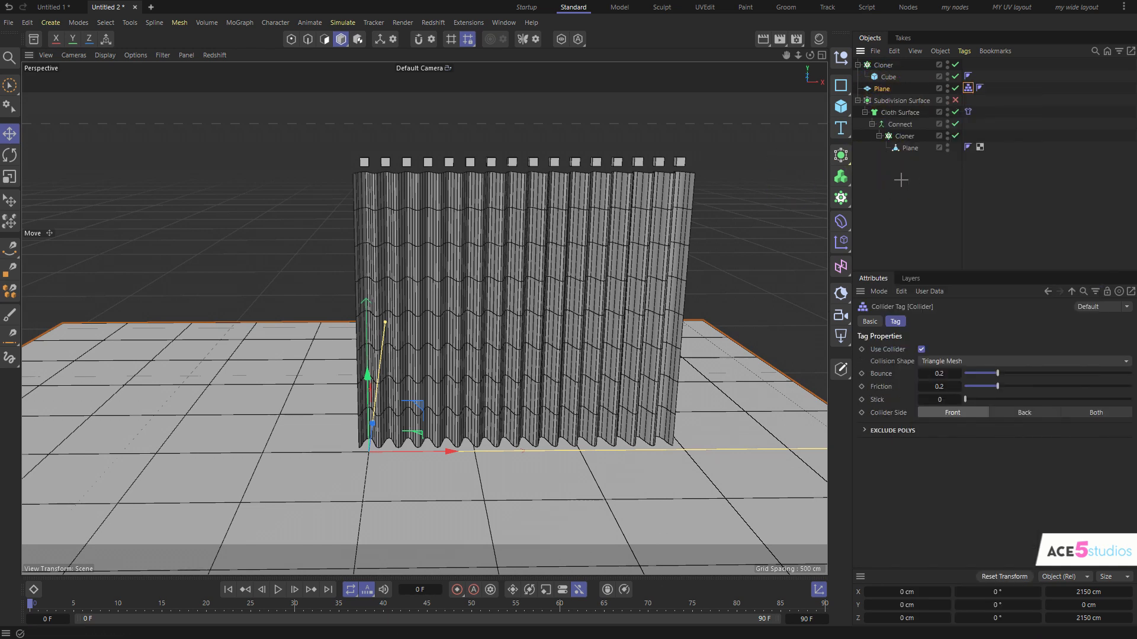
pyautogui.click(277, 588)
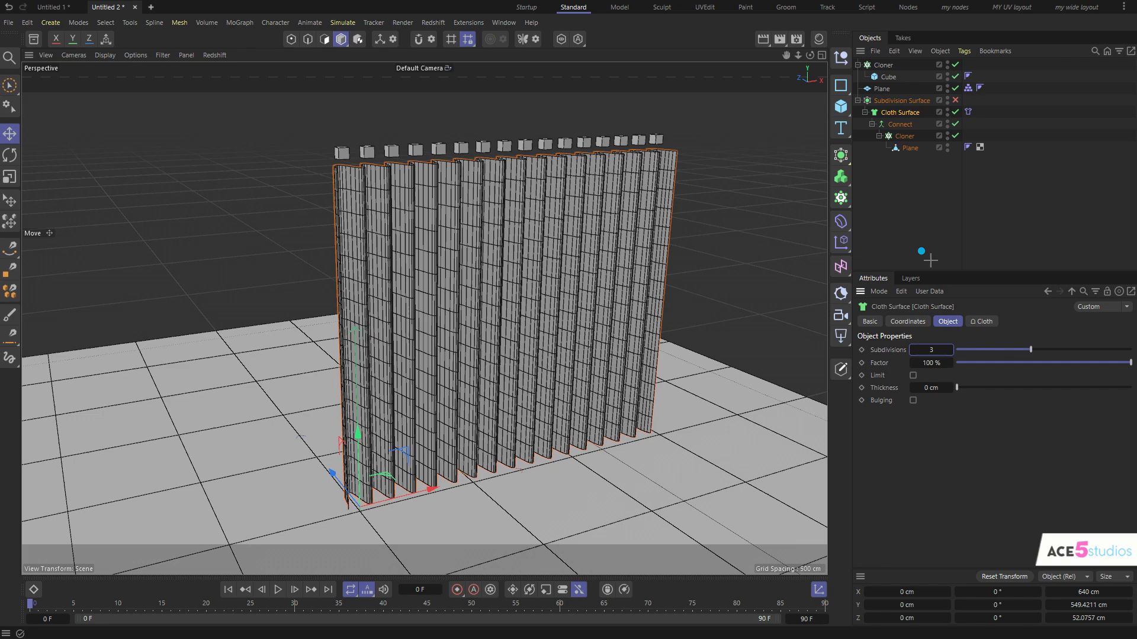
# Set Cloth Surface subdivisions to 4, test-play, and re-enable subdivision smoothing.
pyautogui.click(278, 590)
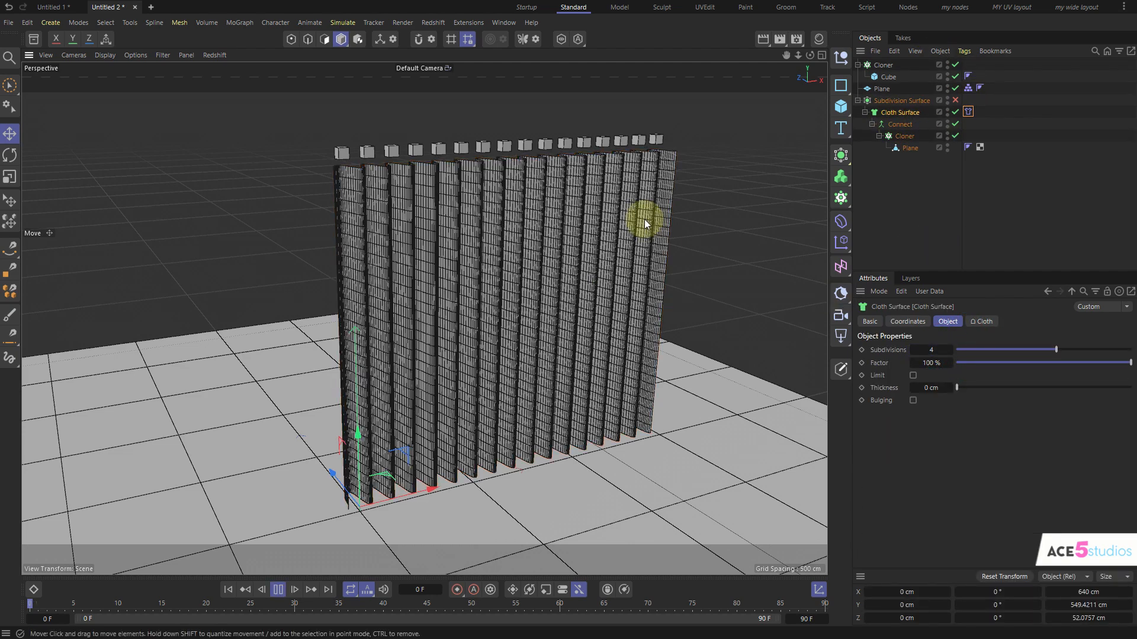
pyautogui.click(293, 589)
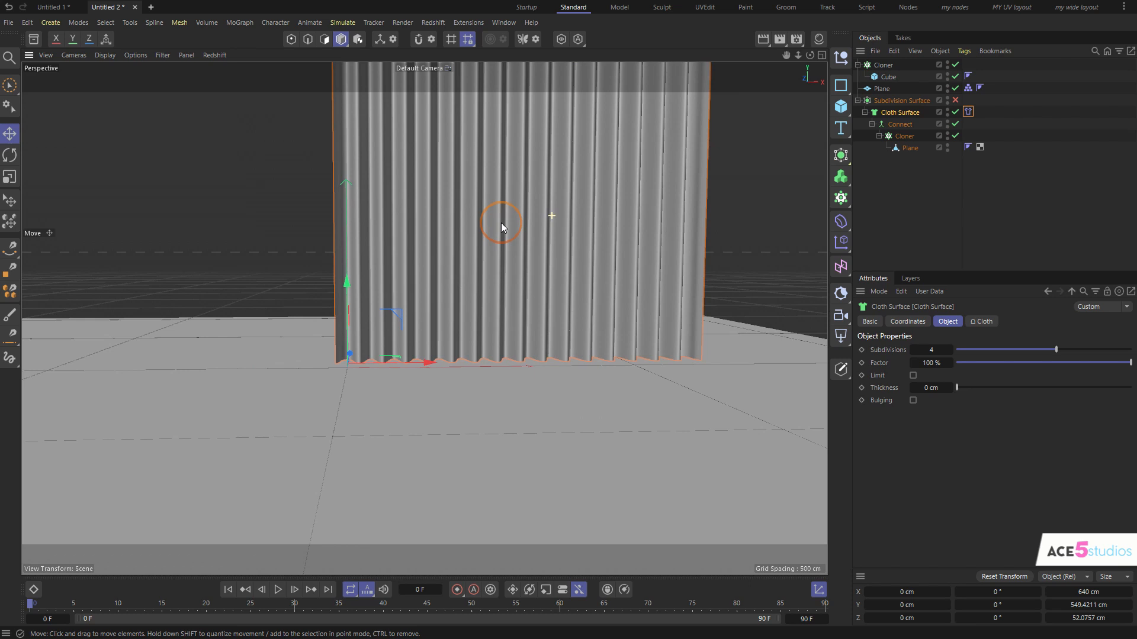
pyautogui.click(278, 589)
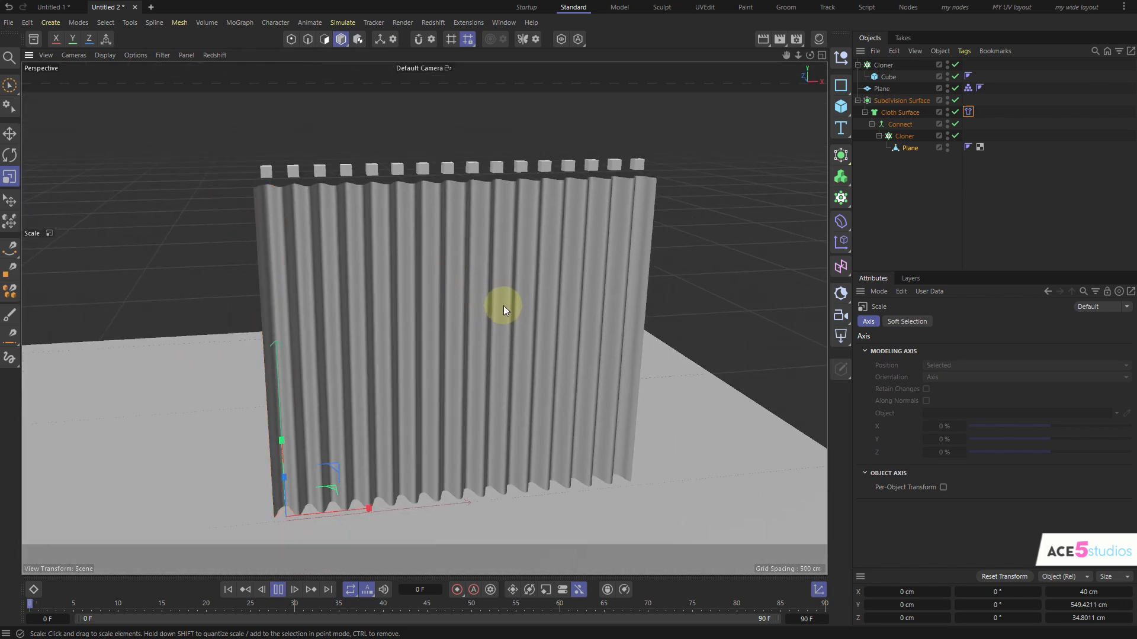
pyautogui.click(278, 589)
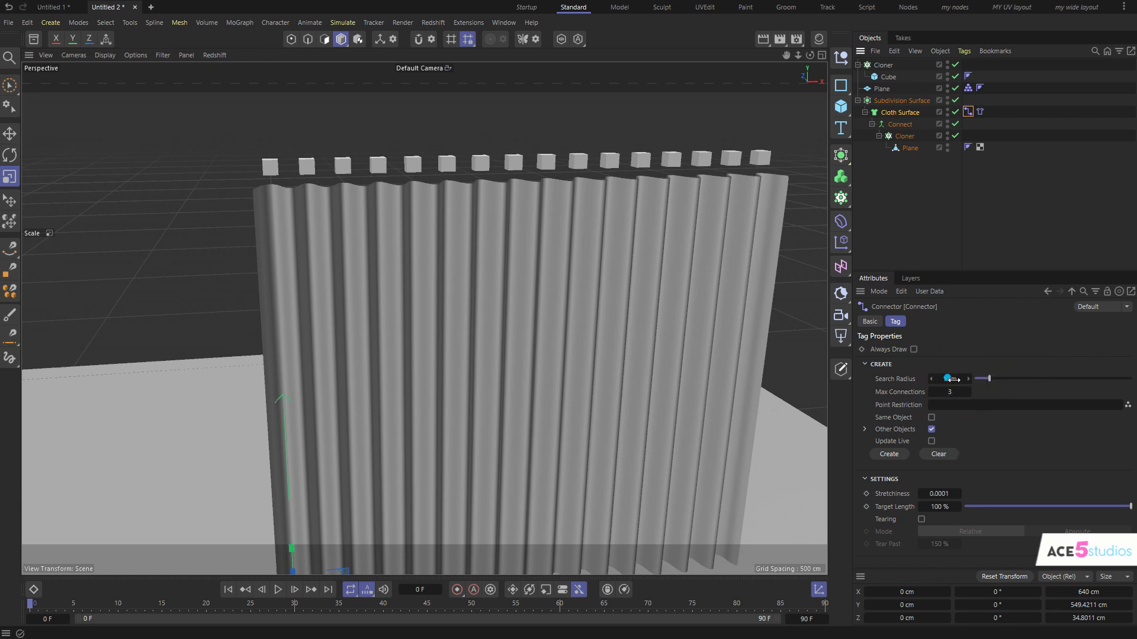
# Set the Connector search radius to 10 cm, tag the ring cubes, and test the simulation.
pyautogui.click(888, 77)
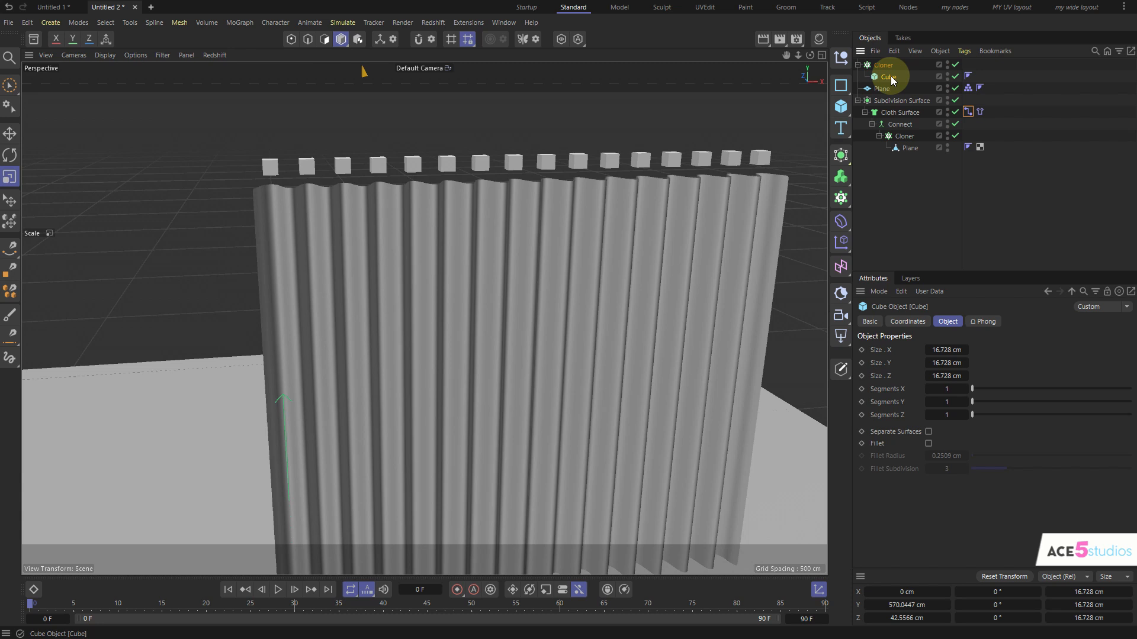
pyautogui.moveTo(886, 78)
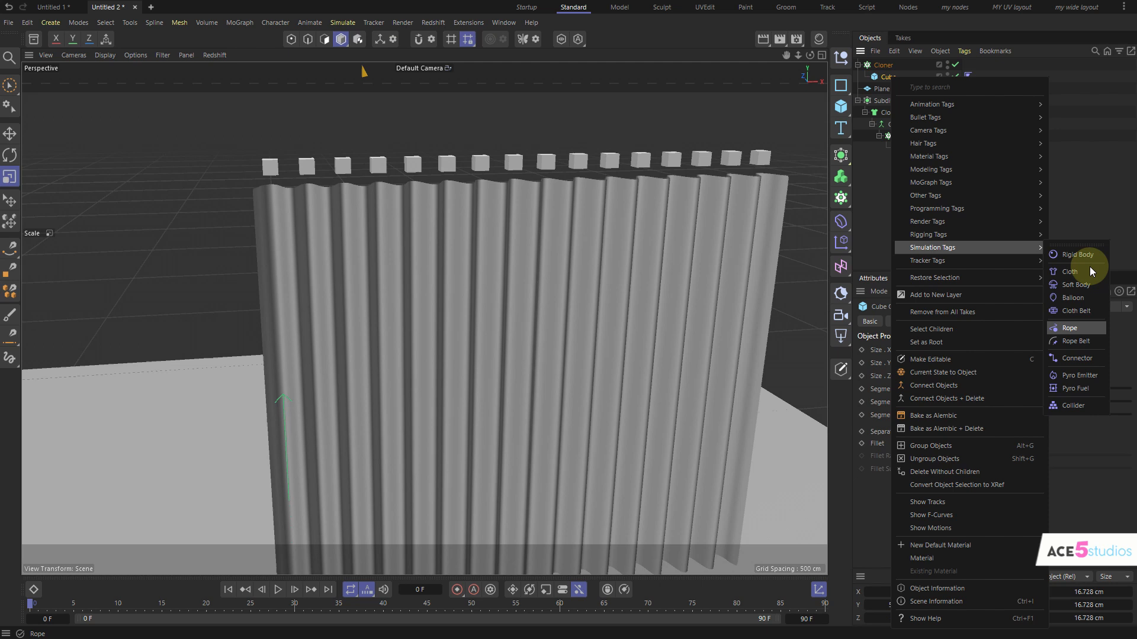
pyautogui.click(1069, 272)
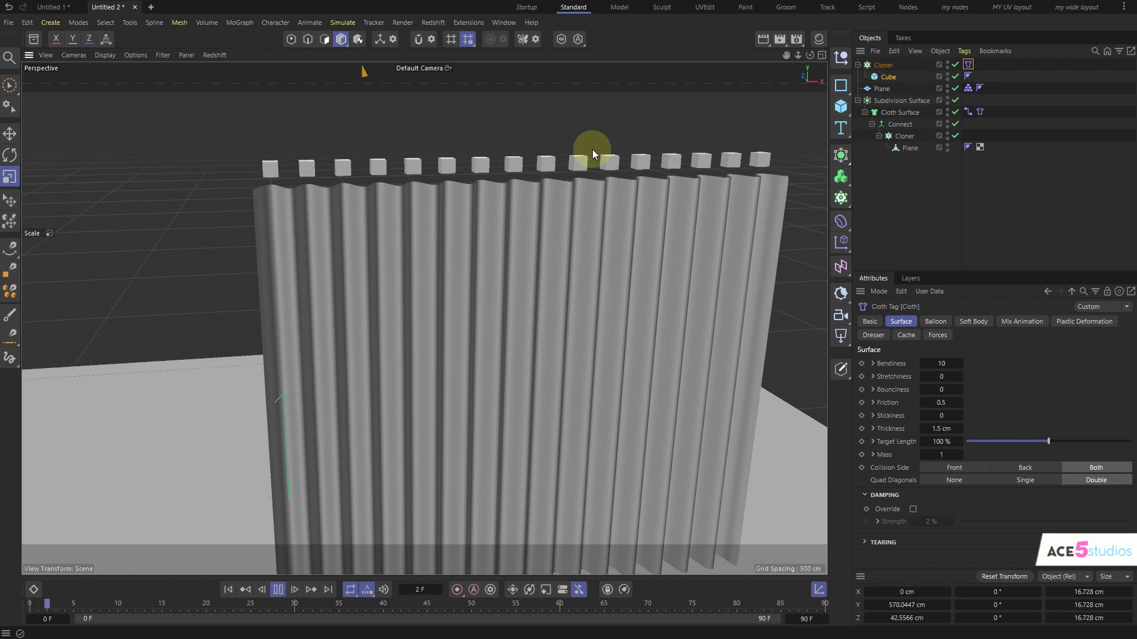
pyautogui.click(294, 590)
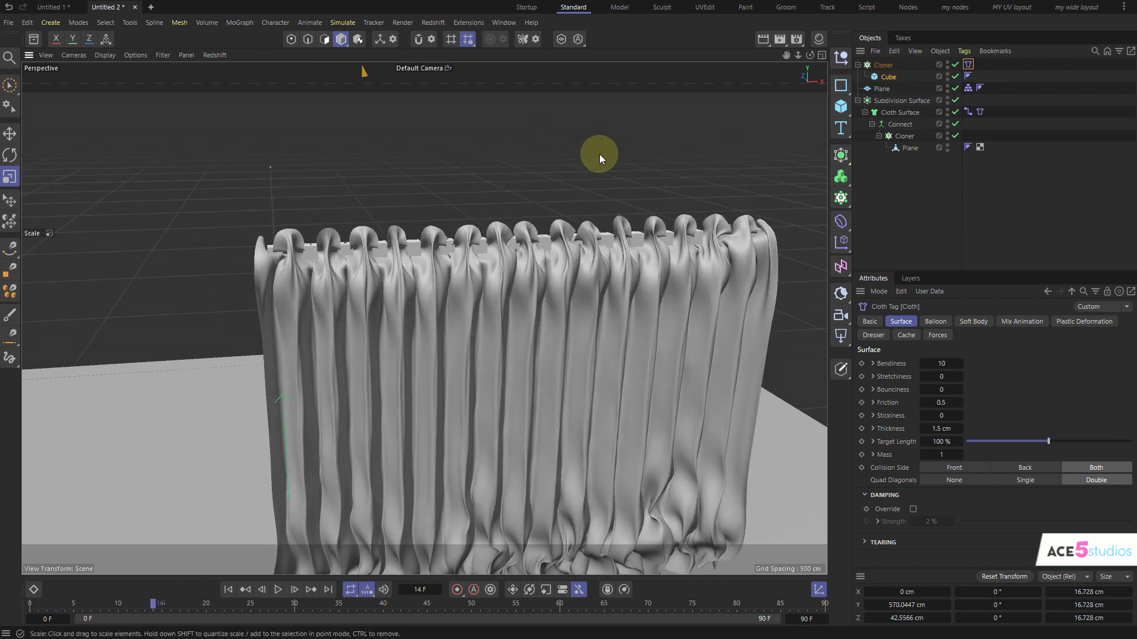
pyautogui.click(1021, 321)
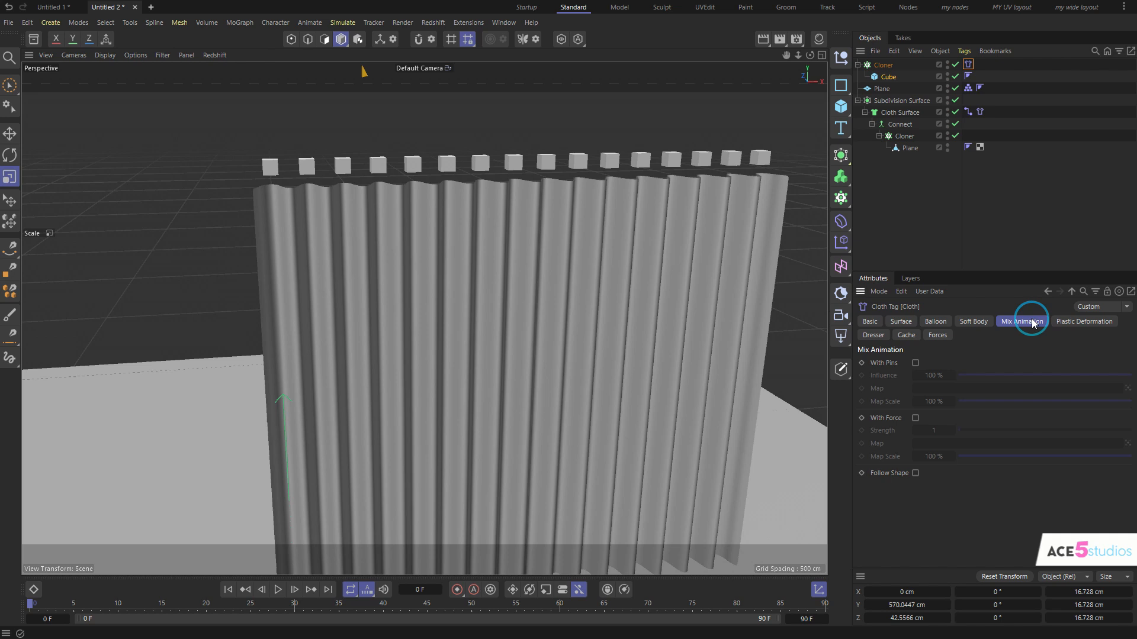
# Enable With Pins under the Cloth tag's Mix Animation and replay the simulation.
pyautogui.click(915, 362)
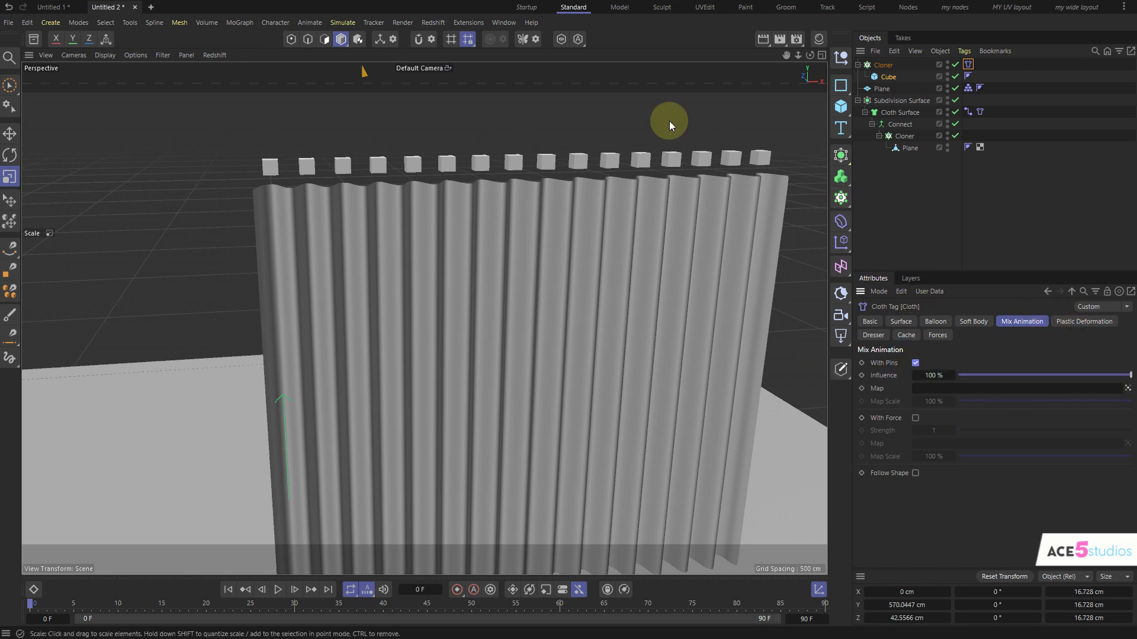
pyautogui.click(278, 590)
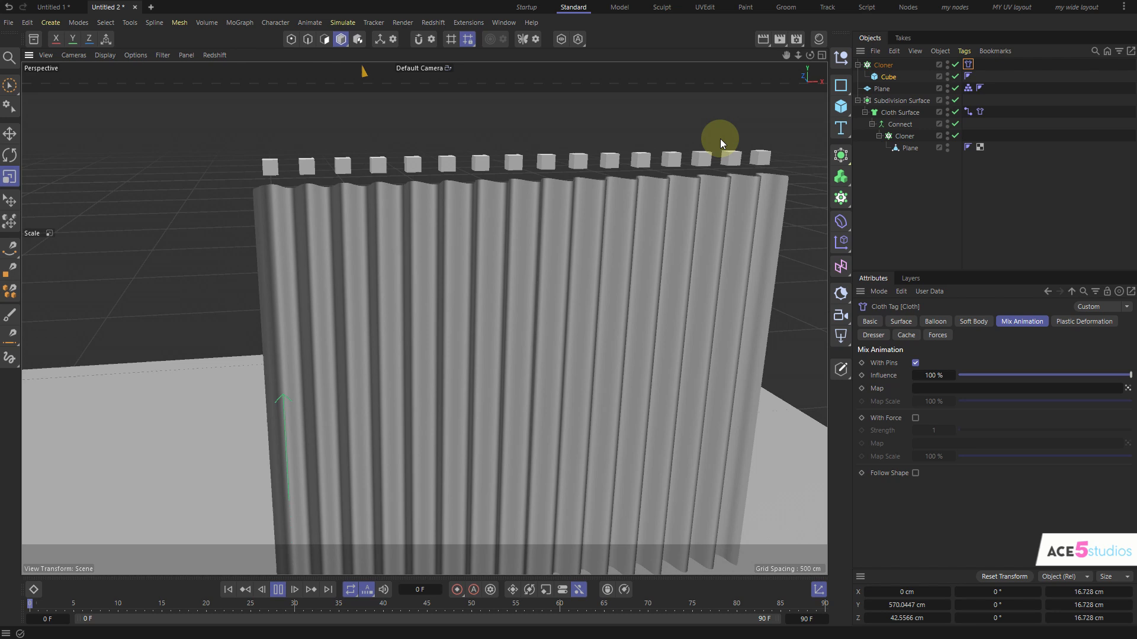
pyautogui.click(278, 589)
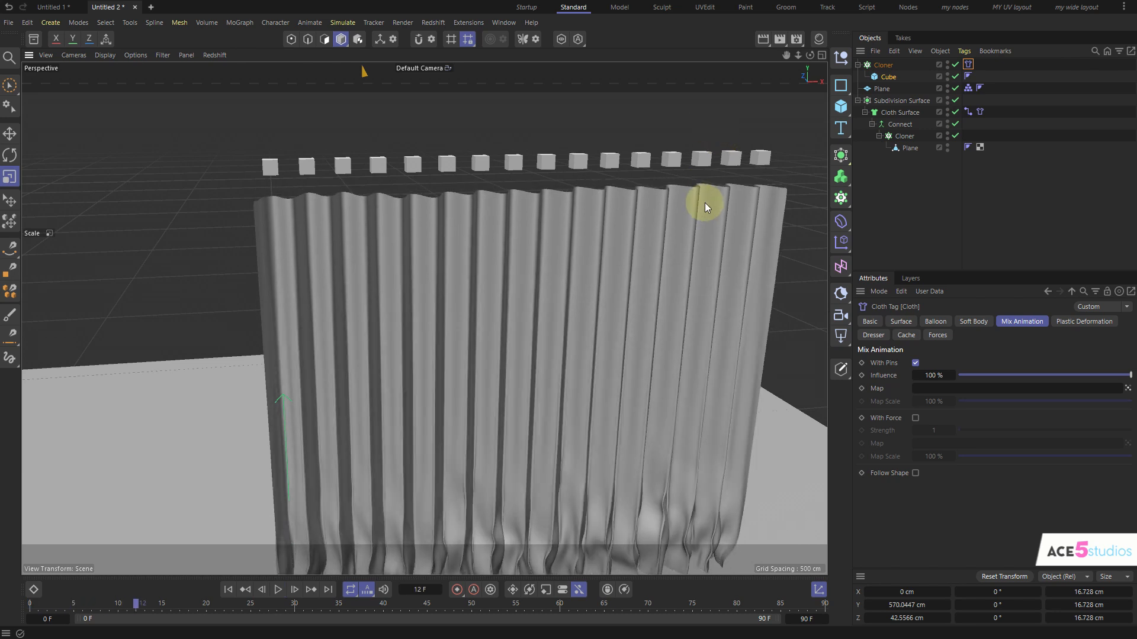
pyautogui.click(967, 112)
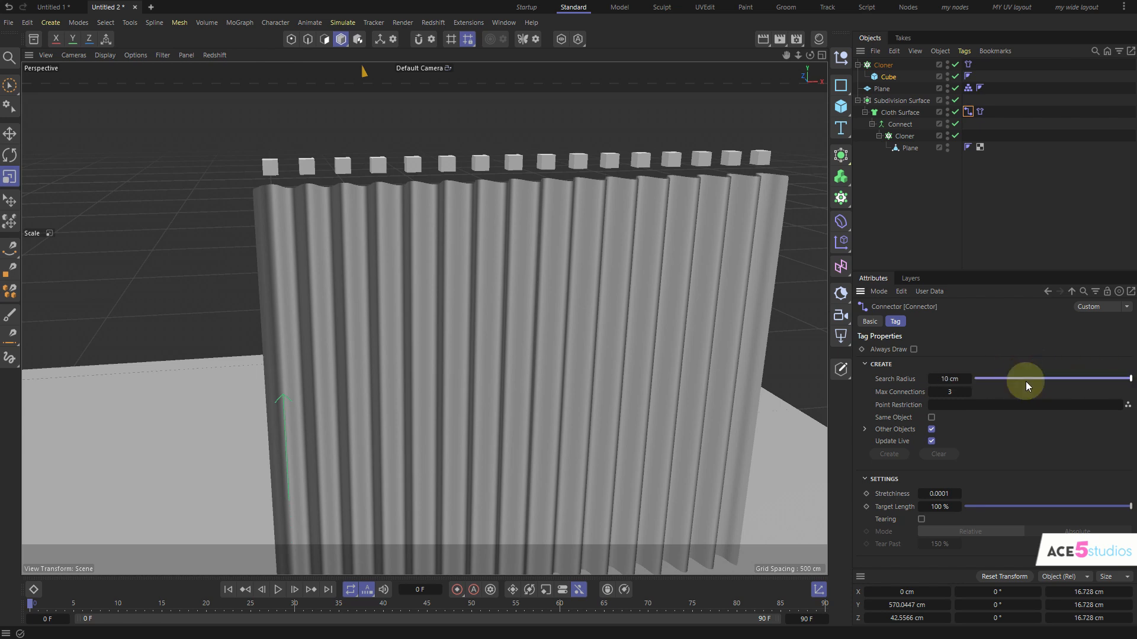
# Widen the Connector search radius to 13.57 cm, turn off Update Live, and create the links.
pyautogui.moveTo(1027, 381); pyautogui.dragTo(1027, 381)
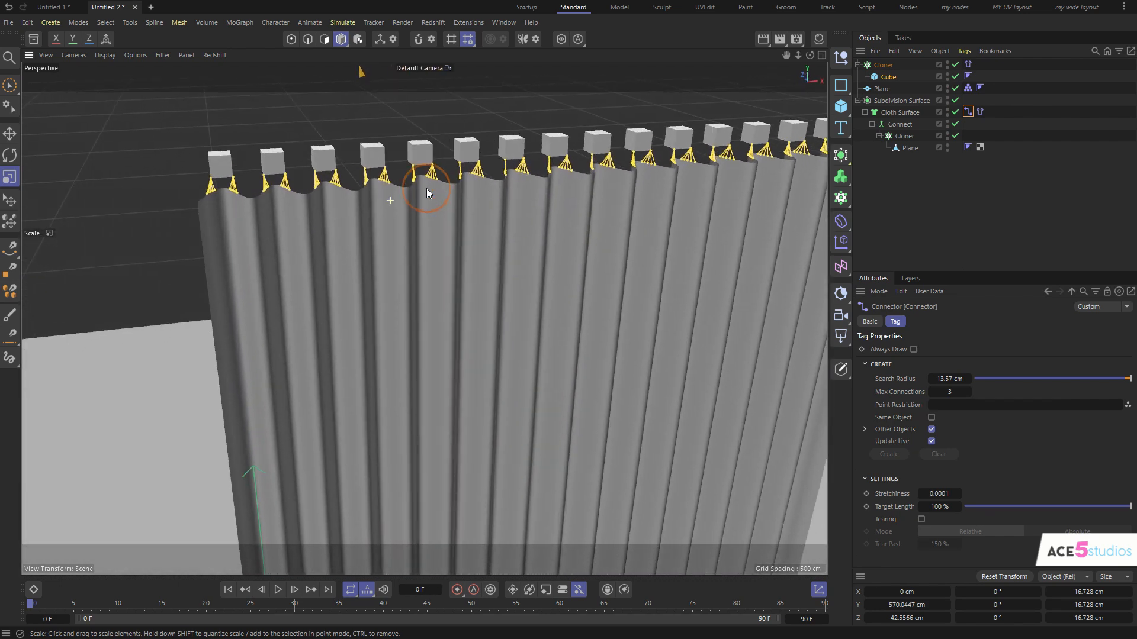
pyautogui.click(931, 443)
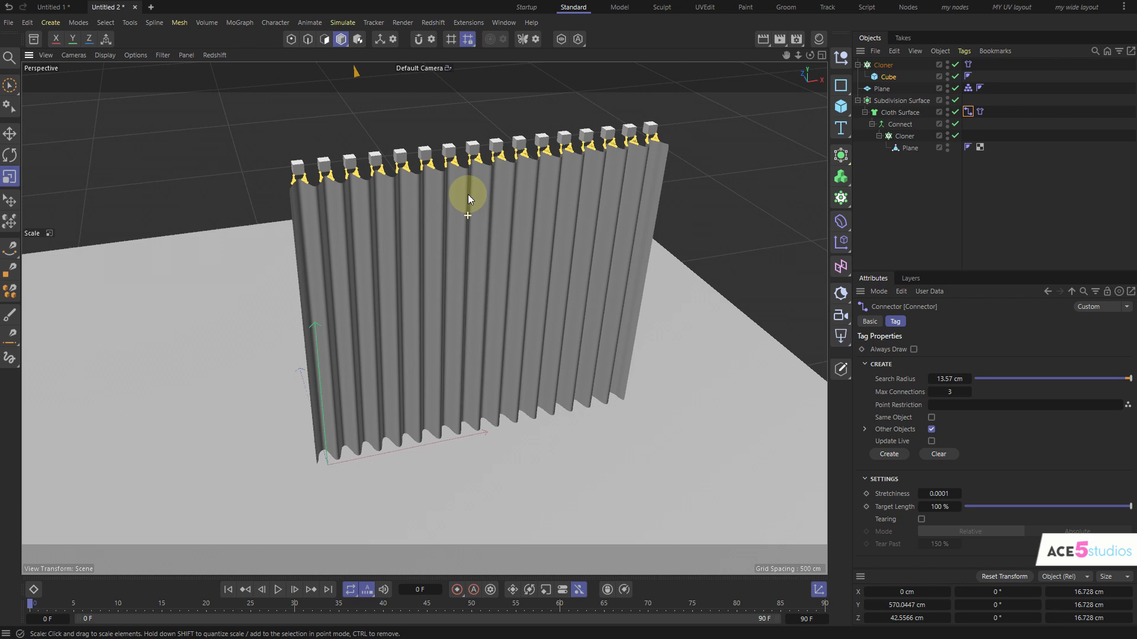
pyautogui.click(903, 112)
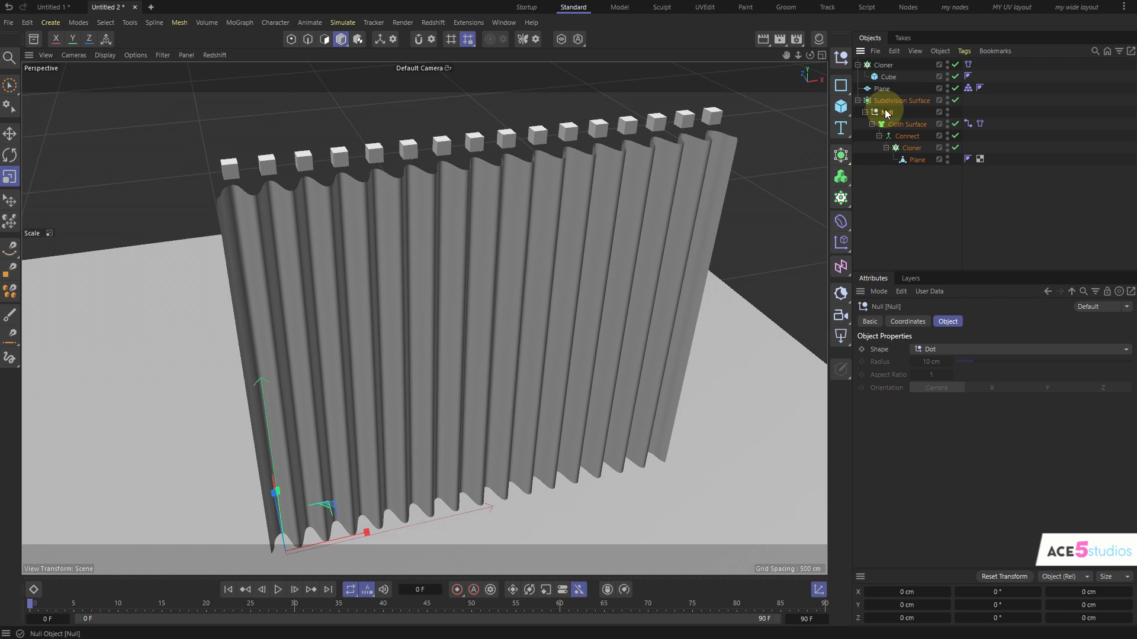
# Group the cloth under a new Null and add a Random effector set to deform Points.
pyautogui.click(840, 221)
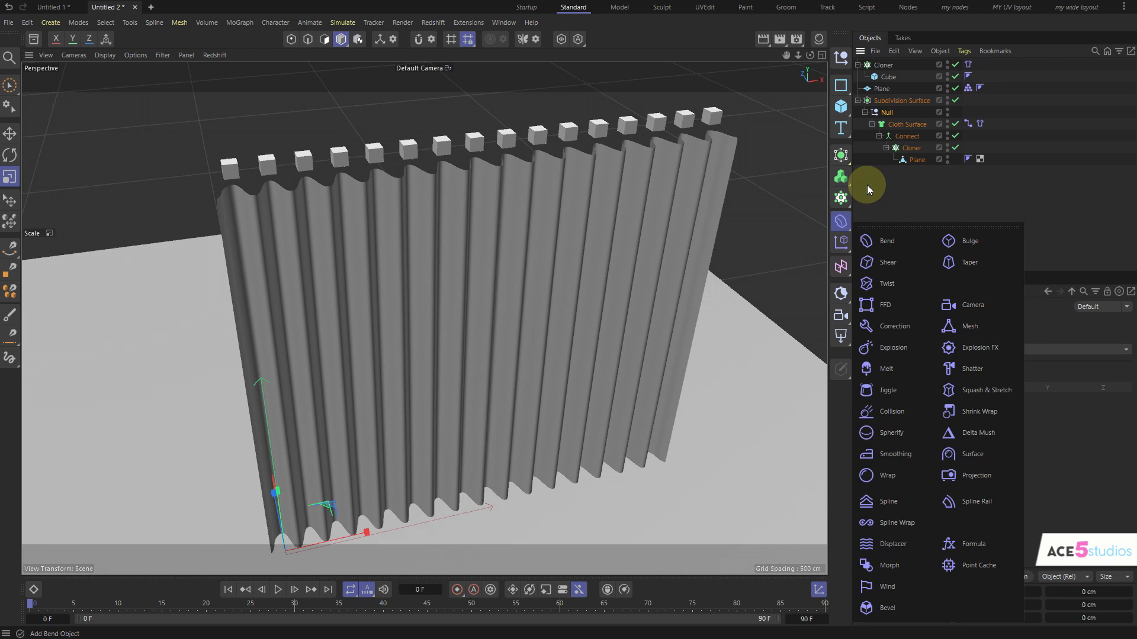
pyautogui.click(841, 242)
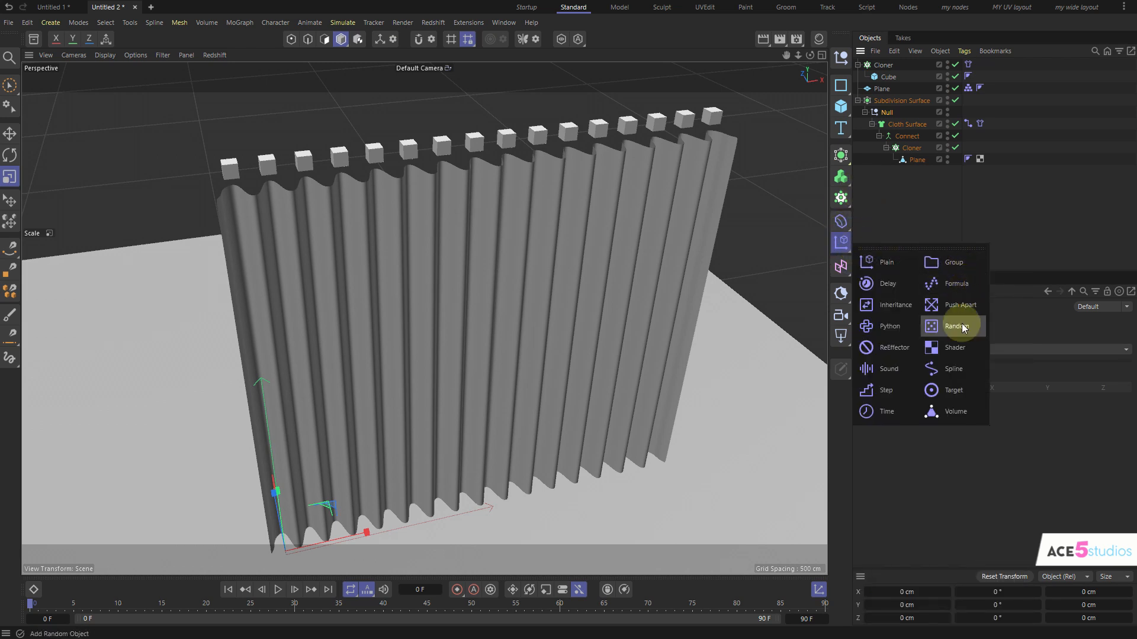
pyautogui.click(956, 325)
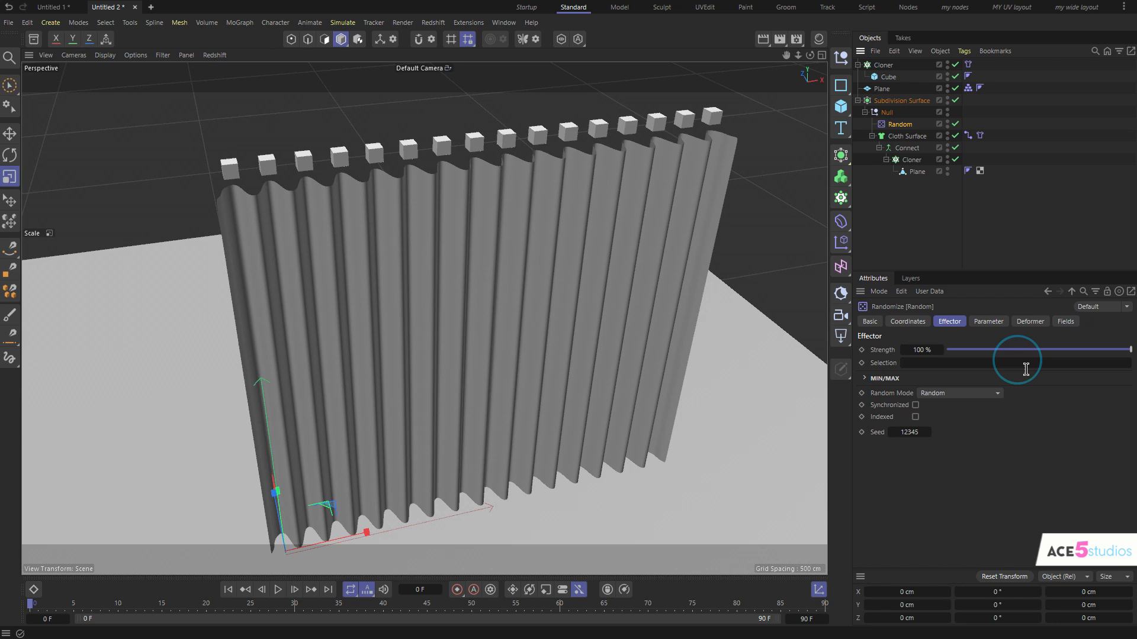
pyautogui.click(1029, 321)
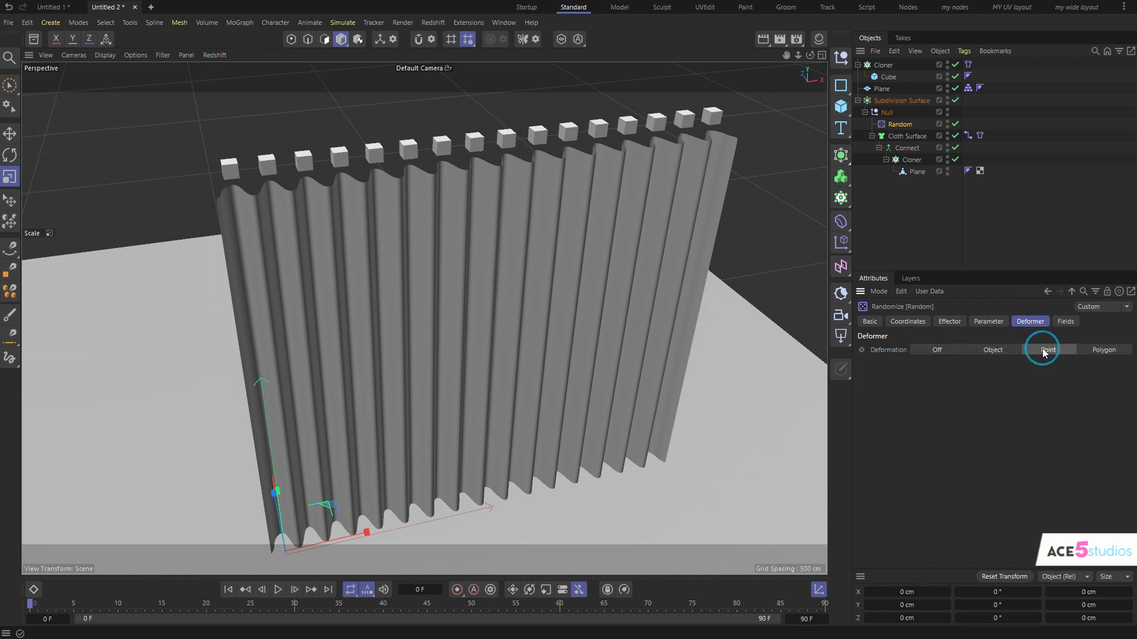
pyautogui.click(949, 321)
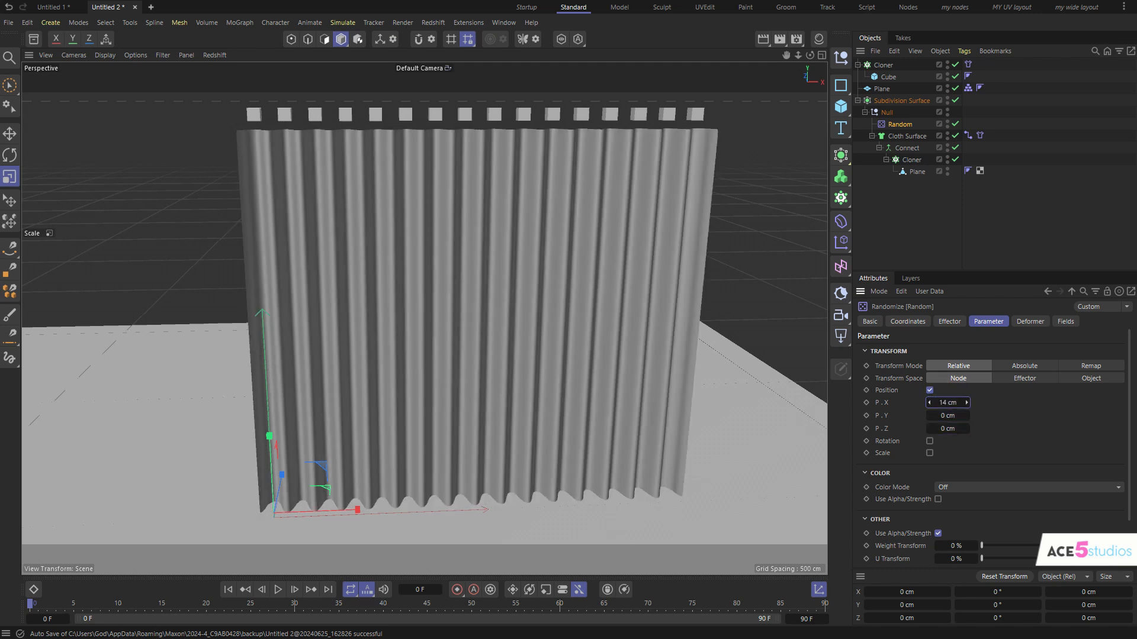
# Raise the Random effector's position offsets, and set noise Animation Speed 0% and Scale 131%.
pyautogui.moveTo(946, 402); pyautogui.dragTo(953, 402)
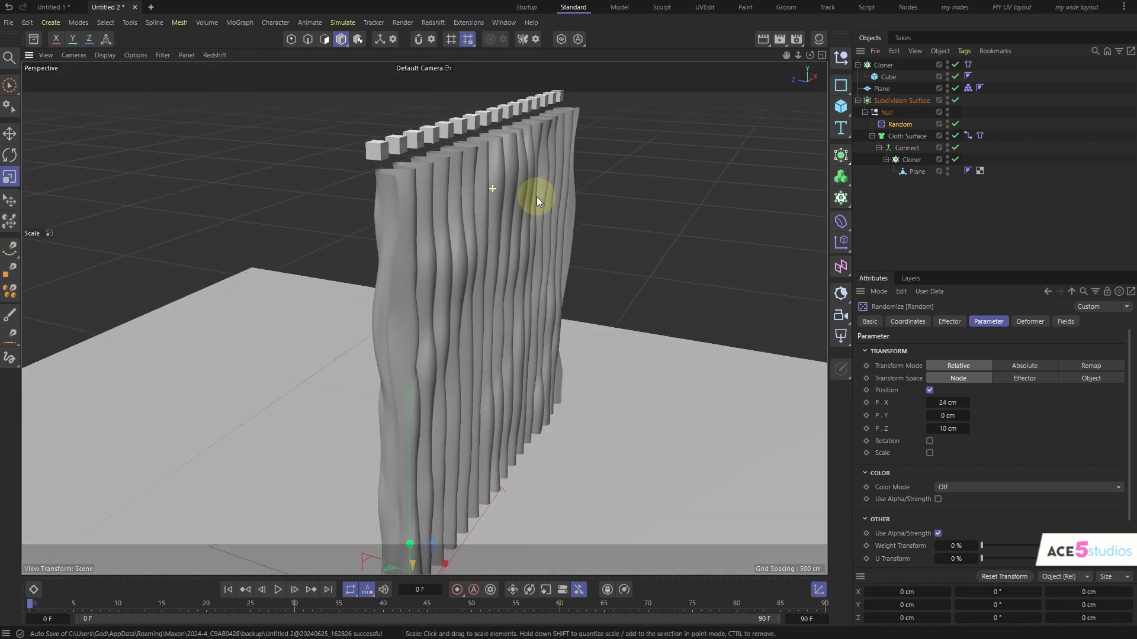
pyautogui.click(949, 321)
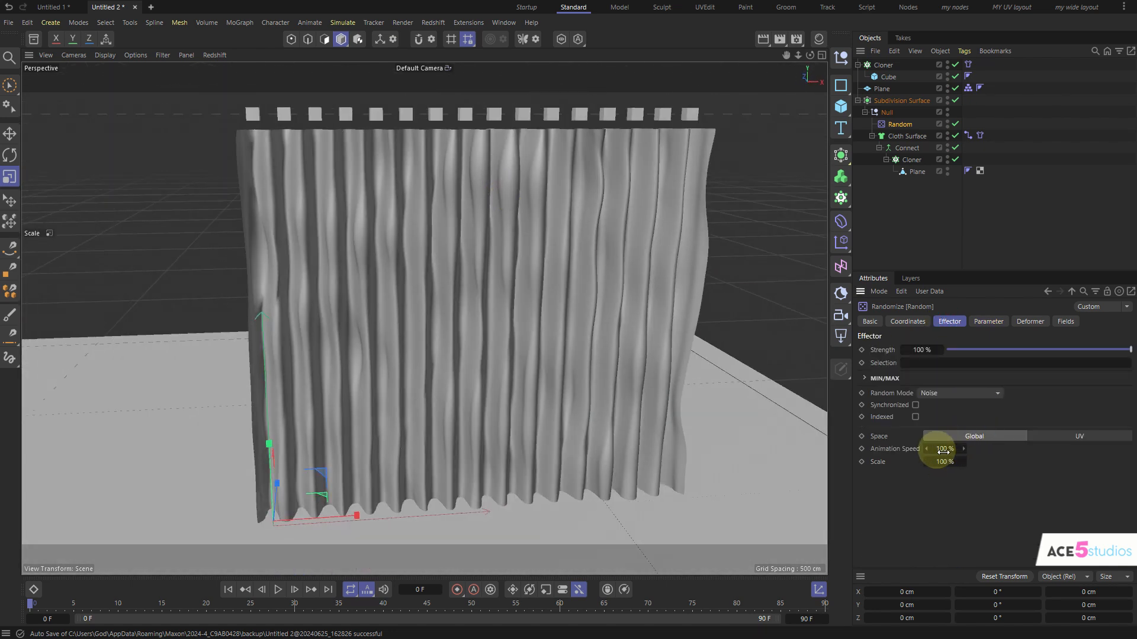
pyautogui.moveTo(943, 462); pyautogui.dragTo(956, 462)
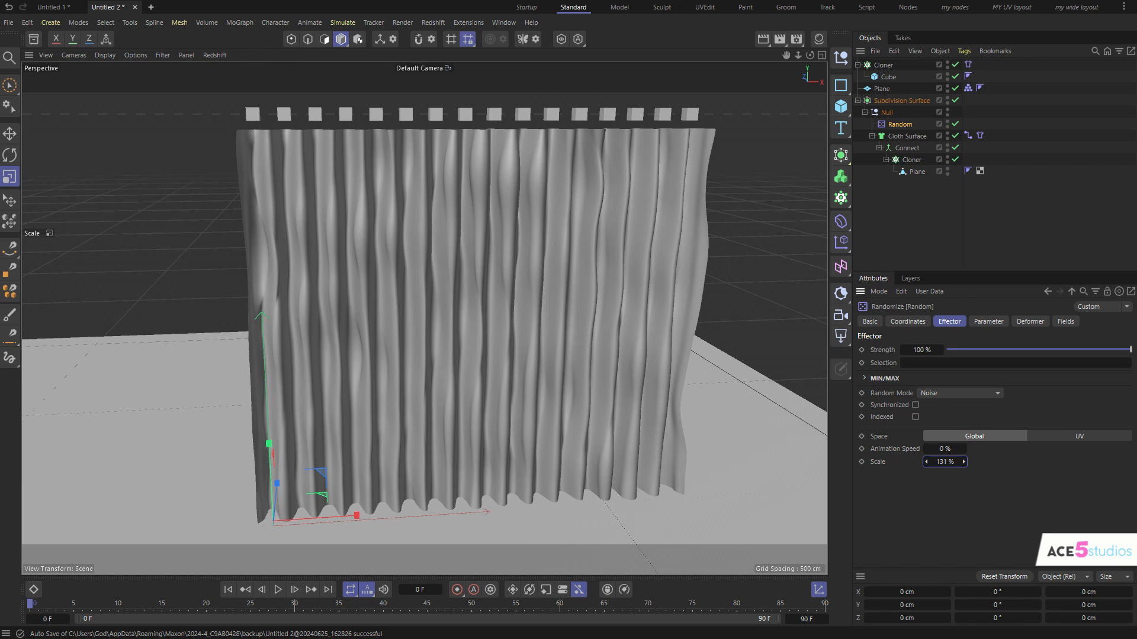
pyautogui.click(963, 462)
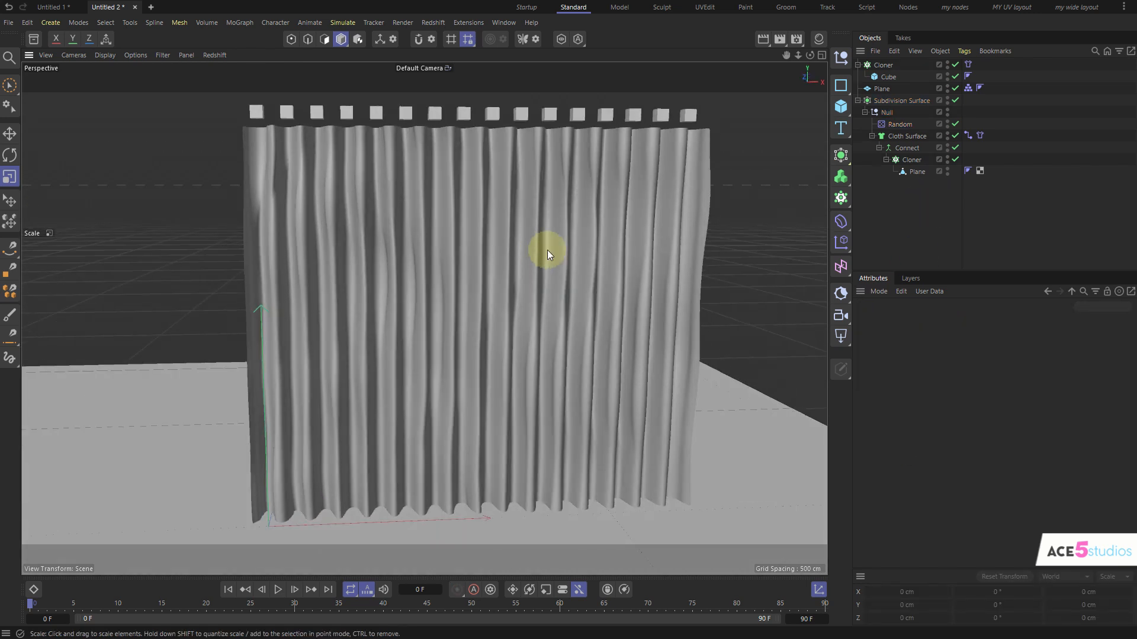
# Run the cloth simulation, then set the Cloth tag's Stretchiness to 200.
pyautogui.click(279, 590)
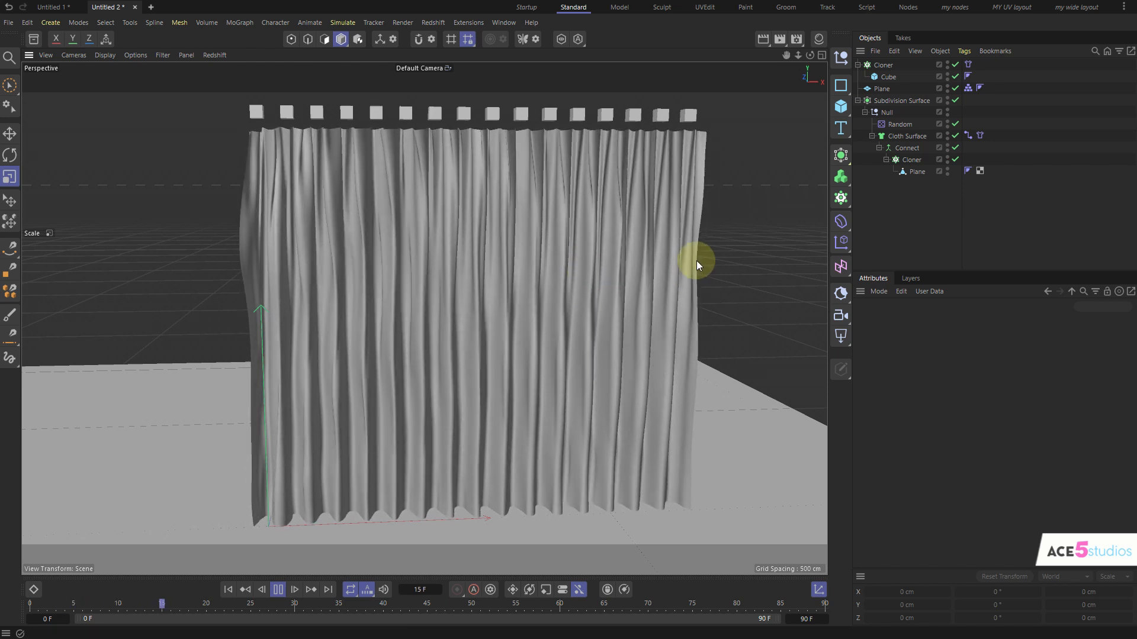
pyautogui.click(277, 588)
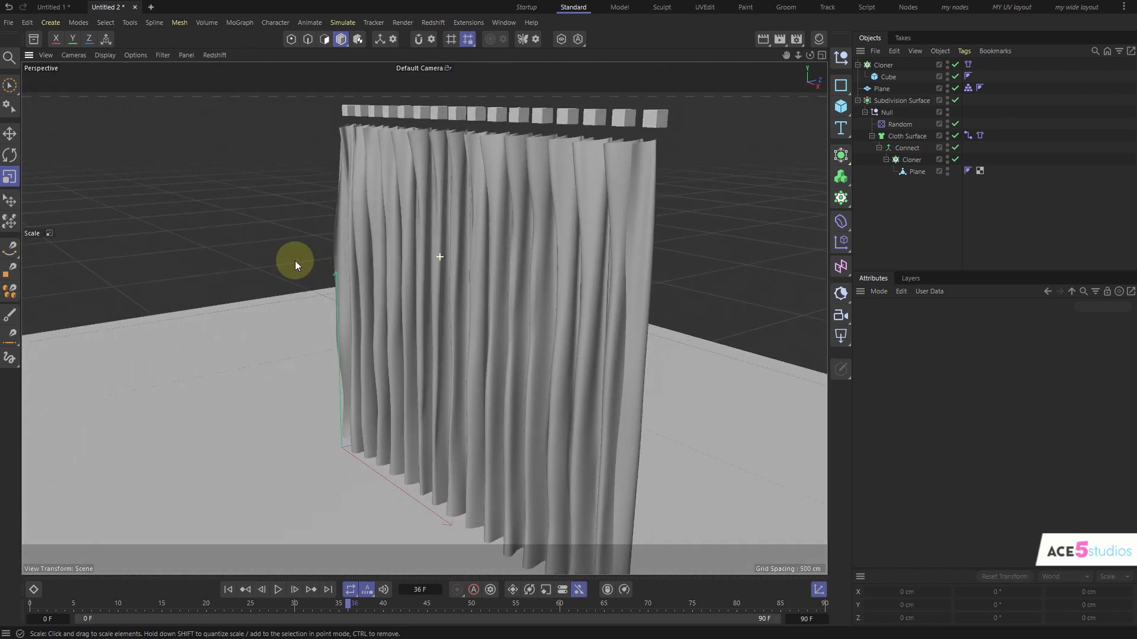
pyautogui.click(277, 589)
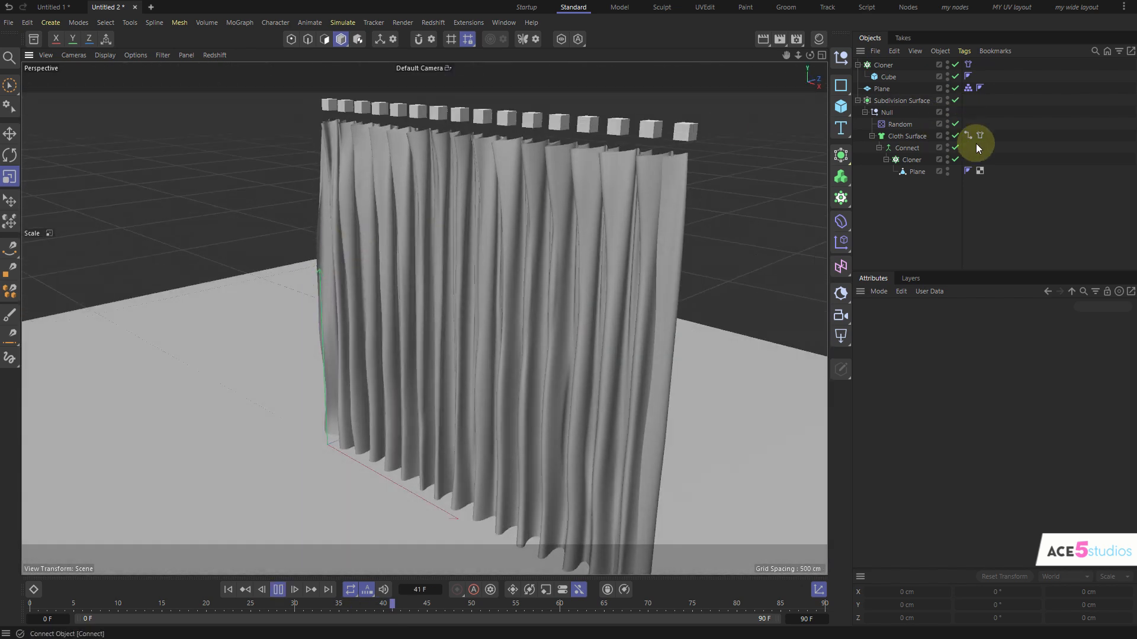
pyautogui.click(979, 136)
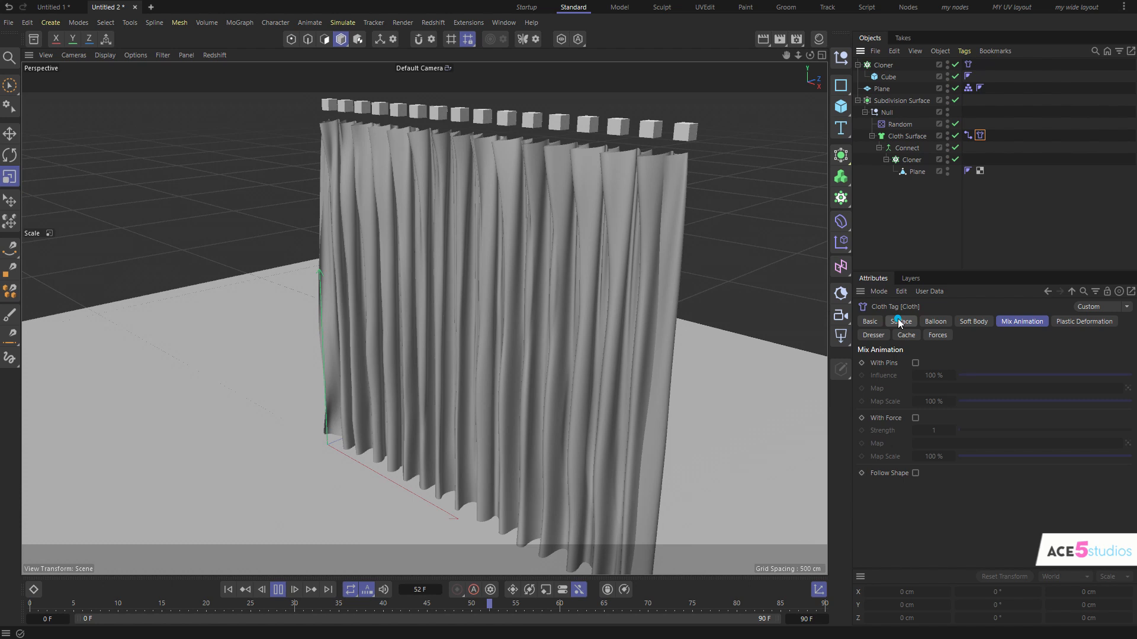
pyautogui.click(900, 321)
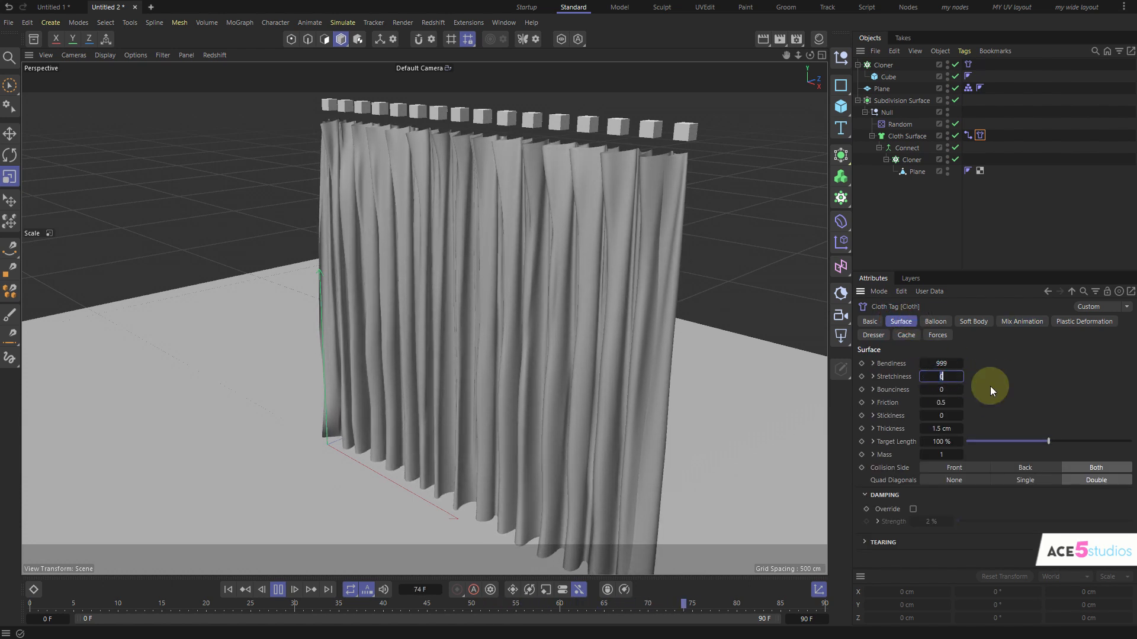
pyautogui.write('200')
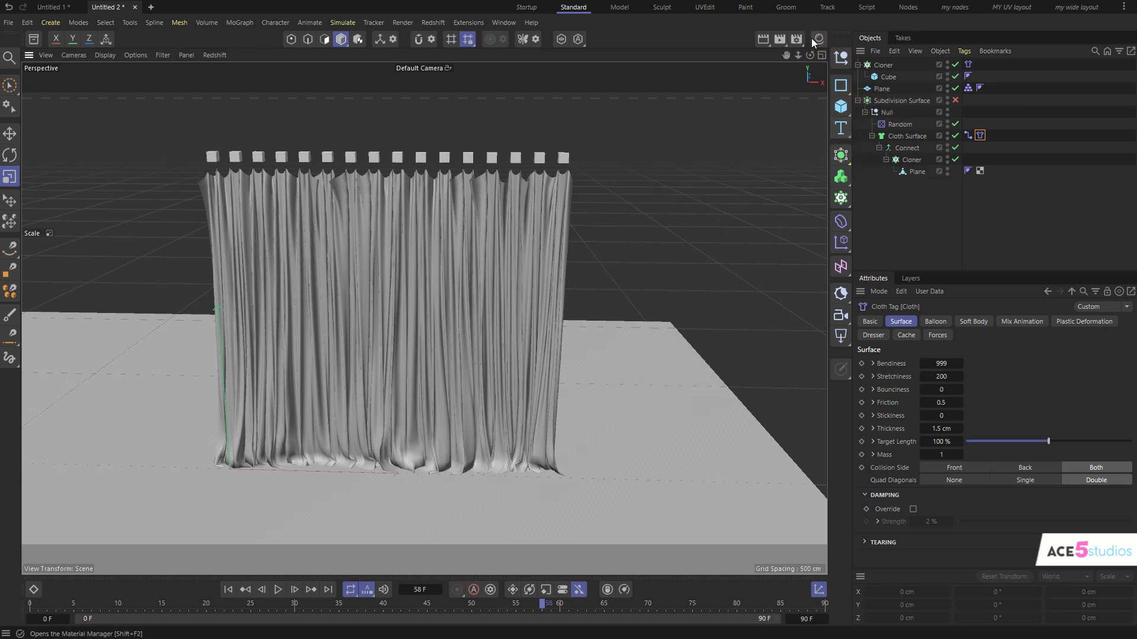
# Apply the Mat material to the curtain plane, replay the simulation, and reselect the Cloth tag.
pyautogui.click(818, 40)
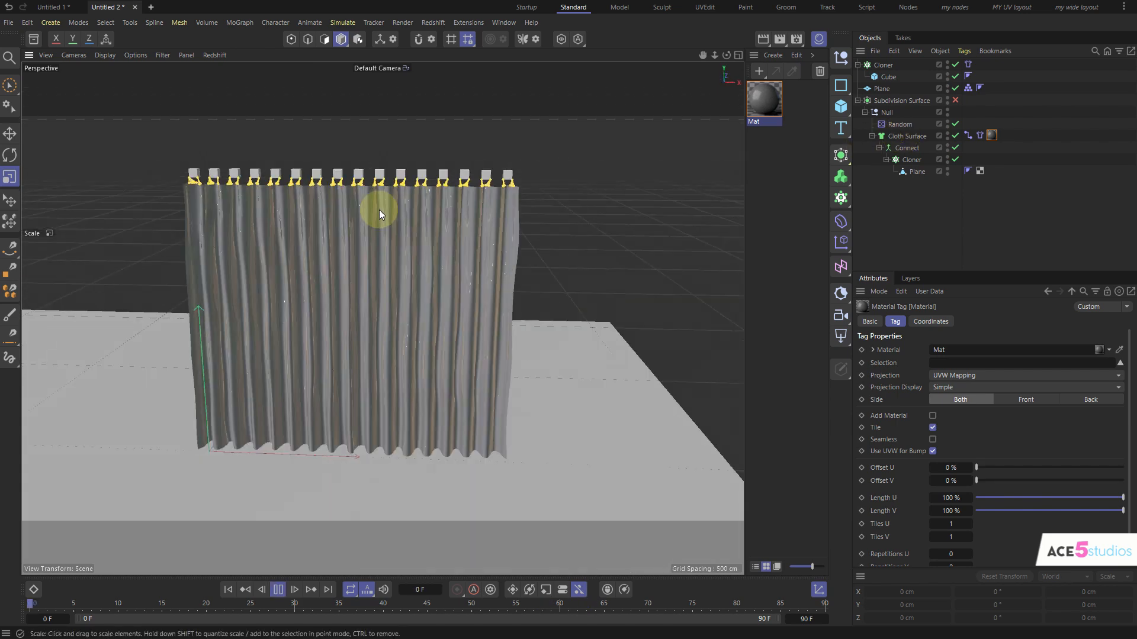
pyautogui.click(278, 589)
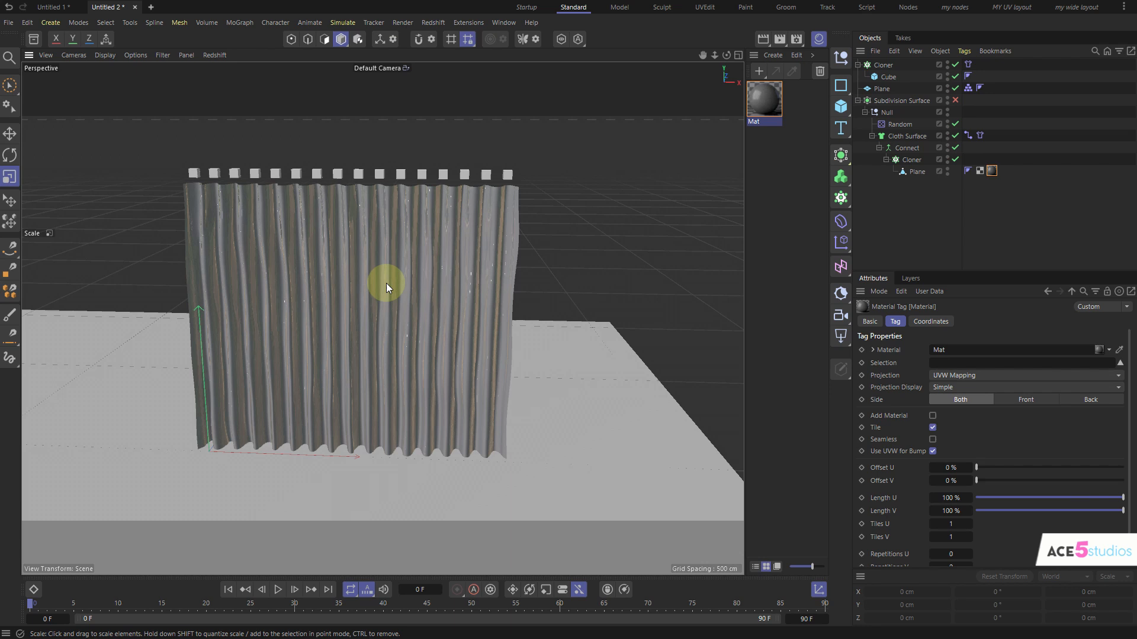
pyautogui.click(278, 590)
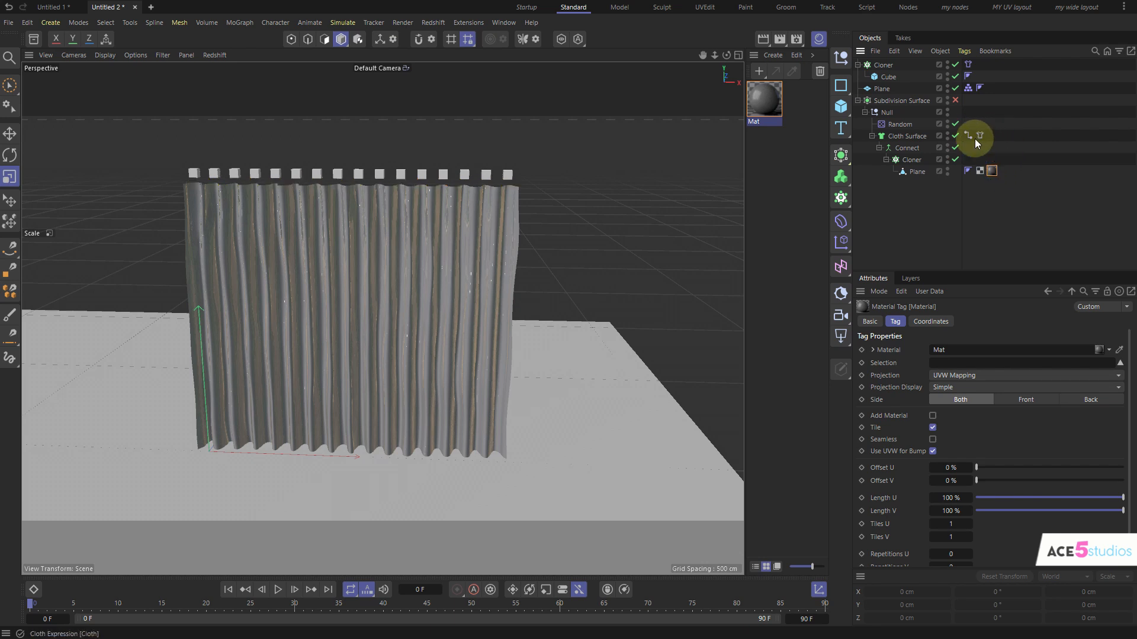
pyautogui.click(966, 135)
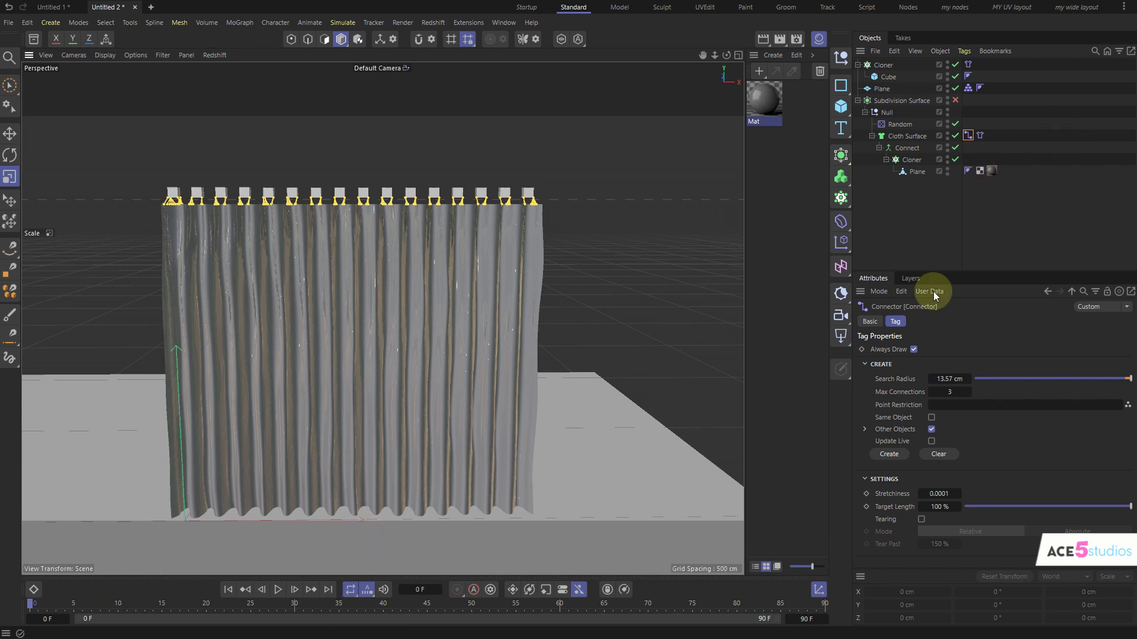
# Duplicate the ring Cloner into copies named 'closed' (10 cm spacing) and 'open'.
pyautogui.click(978, 135)
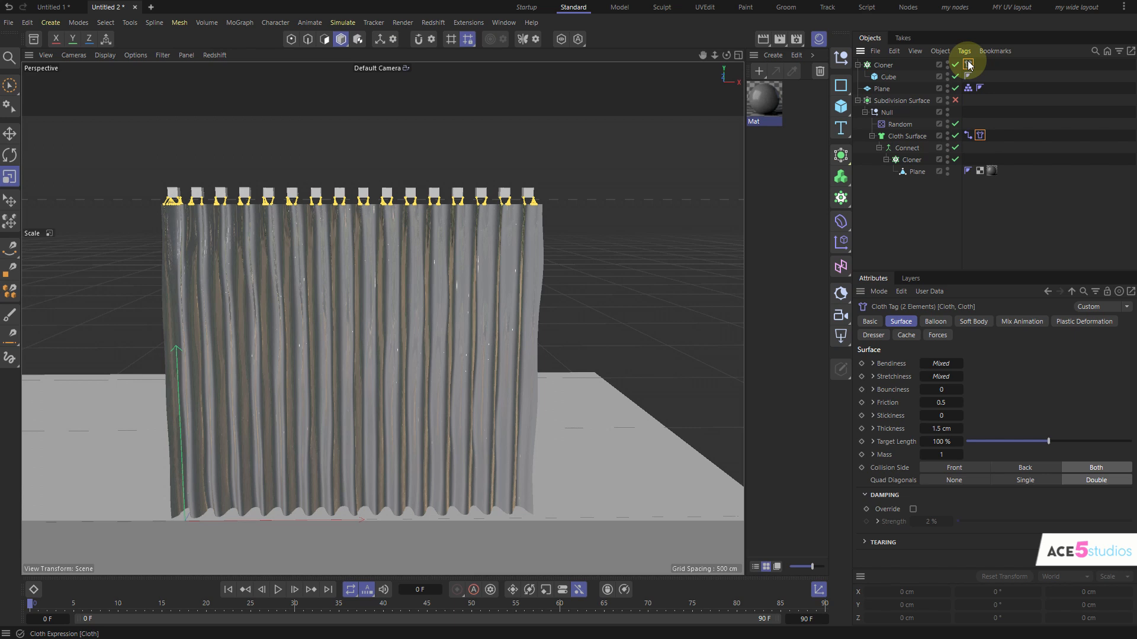
pyautogui.click(869, 321)
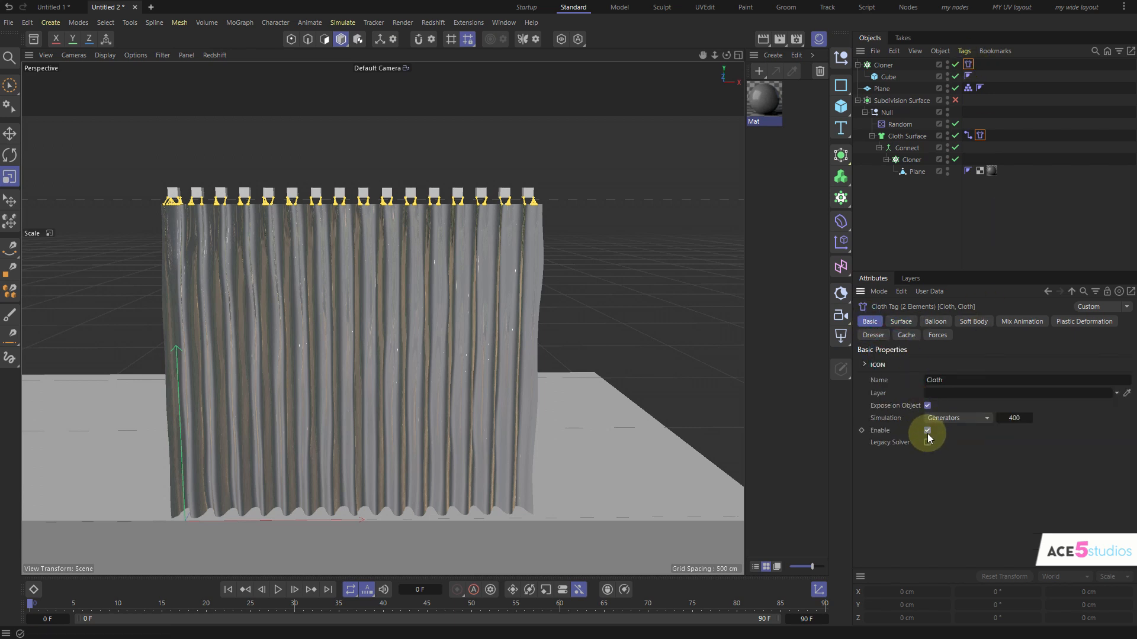
pyautogui.click(884, 65)
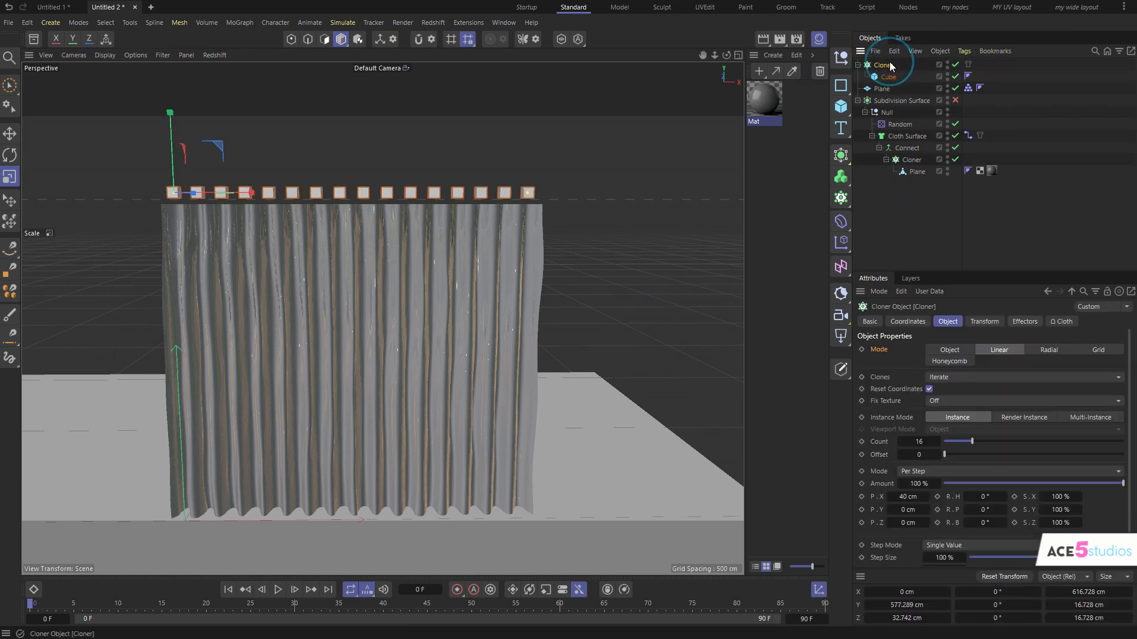
pyautogui.doubleClick(882, 65)
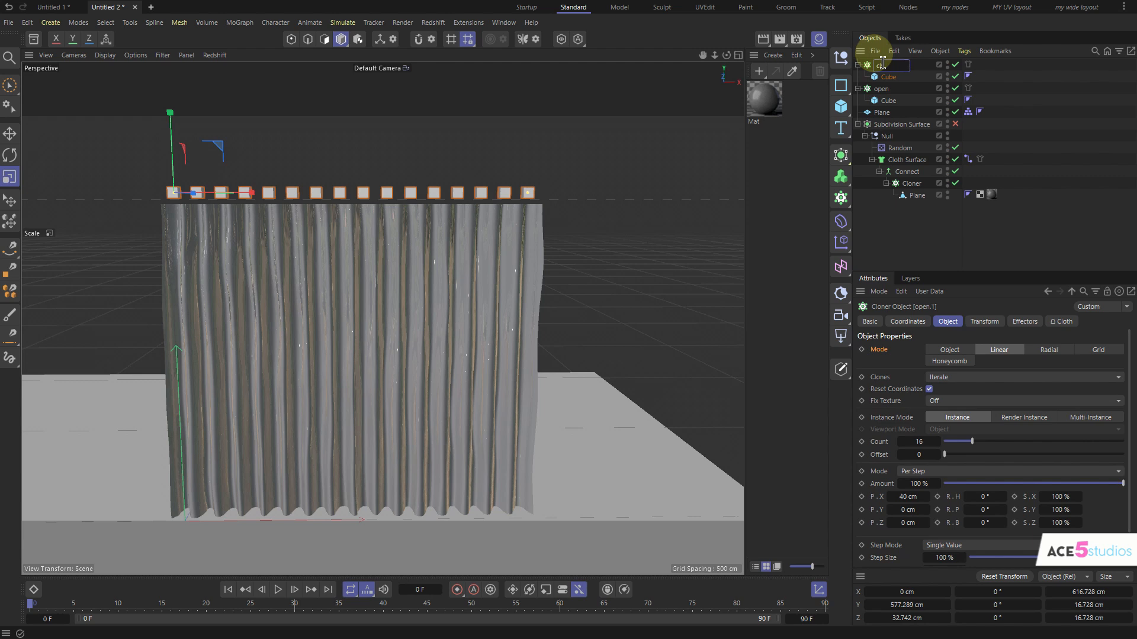
pyautogui.write('closed')
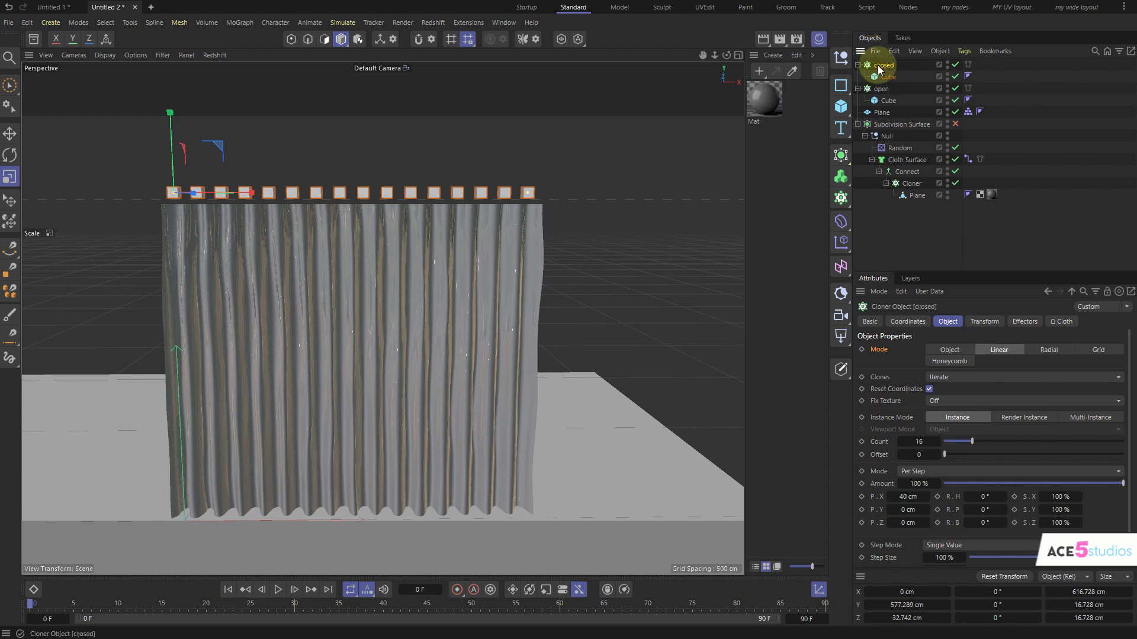
pyautogui.click(881, 88)
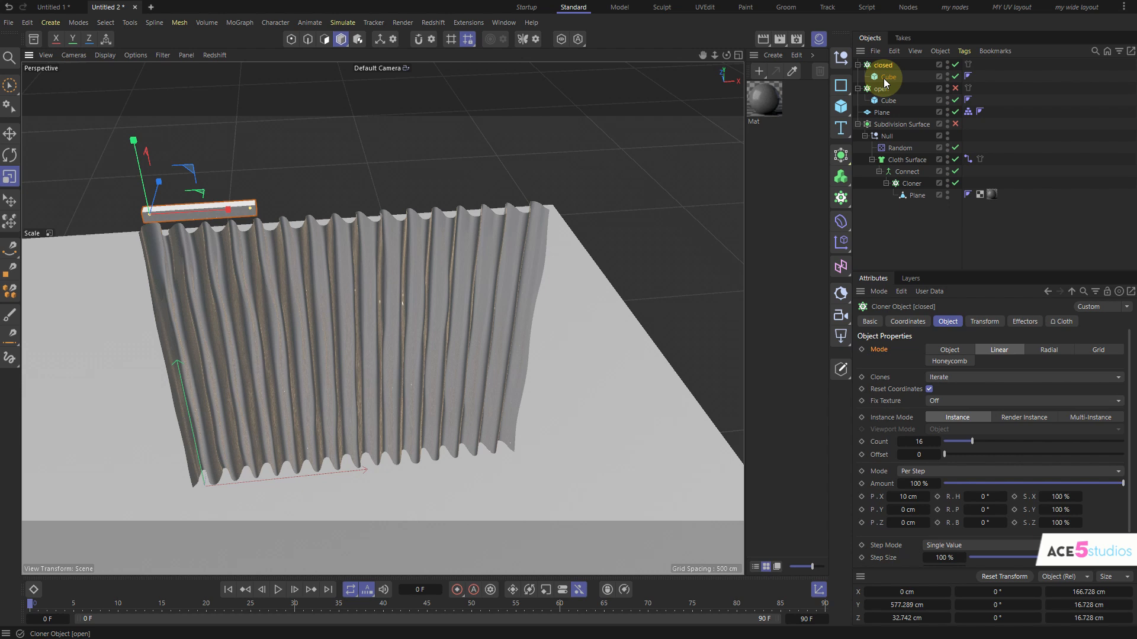
pyautogui.click(940, 76)
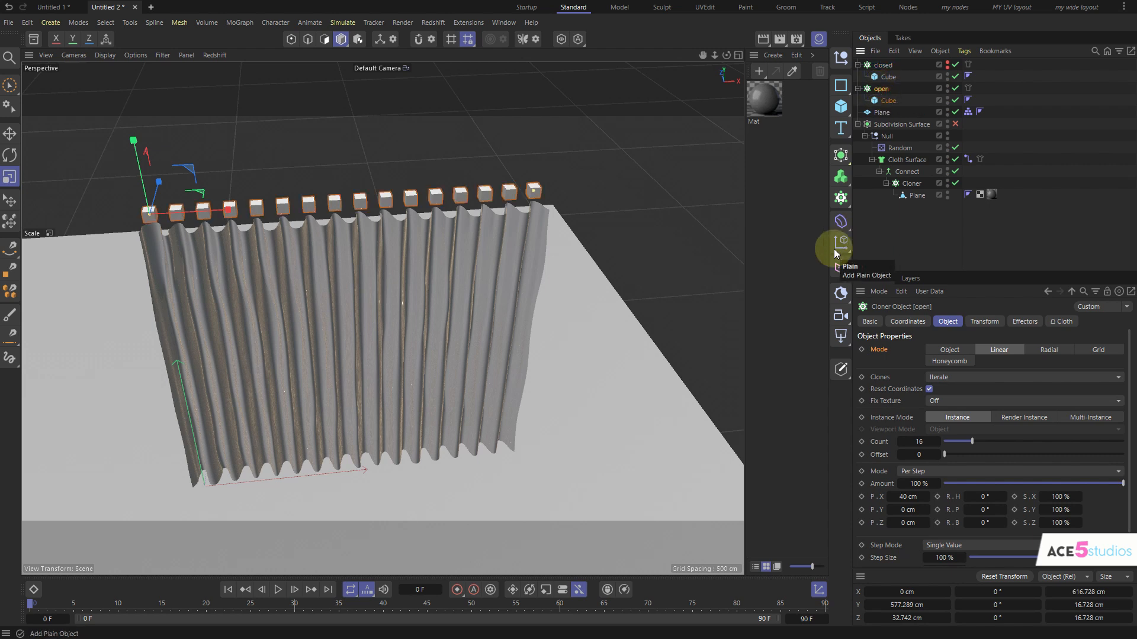
# Add an Inheritance effector targeting 'closed' with Morph Motion Object on and Strength at 0%.
pyautogui.click(840, 241)
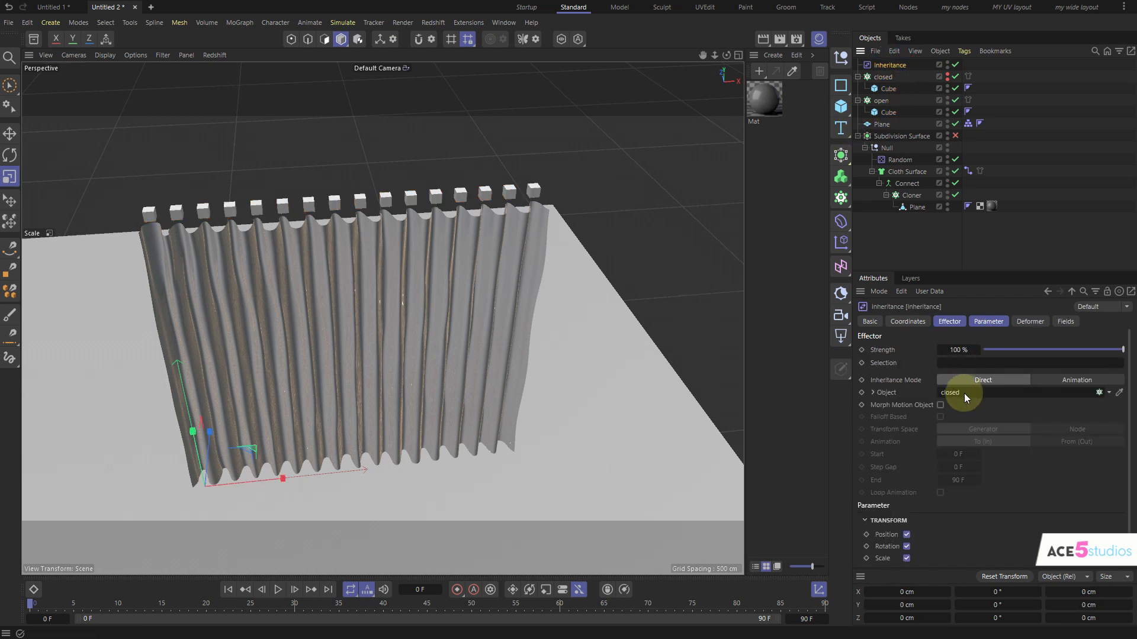
pyautogui.click(941, 405)
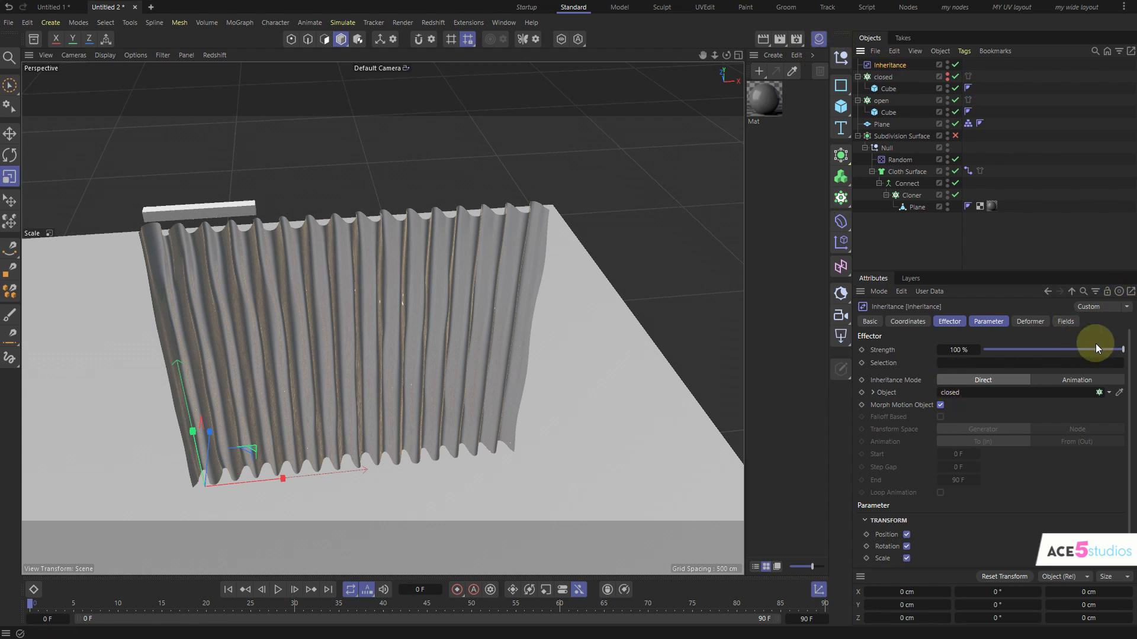
pyautogui.moveTo(1098, 349); pyautogui.dragTo(978, 350)
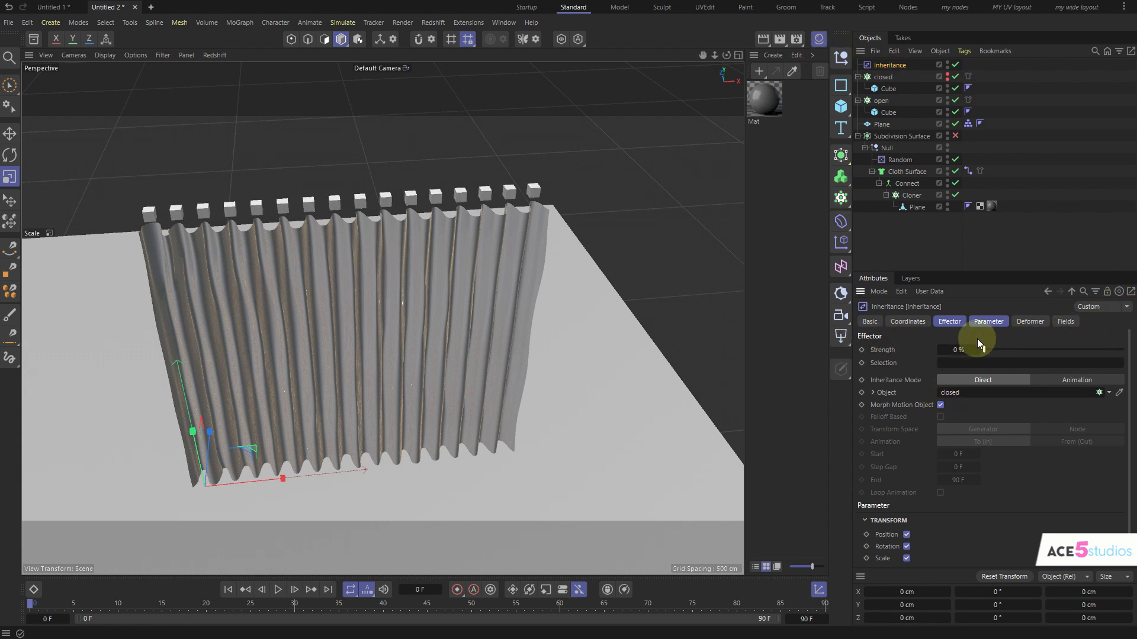
pyautogui.moveTo(946, 349); pyautogui.dragTo(1127, 349)
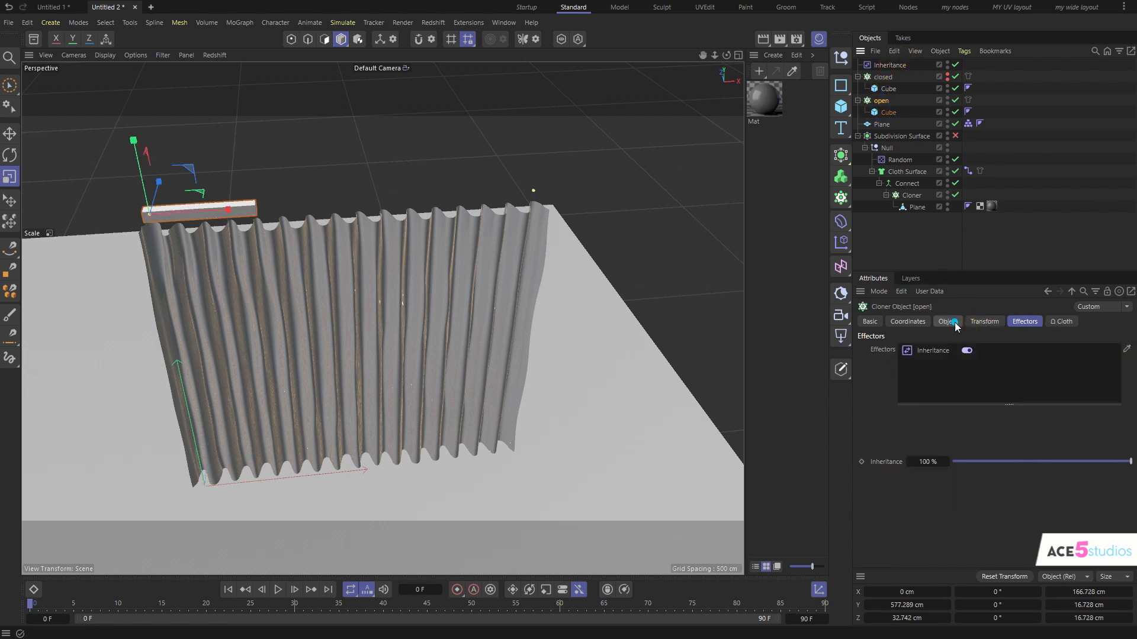
pyautogui.click(946, 321)
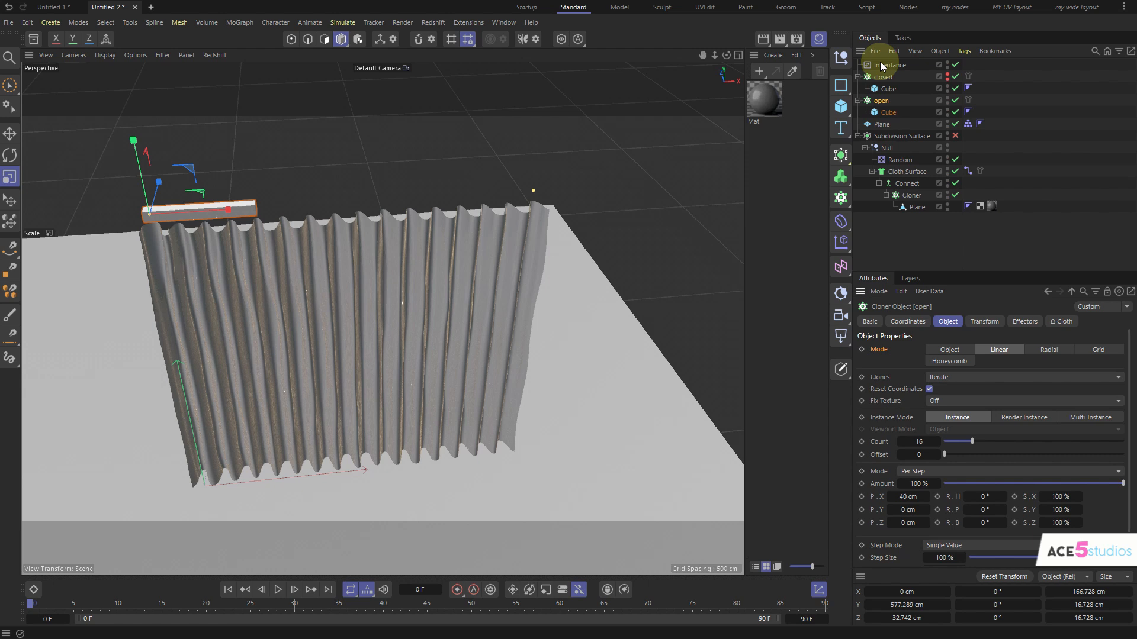
pyautogui.click(889, 64)
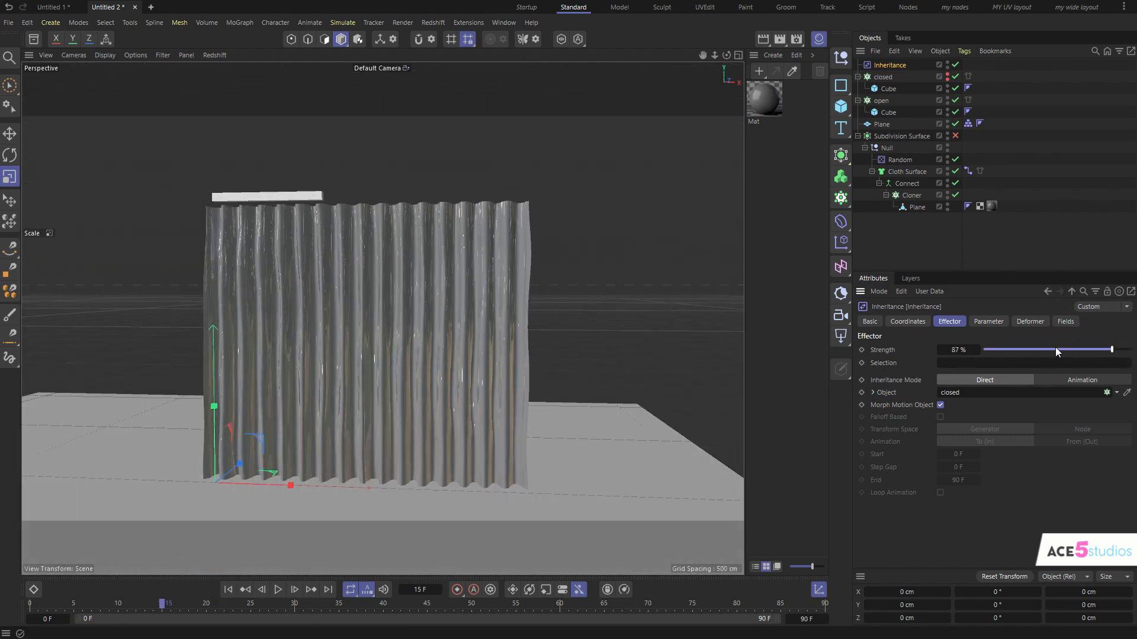
# Preview the closing, keyframe Inheritance Strength at 0%, and extend the timeline to 300 frames.
pyautogui.moveTo(1088, 351); pyautogui.dragTo(984, 350)
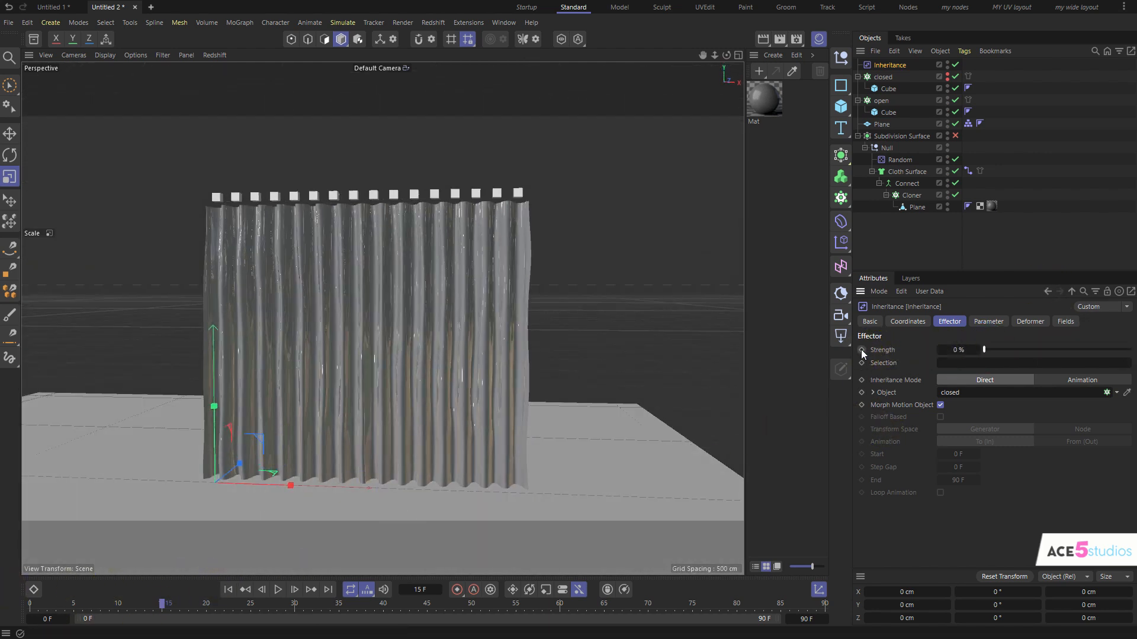
pyautogui.moveTo(167, 604); pyautogui.dragTo(627, 603)
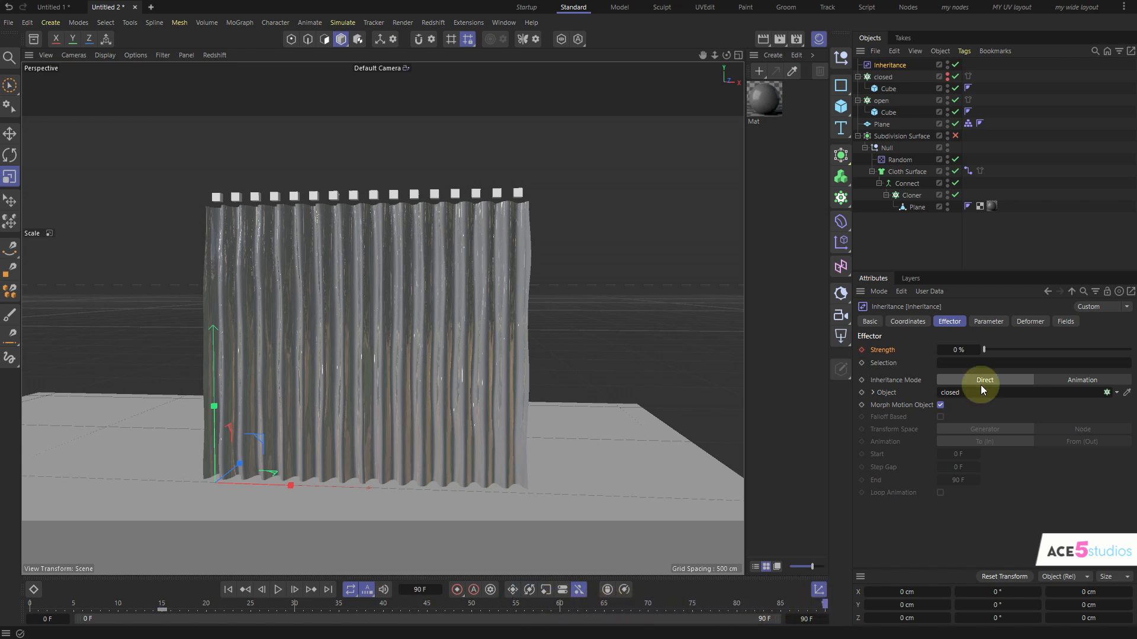
pyautogui.moveTo(986, 350); pyautogui.dragTo(1130, 349)
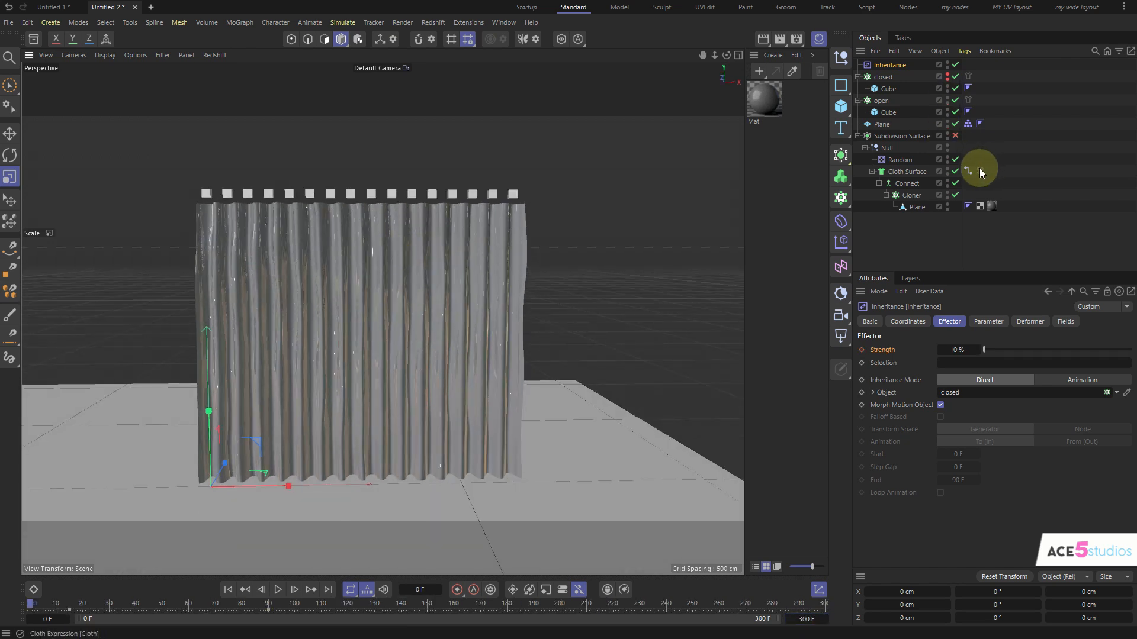
pyautogui.click(966, 88)
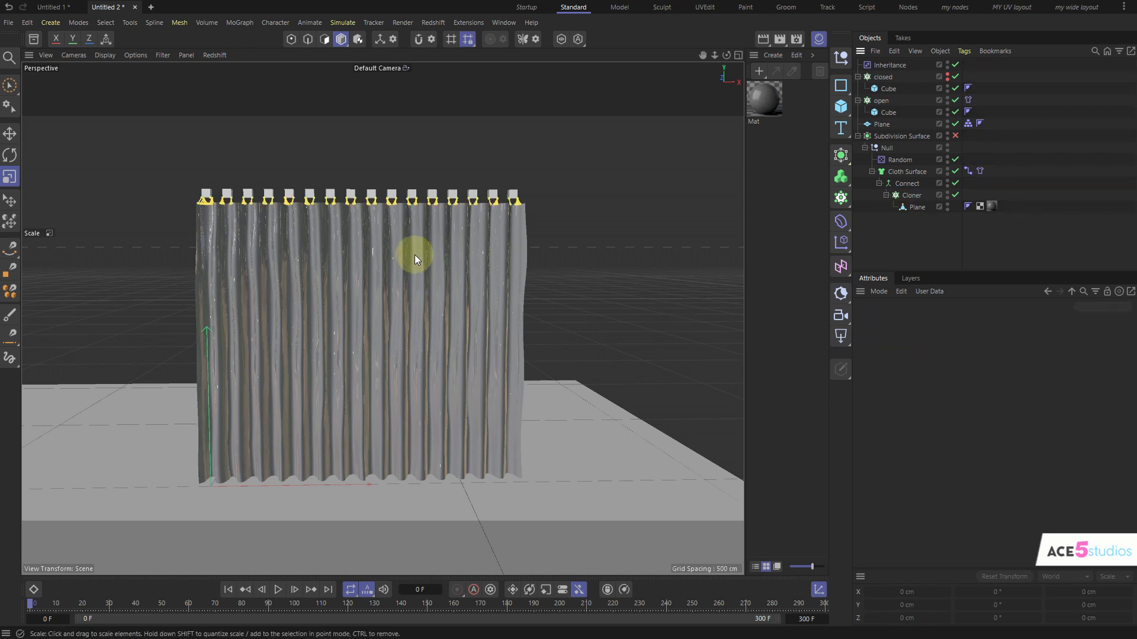
pyautogui.click(278, 589)
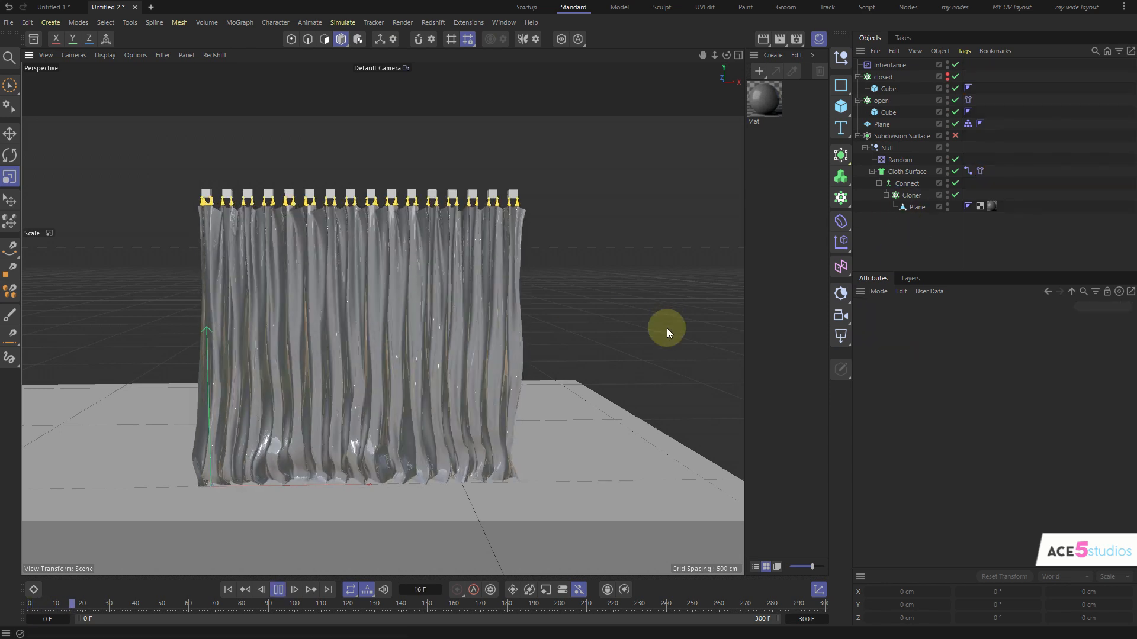
pyautogui.click(278, 588)
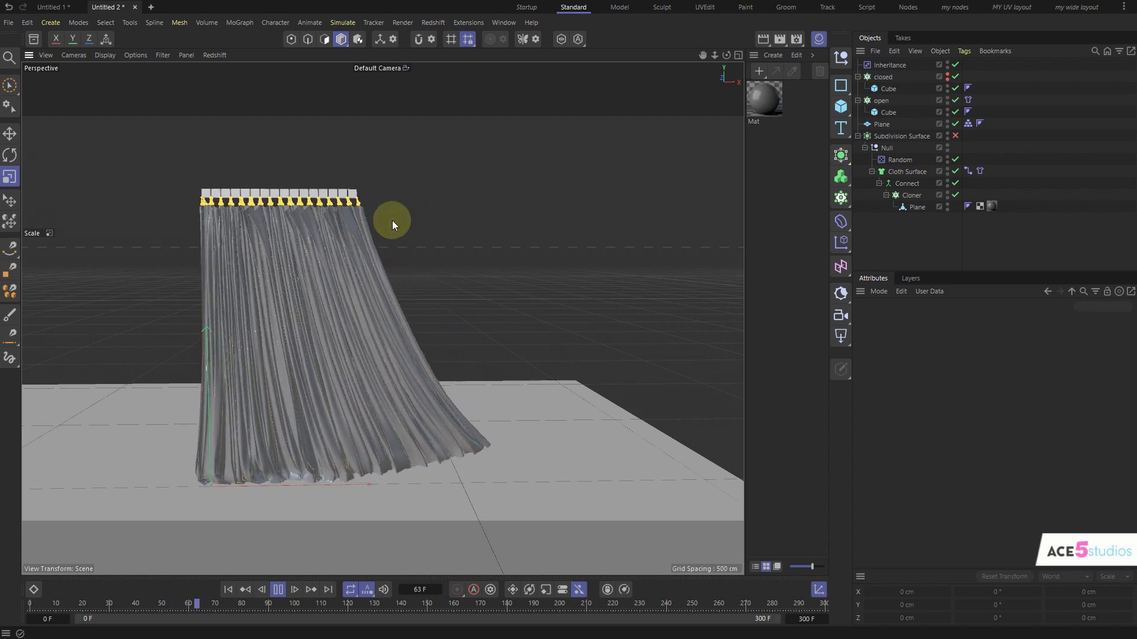
pyautogui.click(277, 588)
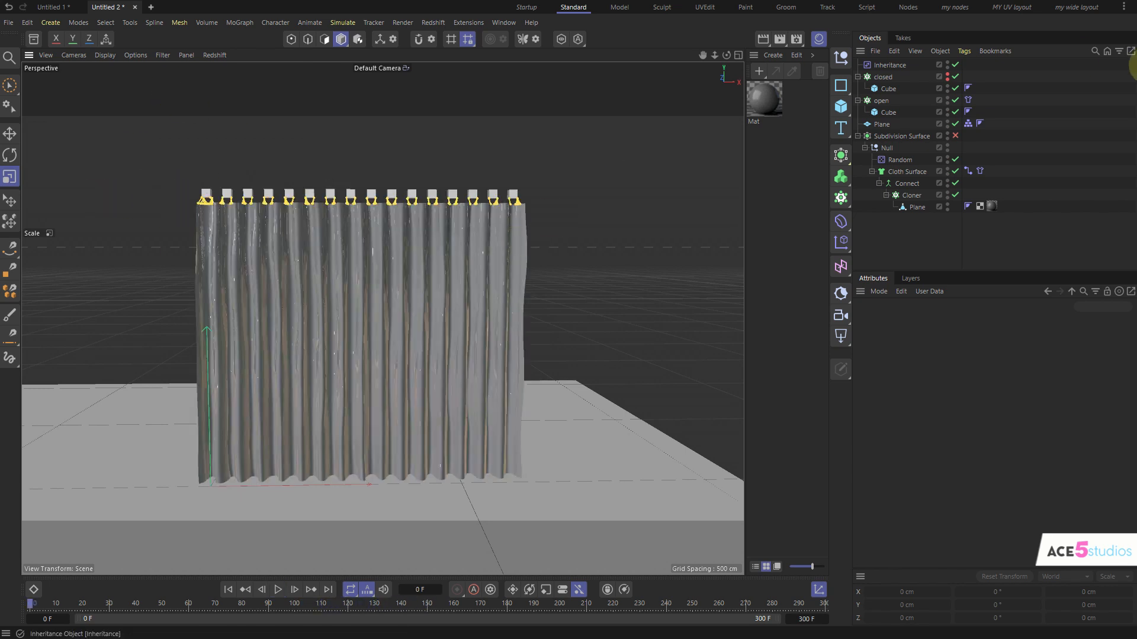
pyautogui.click(888, 88)
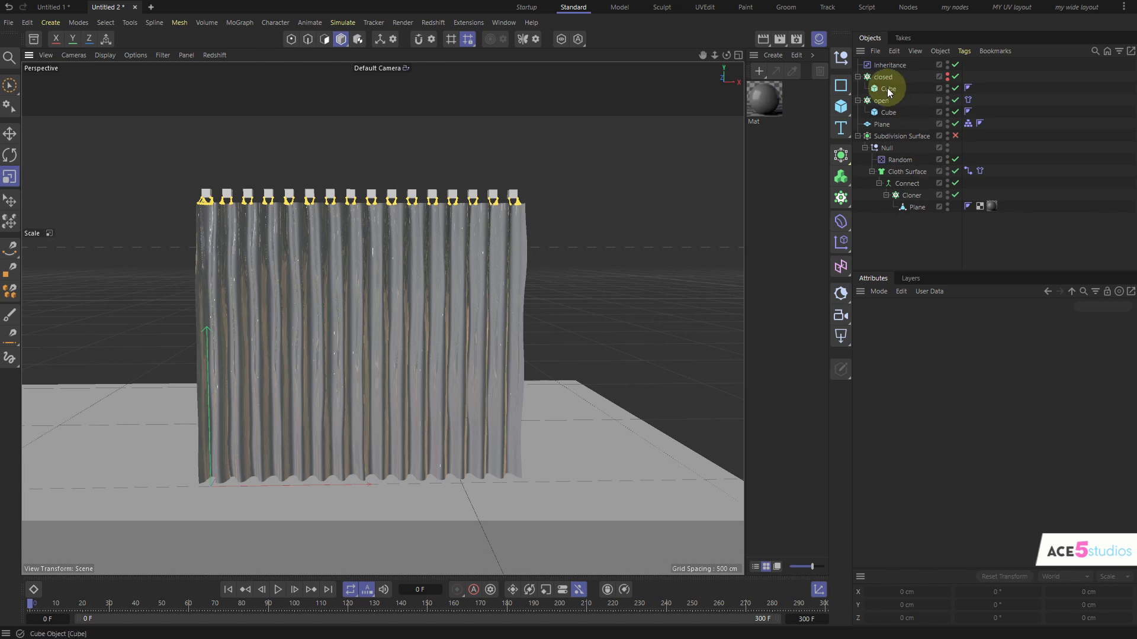
# Select the 'closed' Cloner to view its 16 rings at 20 cm, then open Mat's properties.
pyautogui.click(884, 89)
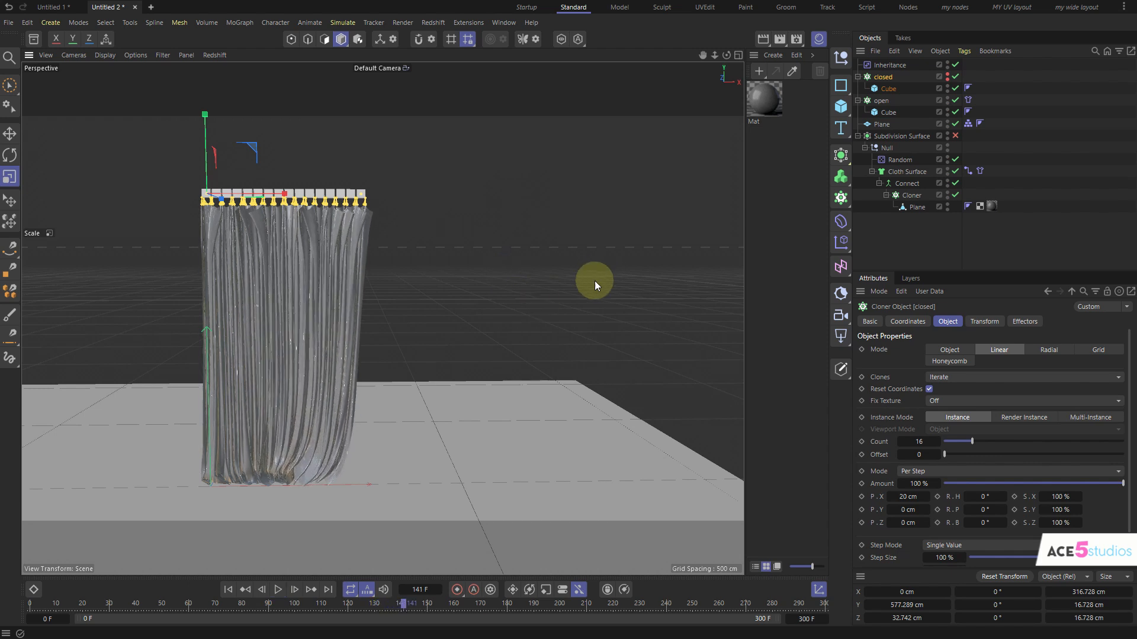
pyautogui.click(763, 98)
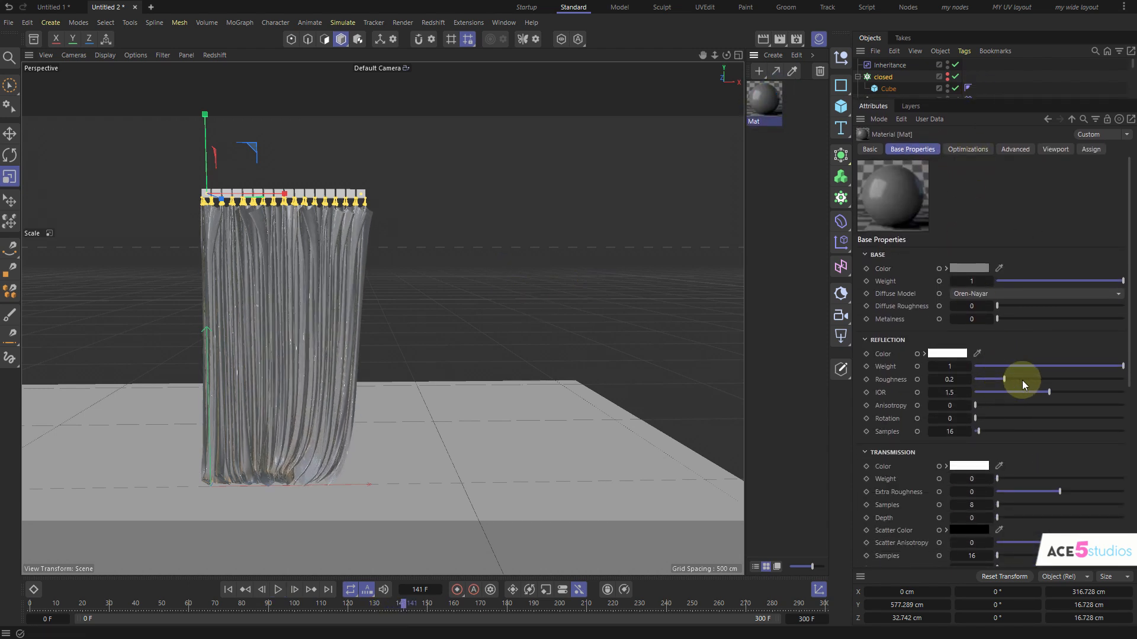
# Give the Mat material a dark red base colour and 0.915 reflection roughness.
pyautogui.click(925, 269)
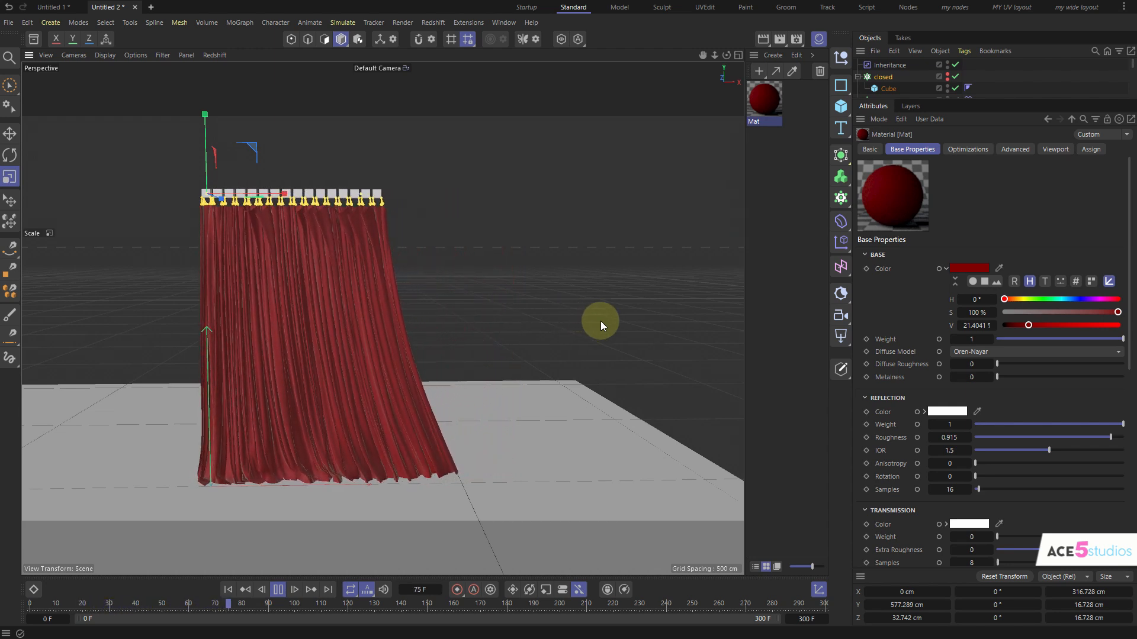
pyautogui.click(276, 589)
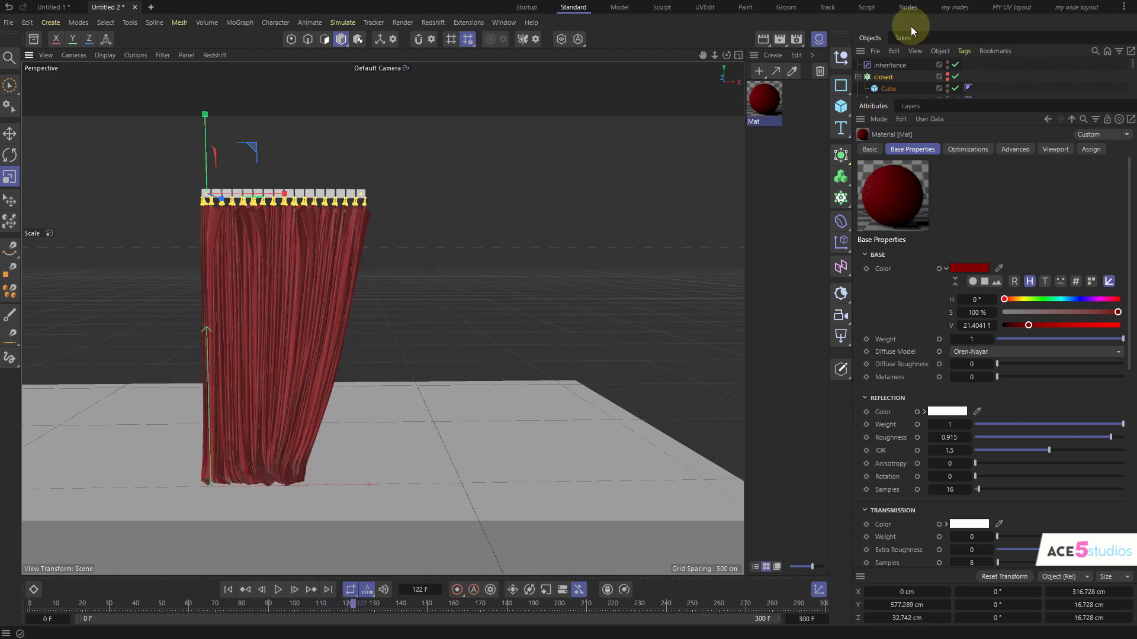
pyautogui.click(883, 77)
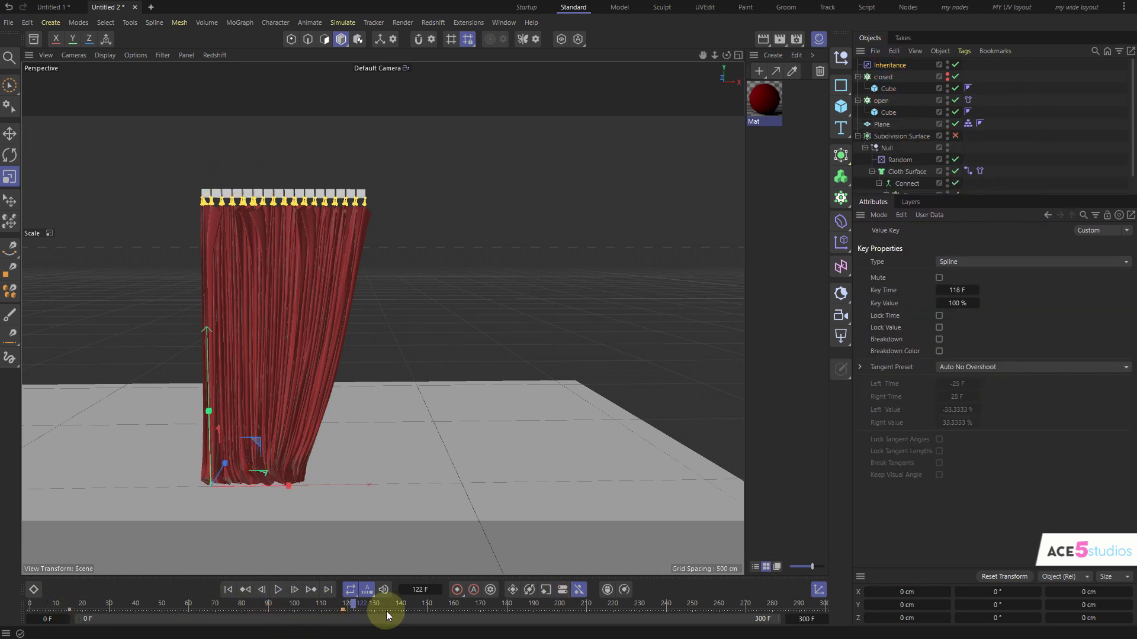
# Move the Inheritance effector's 100% strength key from frame 118 to frame 150.
pyautogui.click(277, 589)
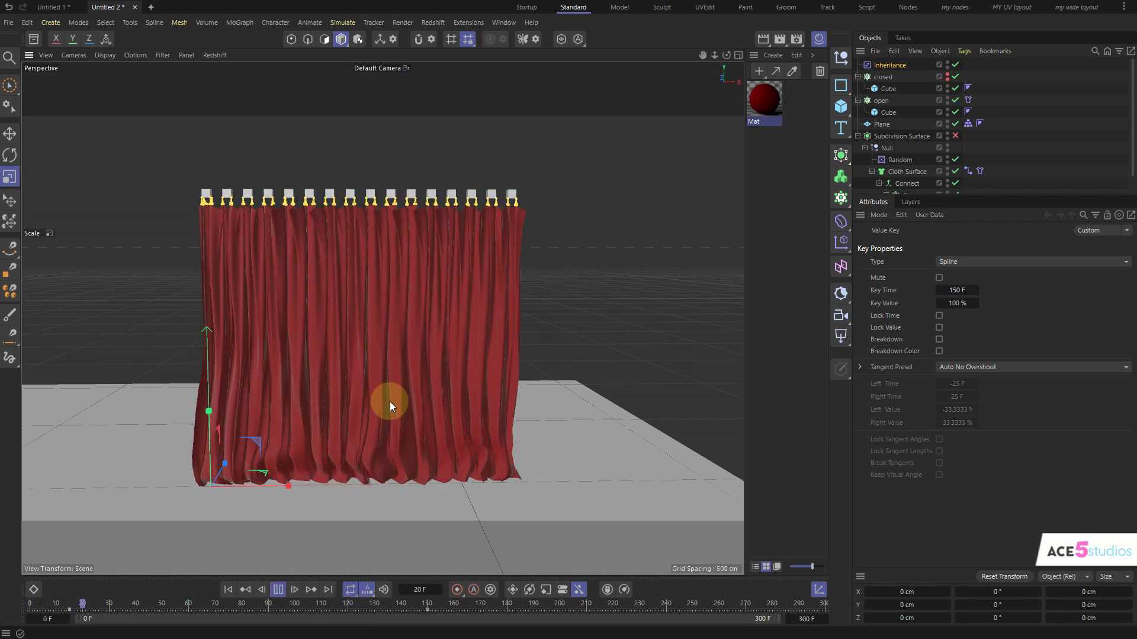
pyautogui.click(278, 589)
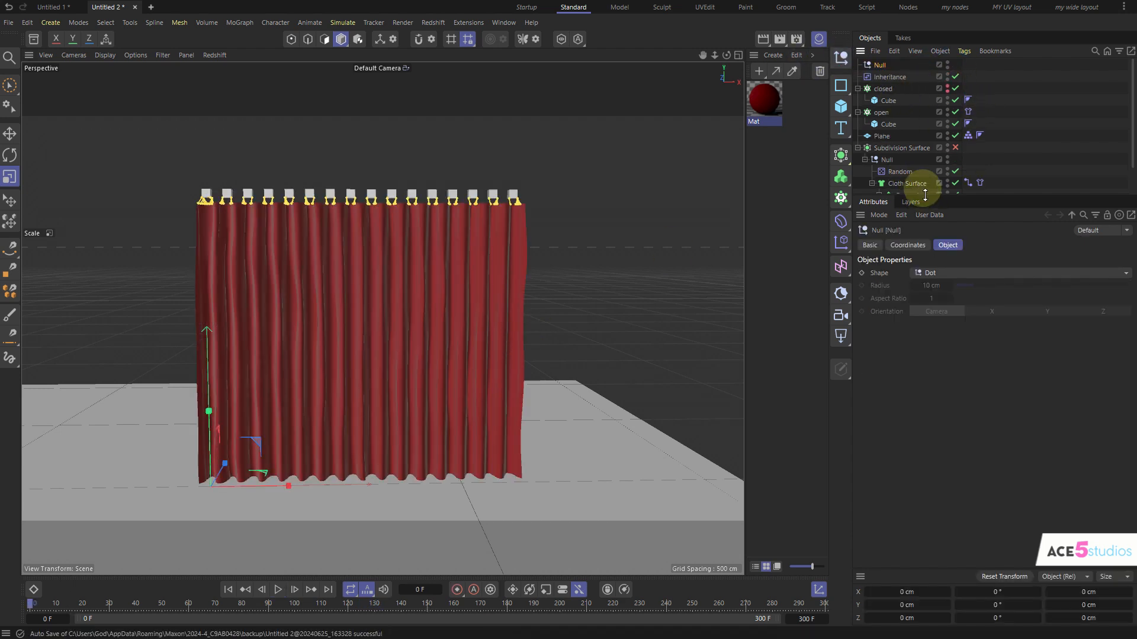
# Mirror the curtain Instance horizontally by setting its Scale X to -1.
pyautogui.click(865, 183)
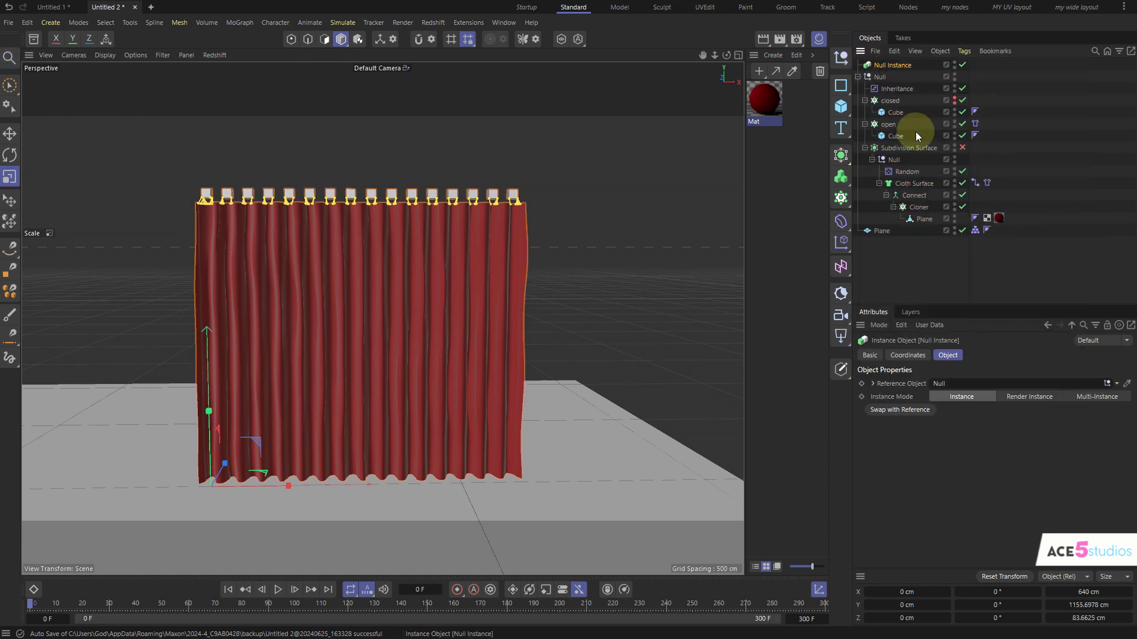
pyautogui.click(907, 354)
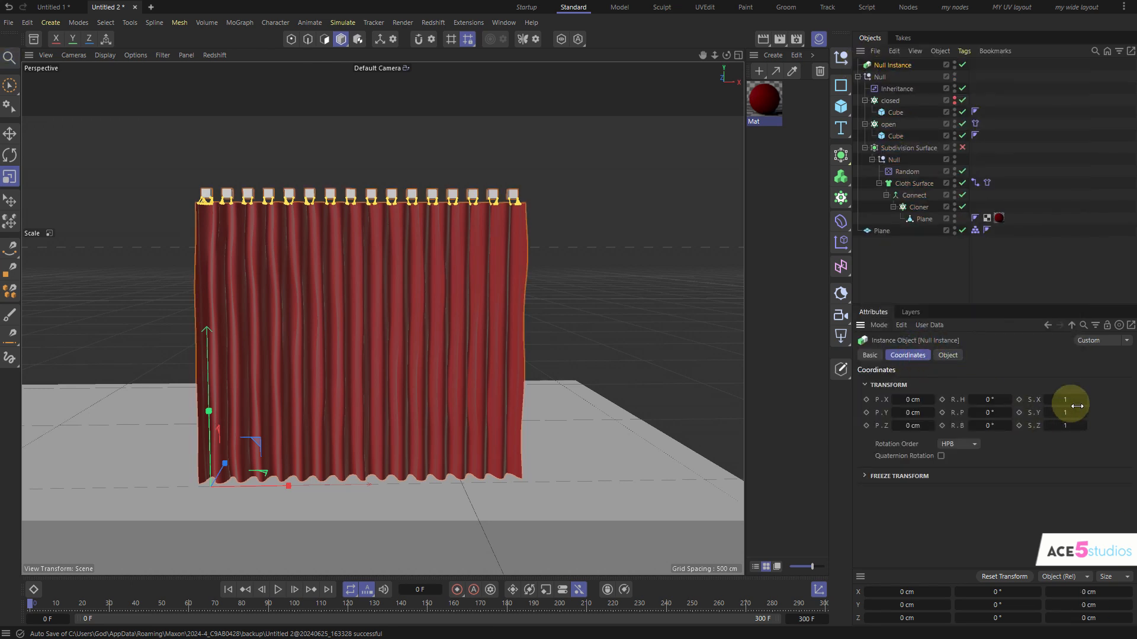
pyautogui.moveTo(1069, 402); pyautogui.dragTo(1051, 402)
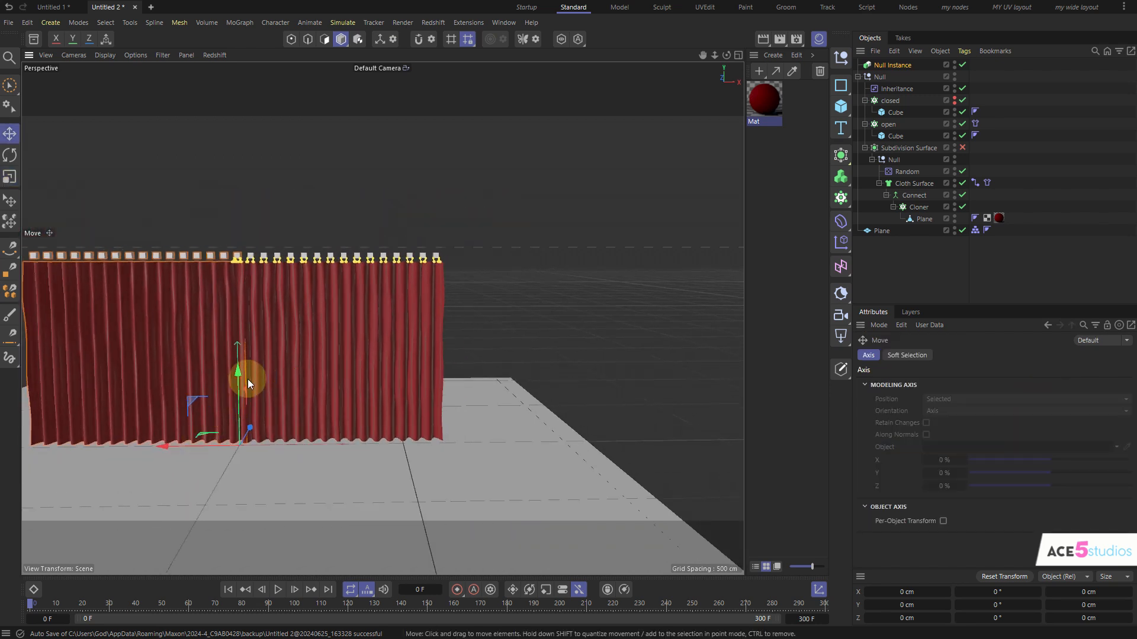
# Play back the animation to preview both mirrored curtains closing.
pyautogui.click(277, 588)
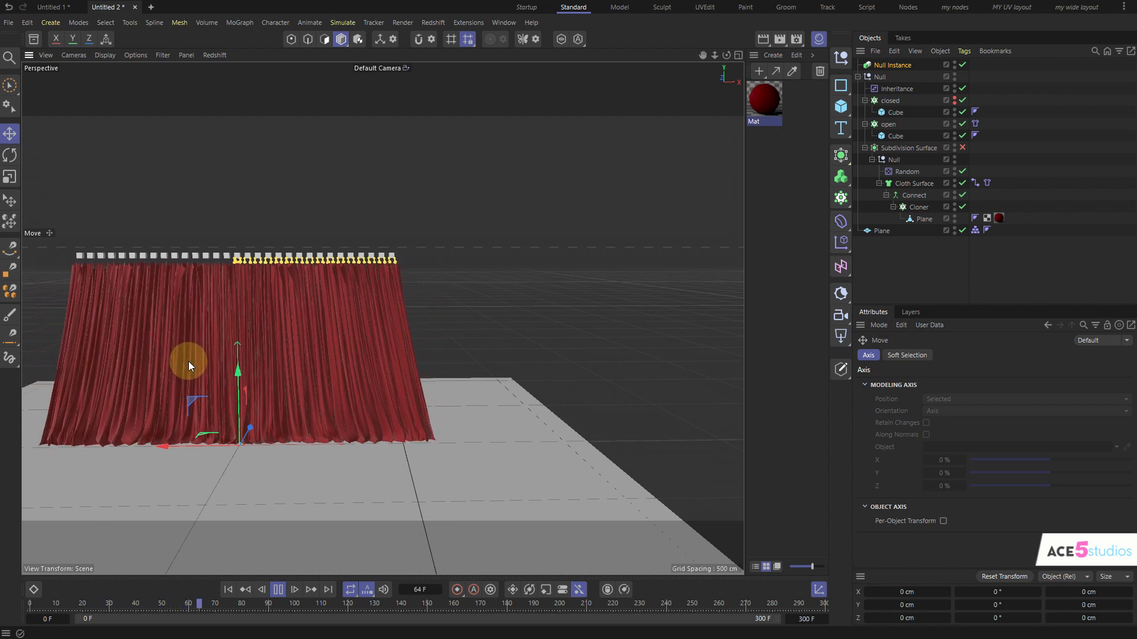
pyautogui.click(277, 589)
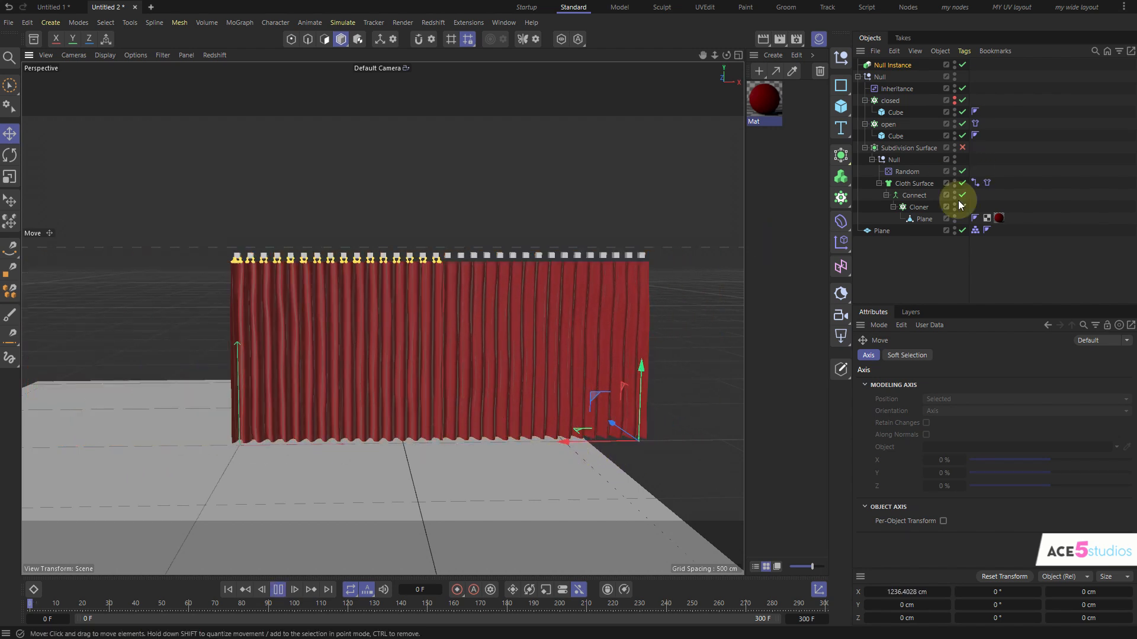
pyautogui.click(293, 588)
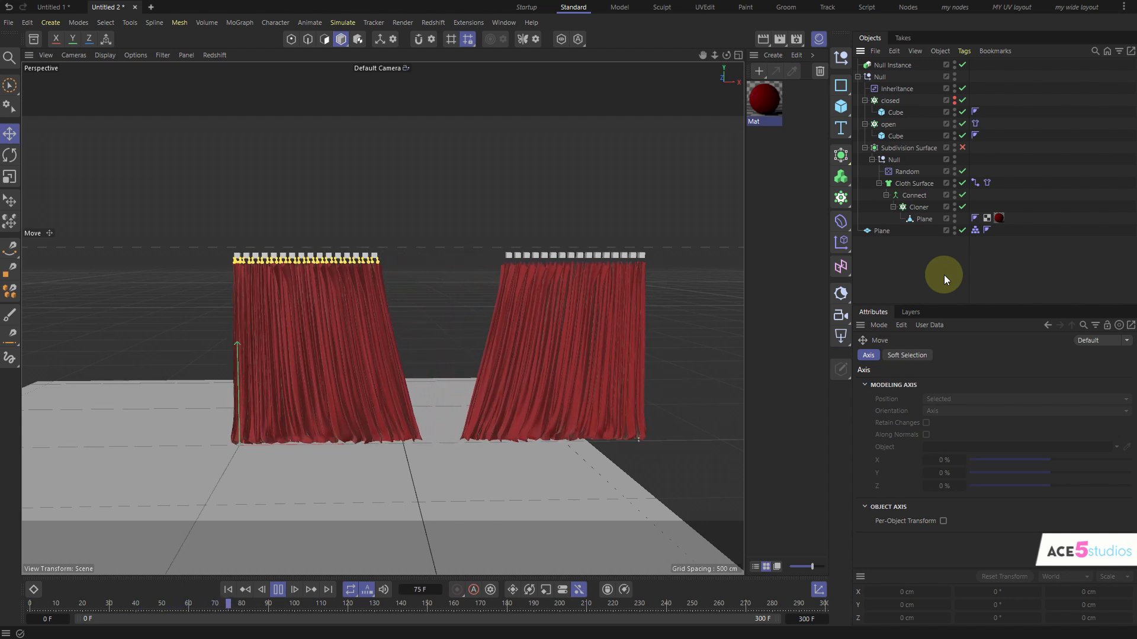
pyautogui.click(294, 589)
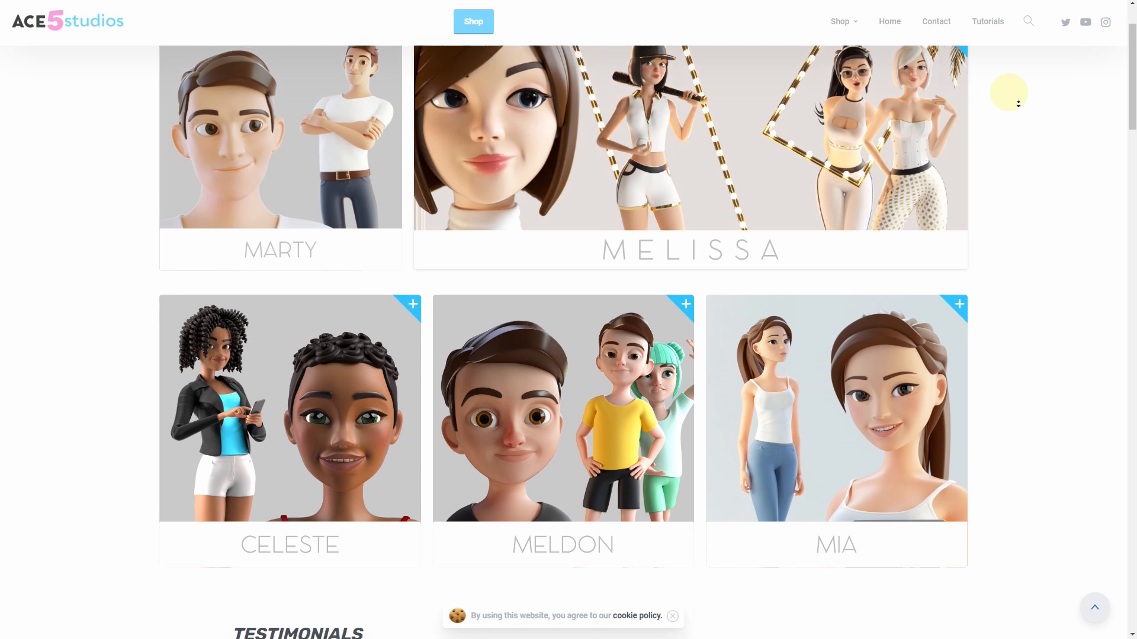
# Scroll the ACE5 Studios homepage past Testimonials to the 5J Kids pack and rigged-animals banner.
pyautogui.scroll(-3)
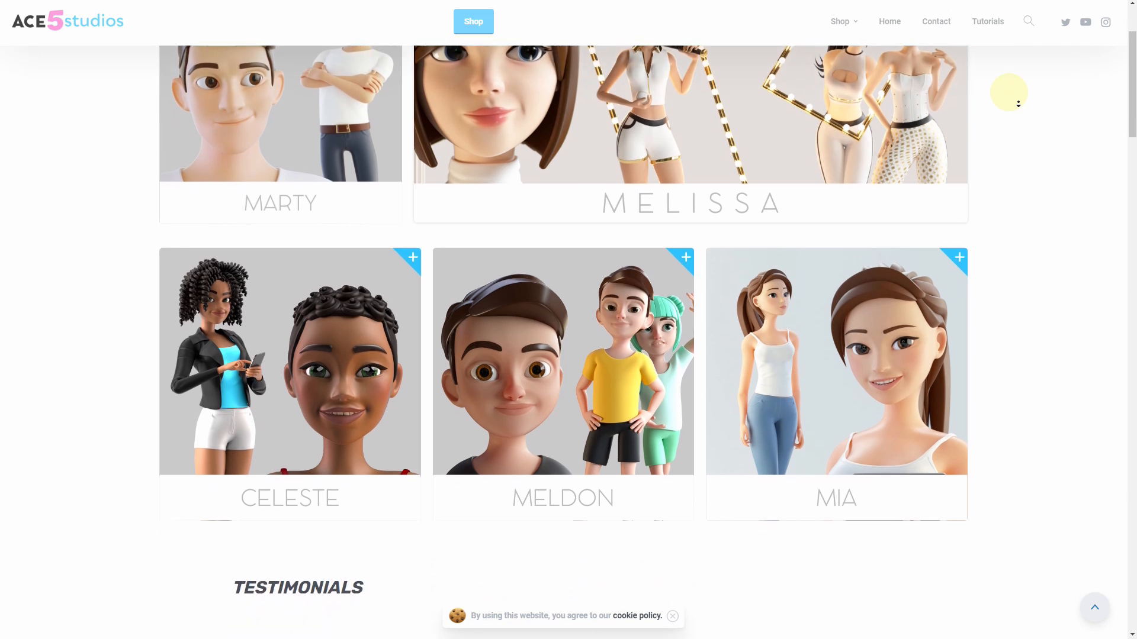
pyautogui.scroll(-3)
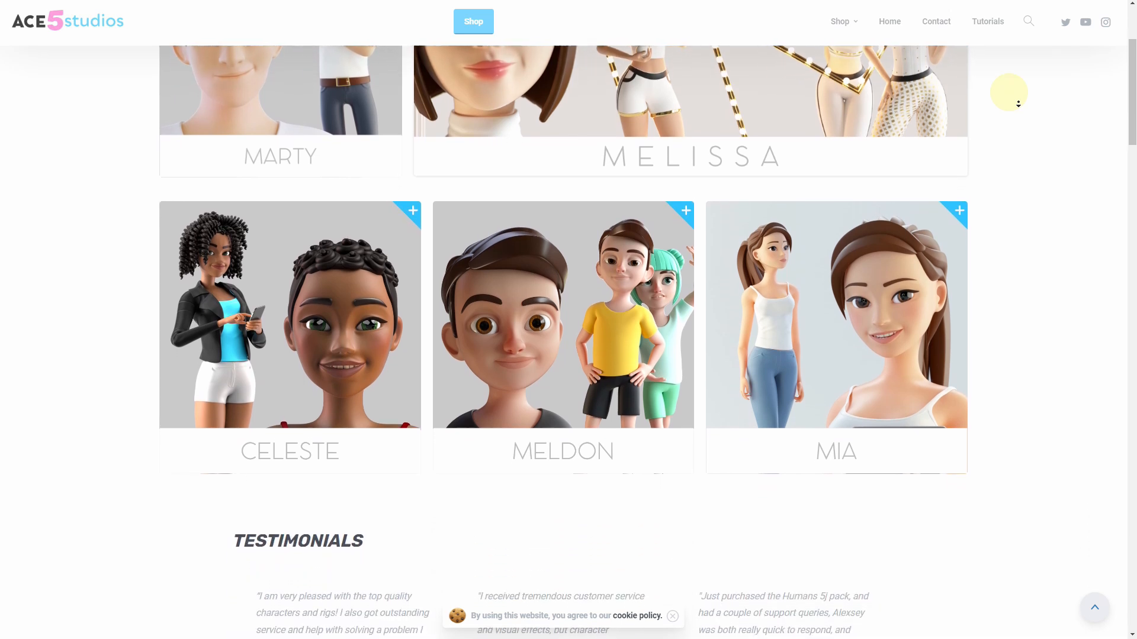
pyautogui.scroll(-3)
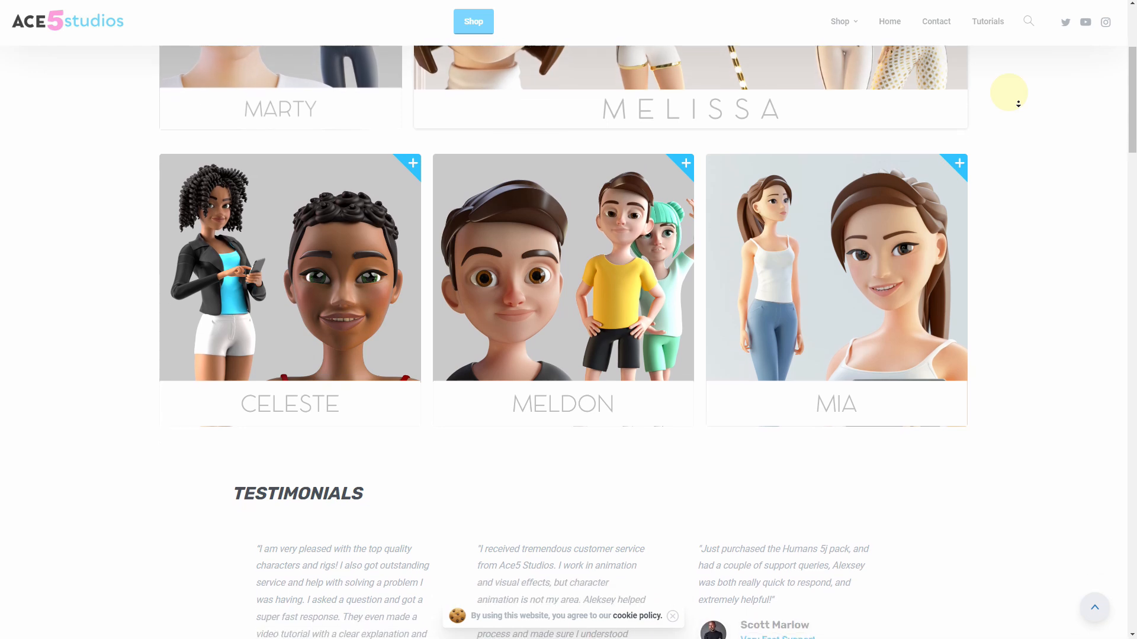
pyautogui.scroll(-3)
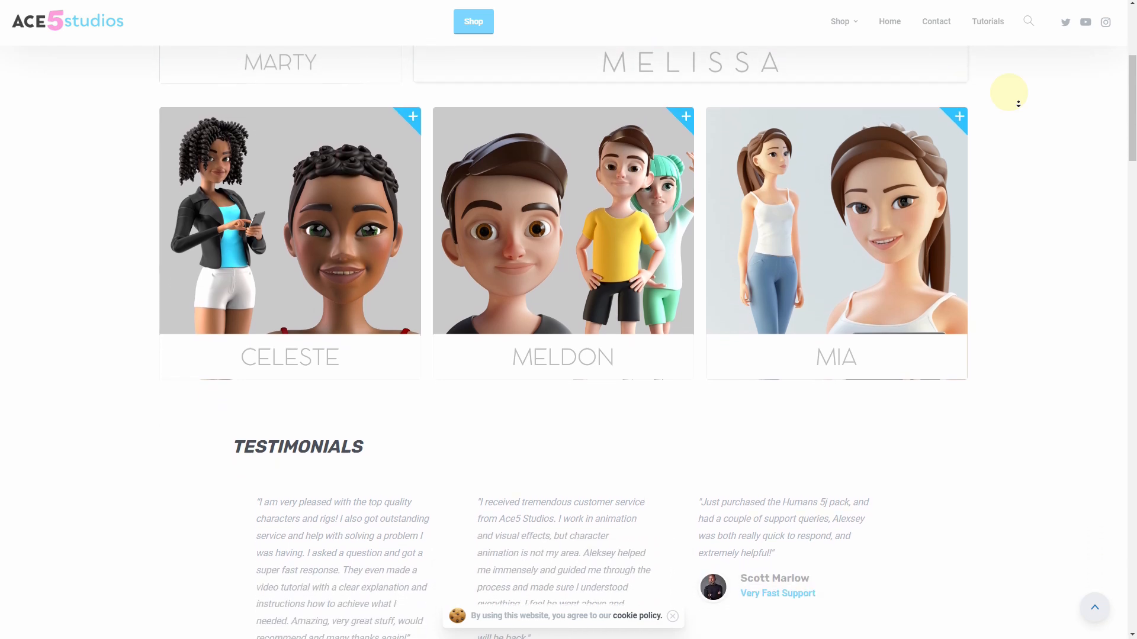
pyautogui.scroll(-3)
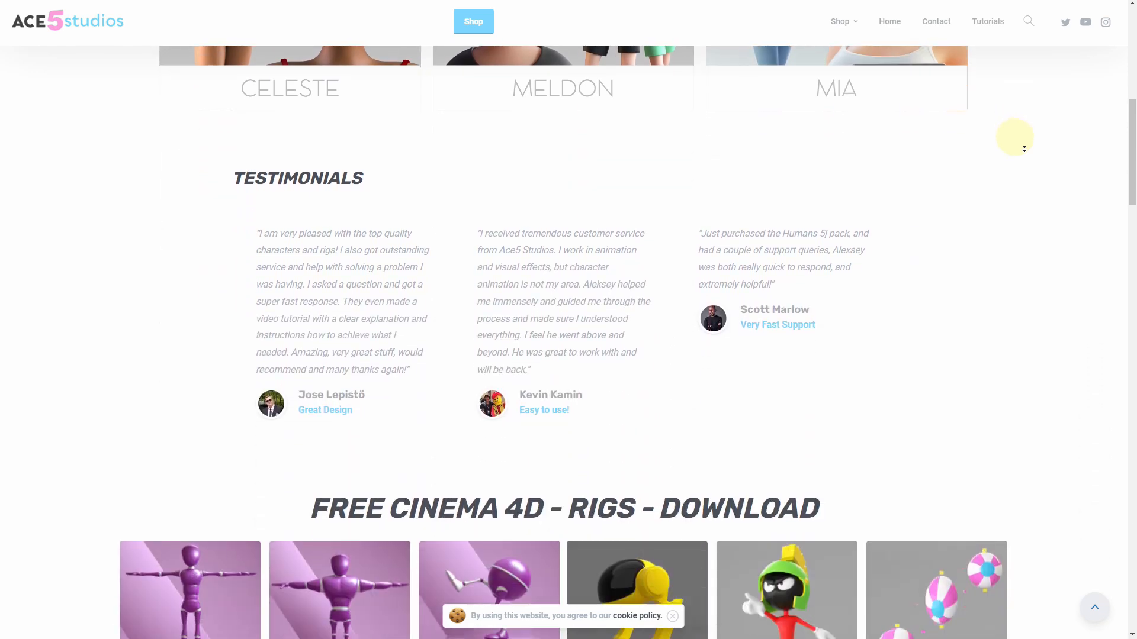
pyautogui.scroll(-3)
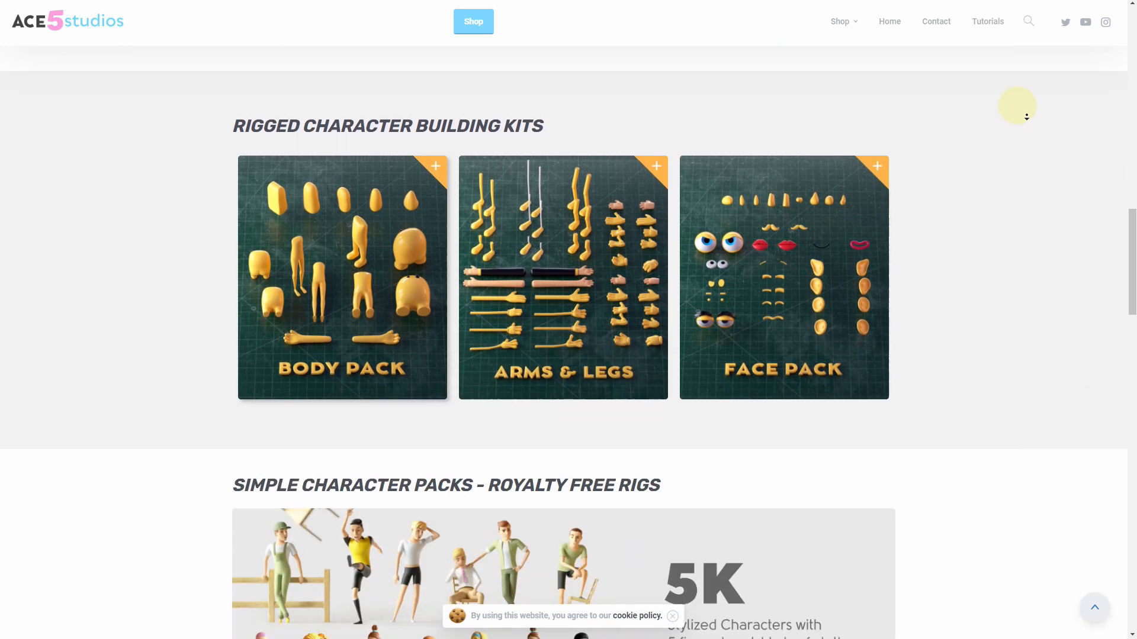
pyautogui.scroll(-3)
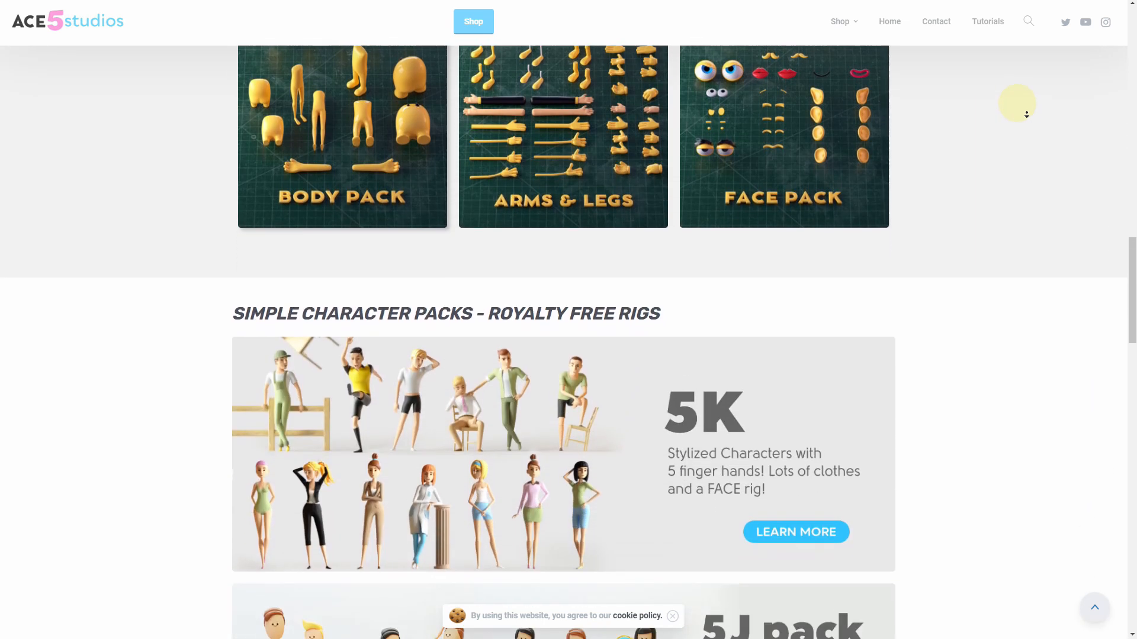
pyautogui.scroll(-3)
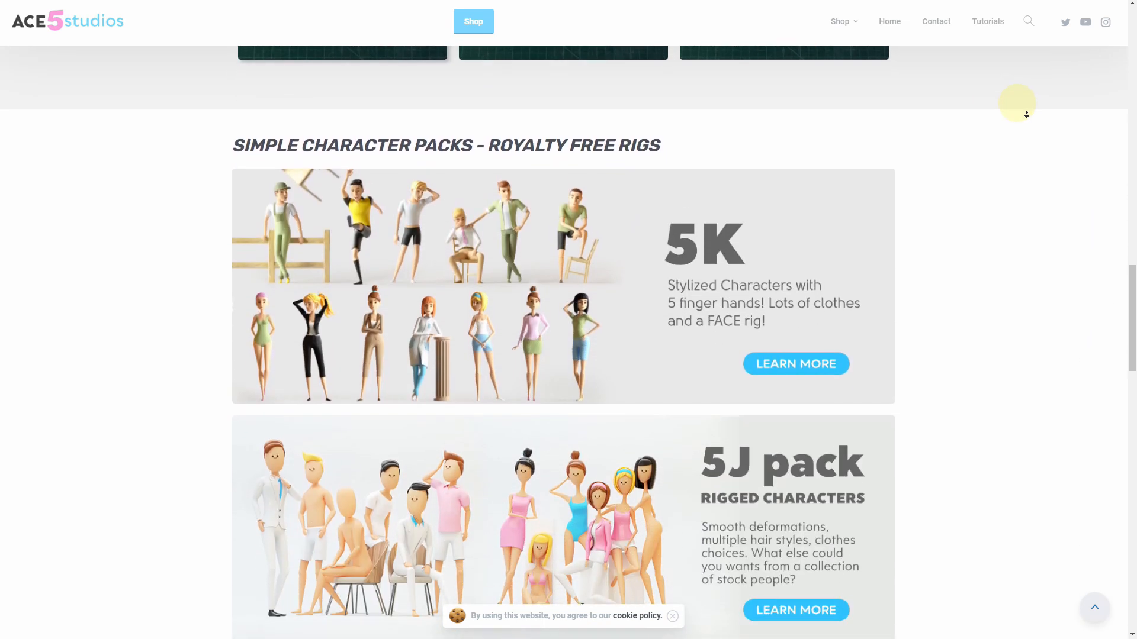
pyautogui.scroll(-3)
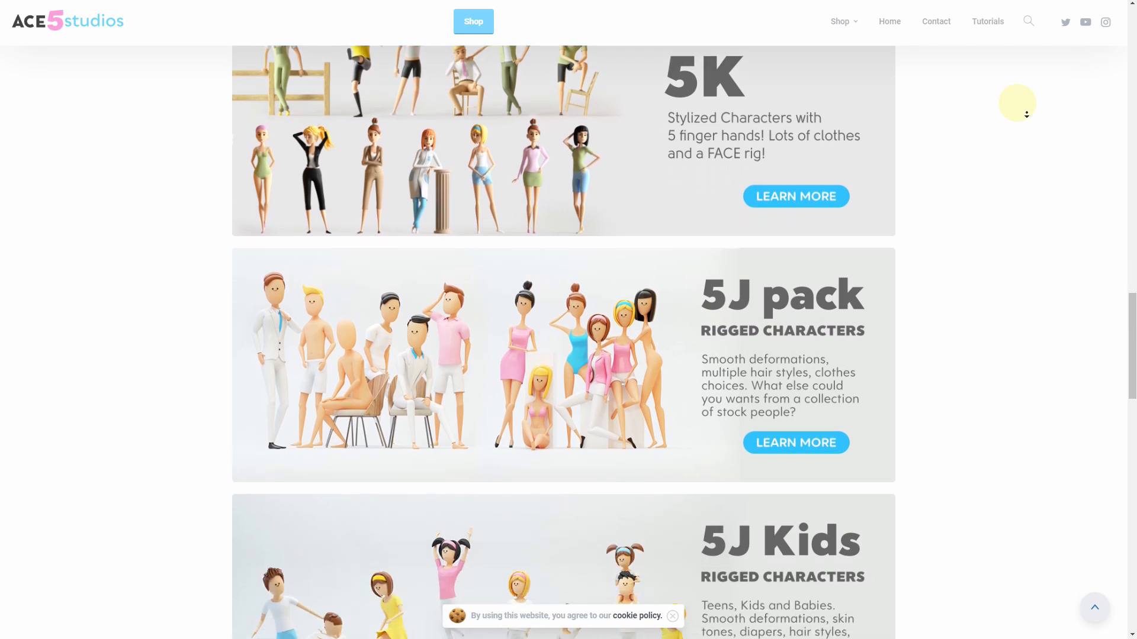
pyautogui.scroll(-3)
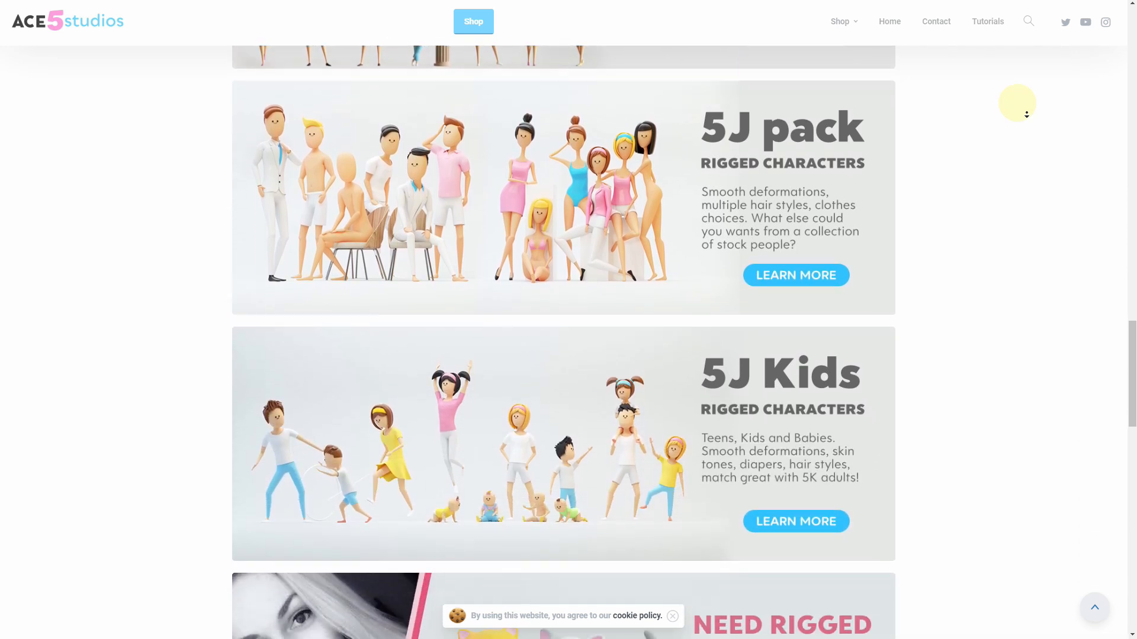
pyautogui.scroll(-3)
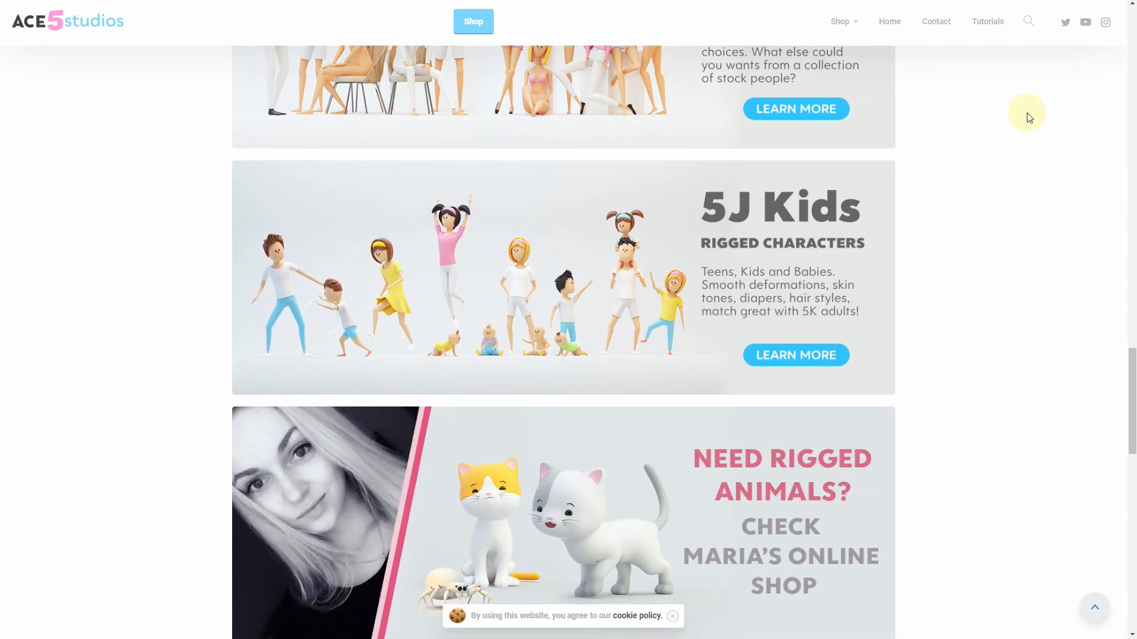